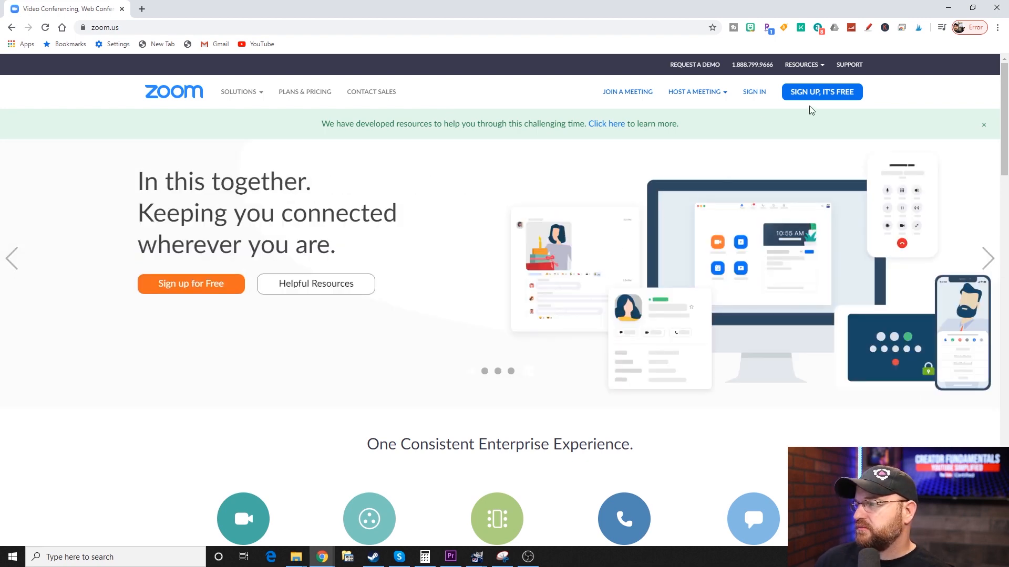
mouse_move(822, 96)
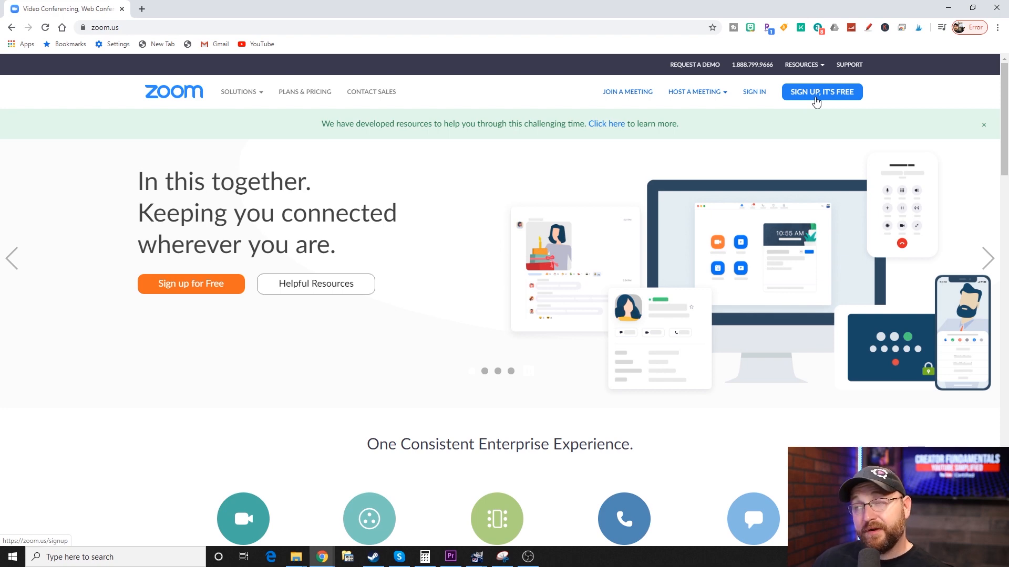
Step: Submit the work email address through the 'Sign Up, It's Free' form to create the account
click(822, 91)
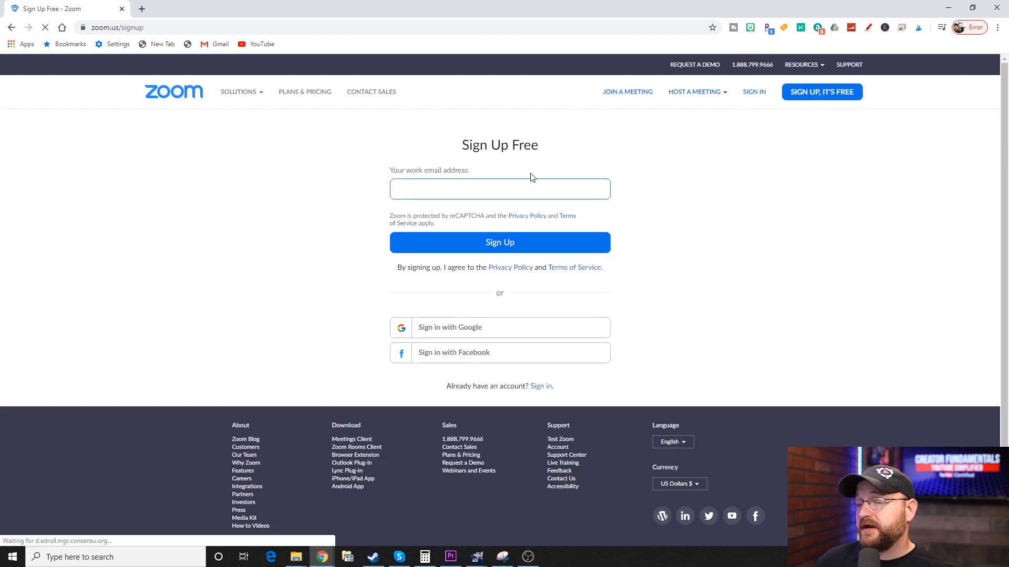
text(A)
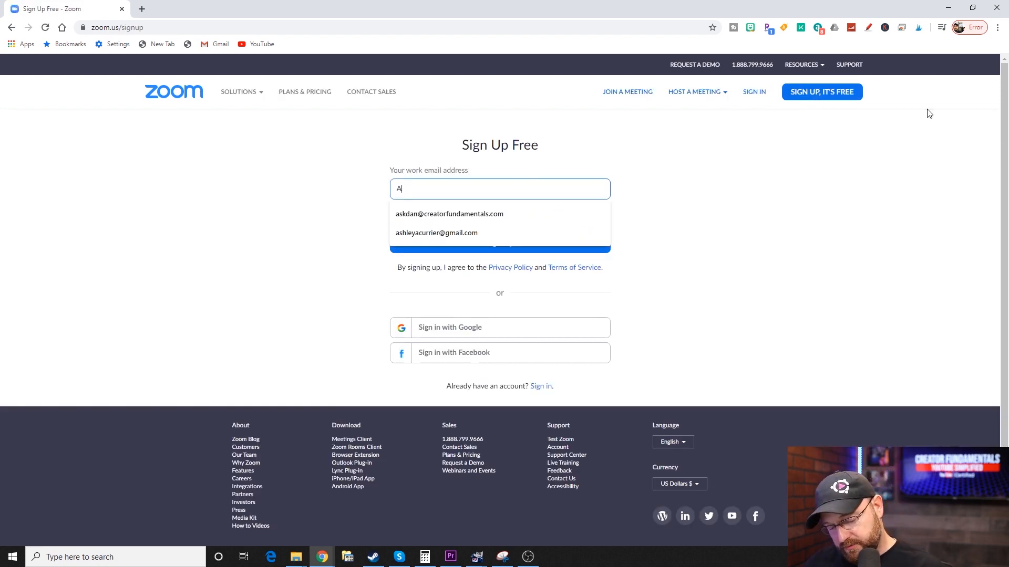
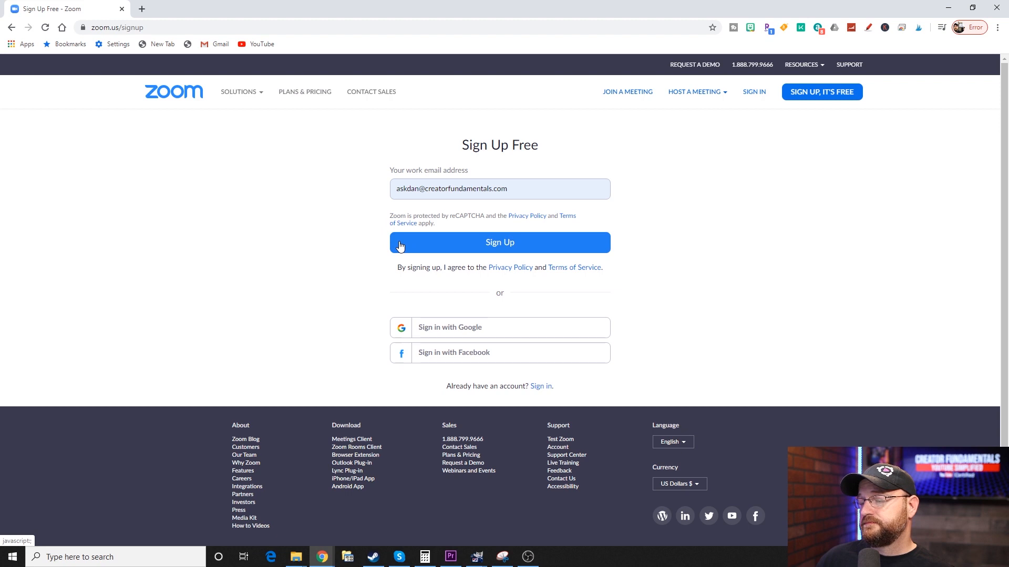
mouse_move(451, 250)
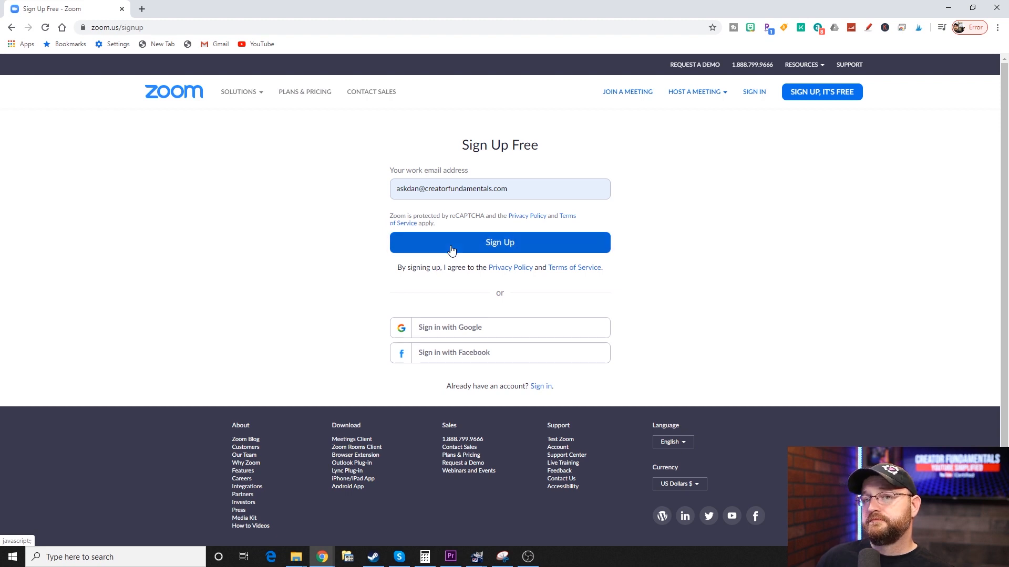
click(500, 243)
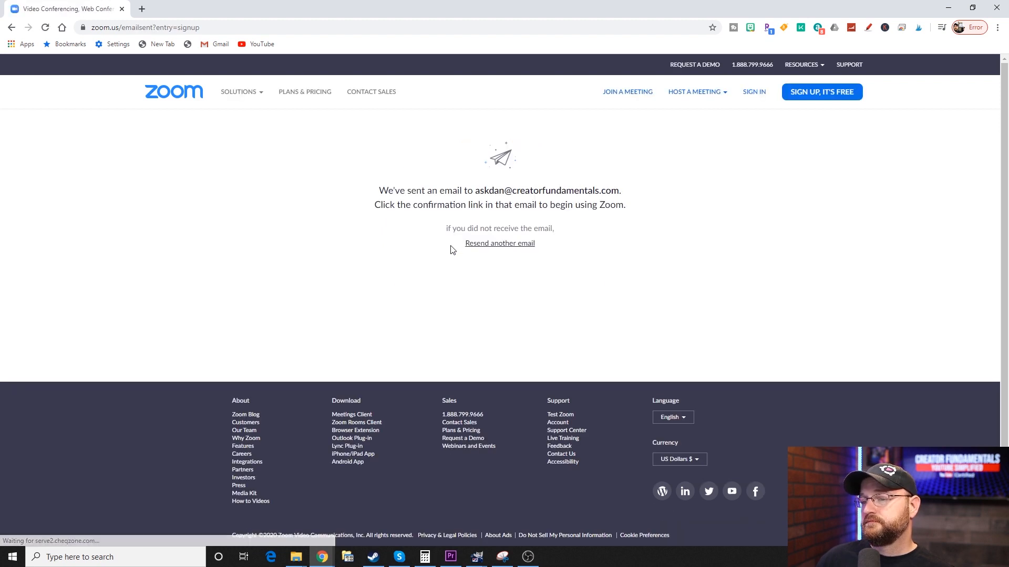
Step: Activate the account from the emailed link and skip the Invite Your Colleagues step
click(239, 92)
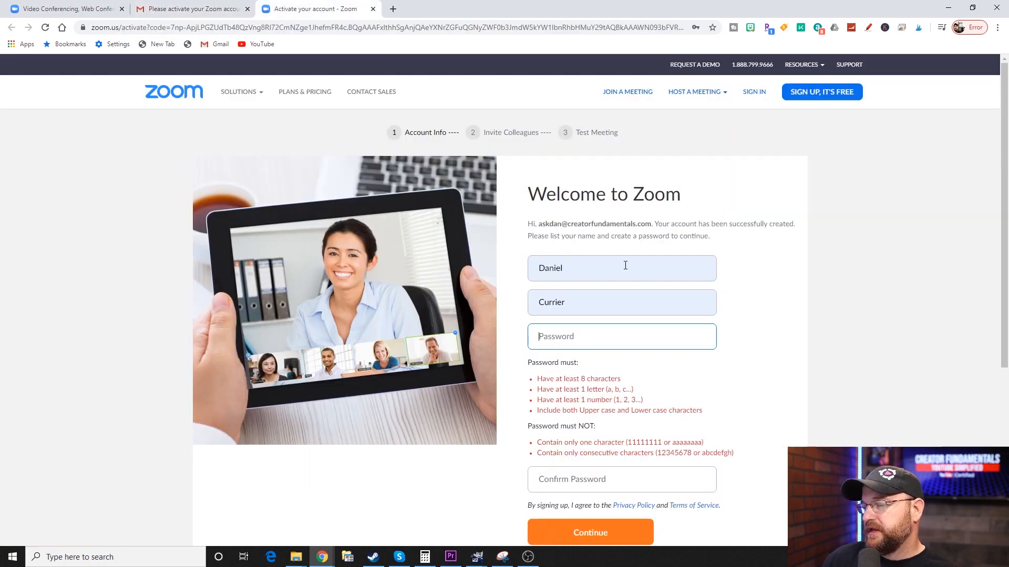
mouse_move(905, 339)
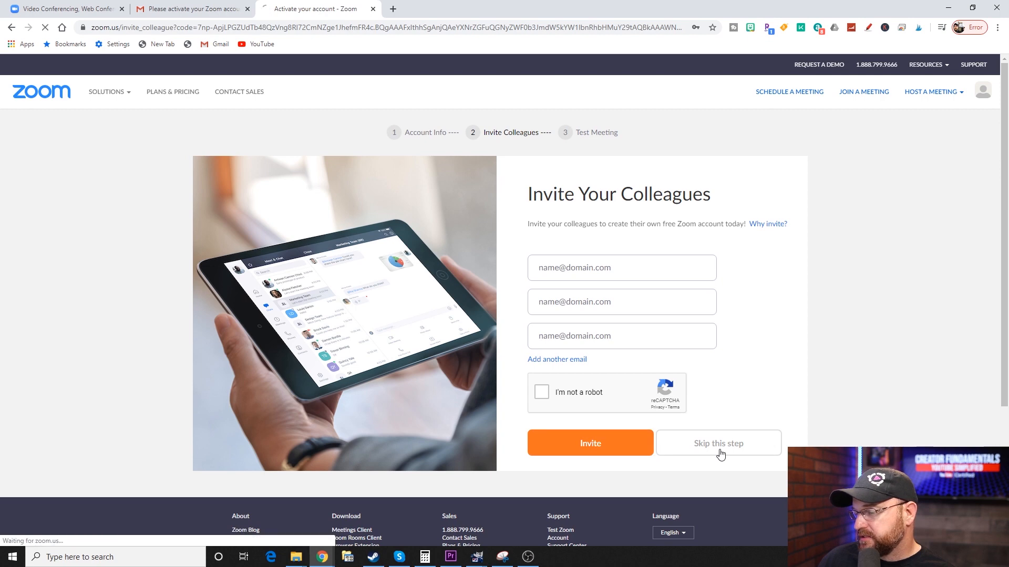
click(718, 443)
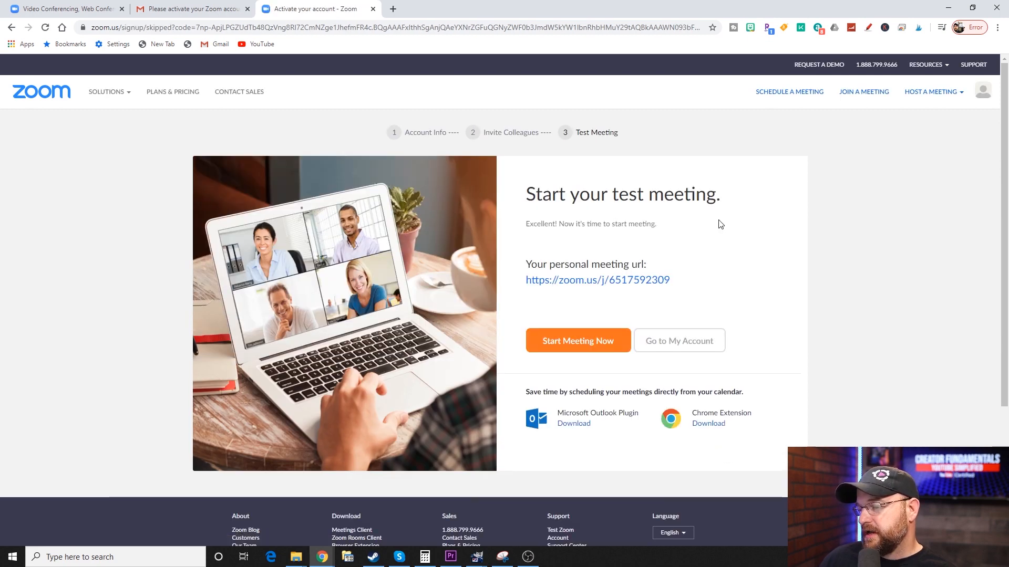
mouse_move(701, 221)
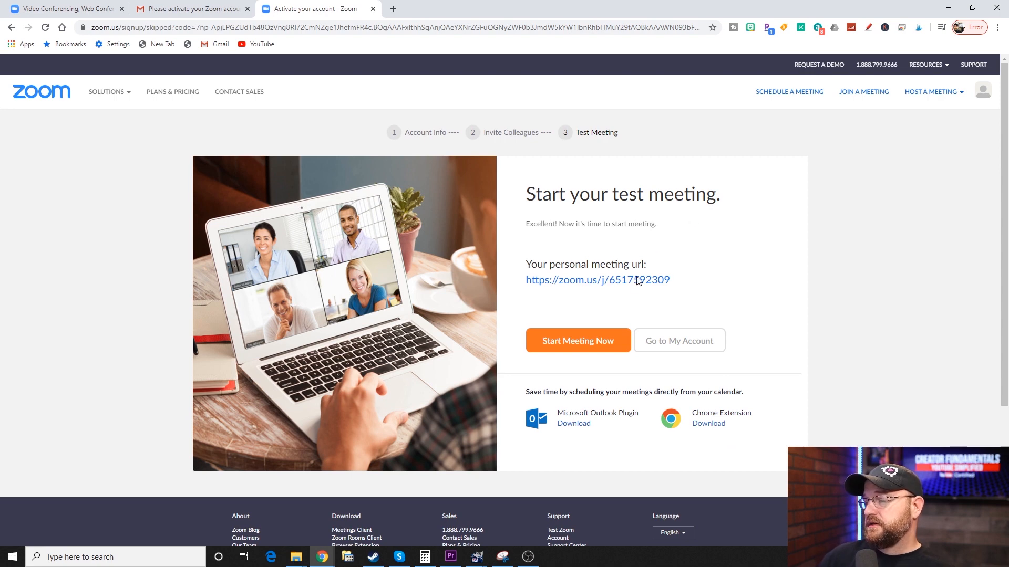
mouse_move(589, 299)
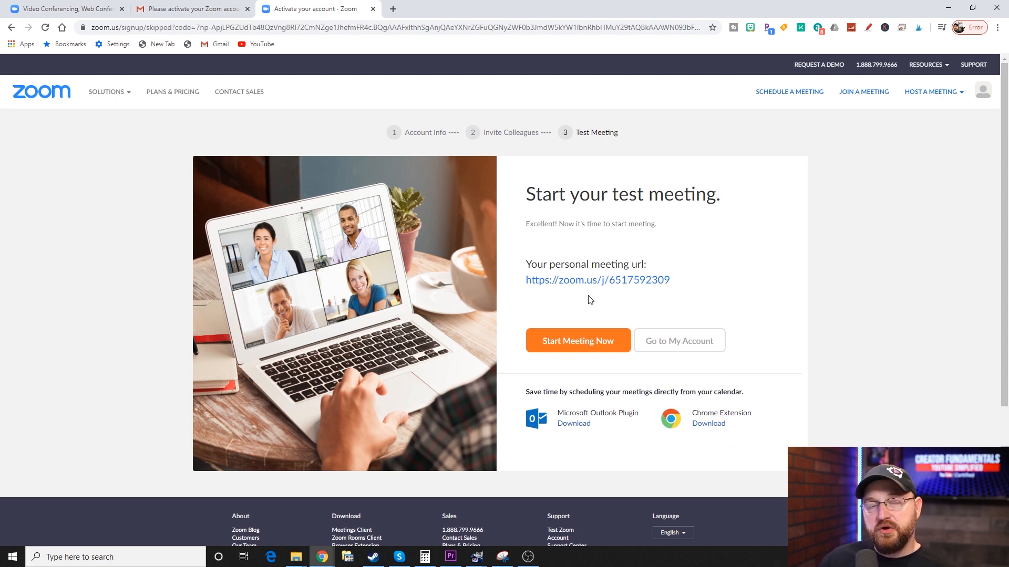
mouse_move(636, 296)
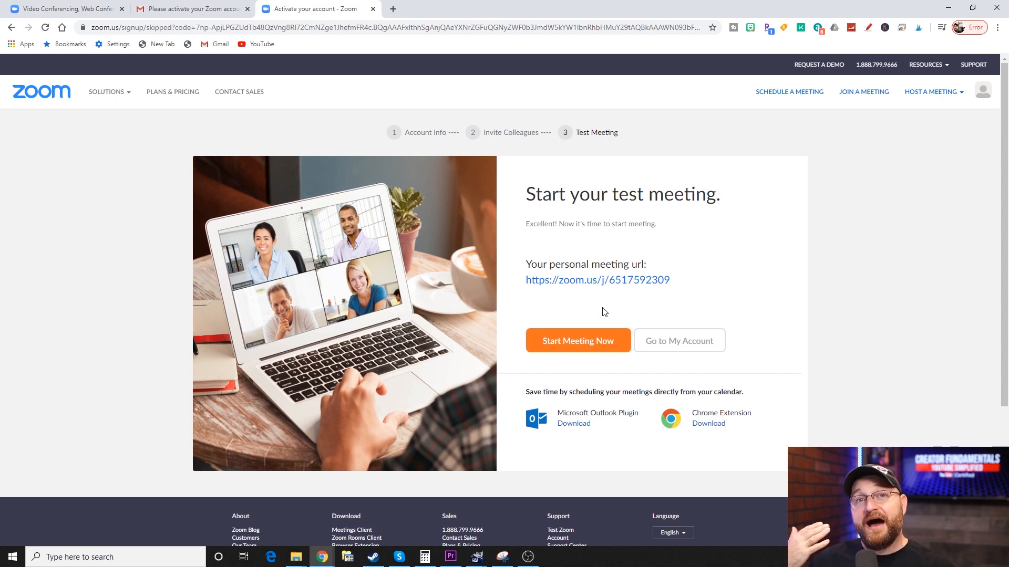
mouse_move(568, 290)
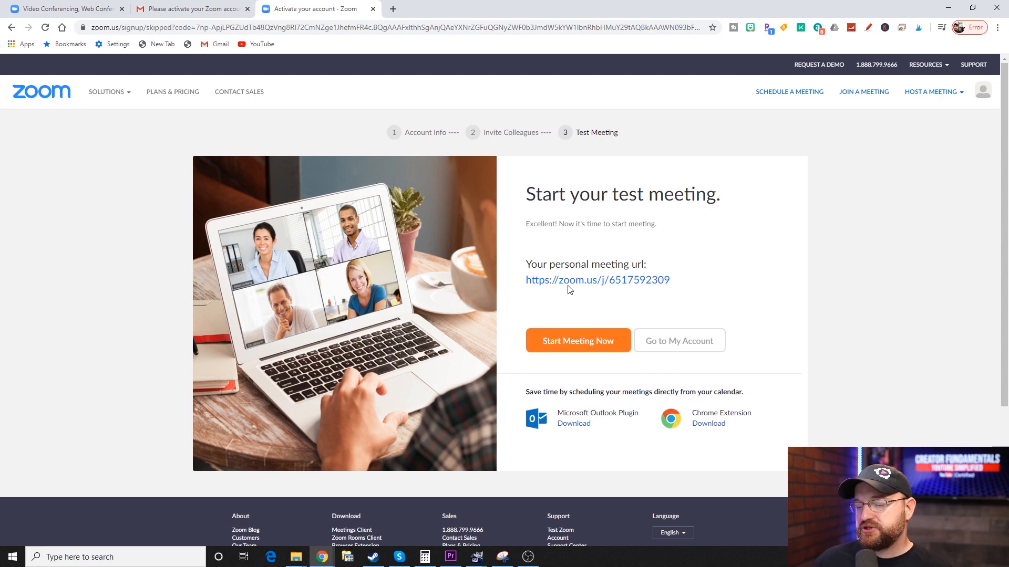
Step: Start the test meeting and join it with computer audio
click(577, 341)
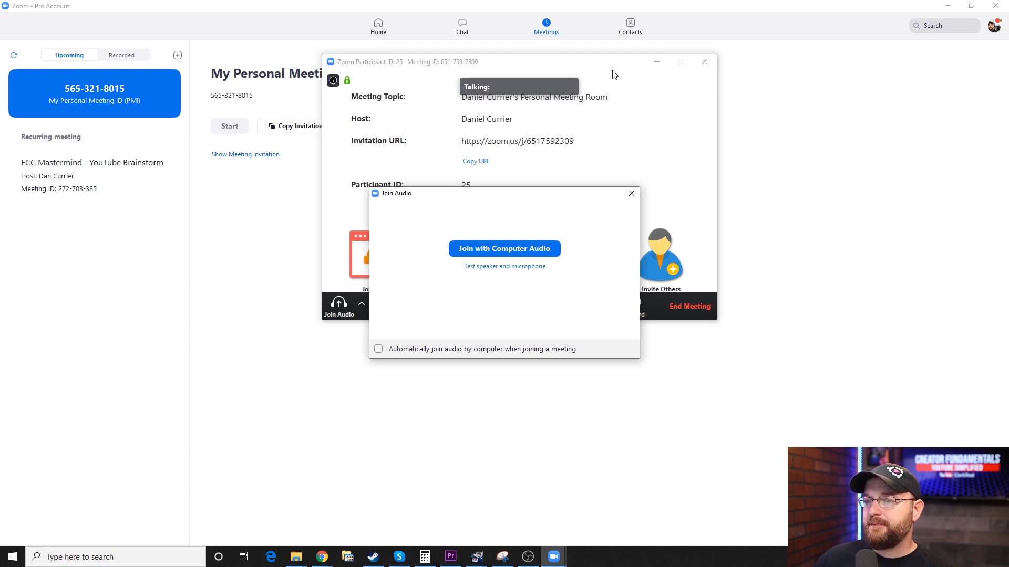
mouse_move(419, 159)
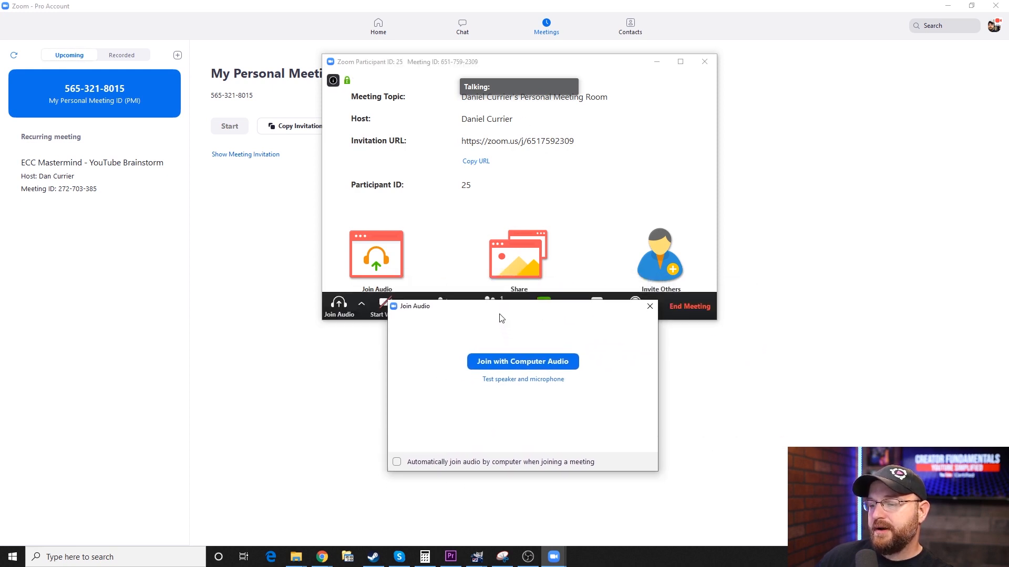
click(522, 361)
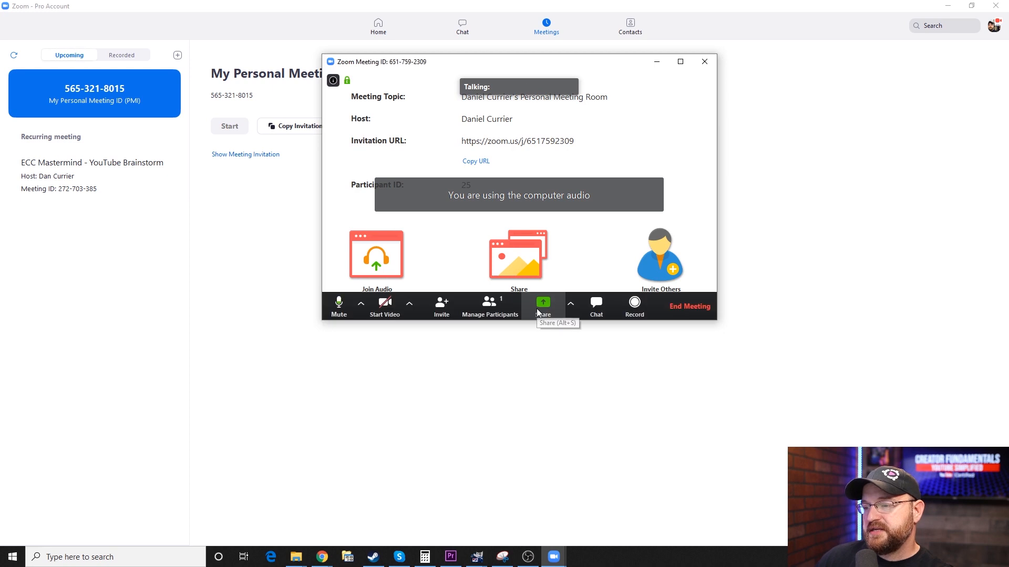
mouse_move(576, 254)
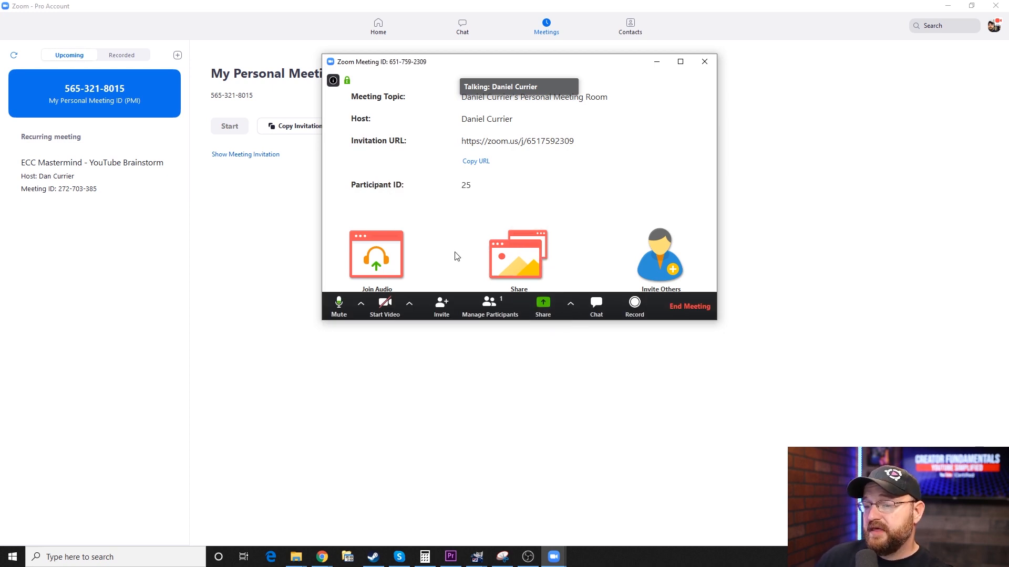
mouse_move(385, 303)
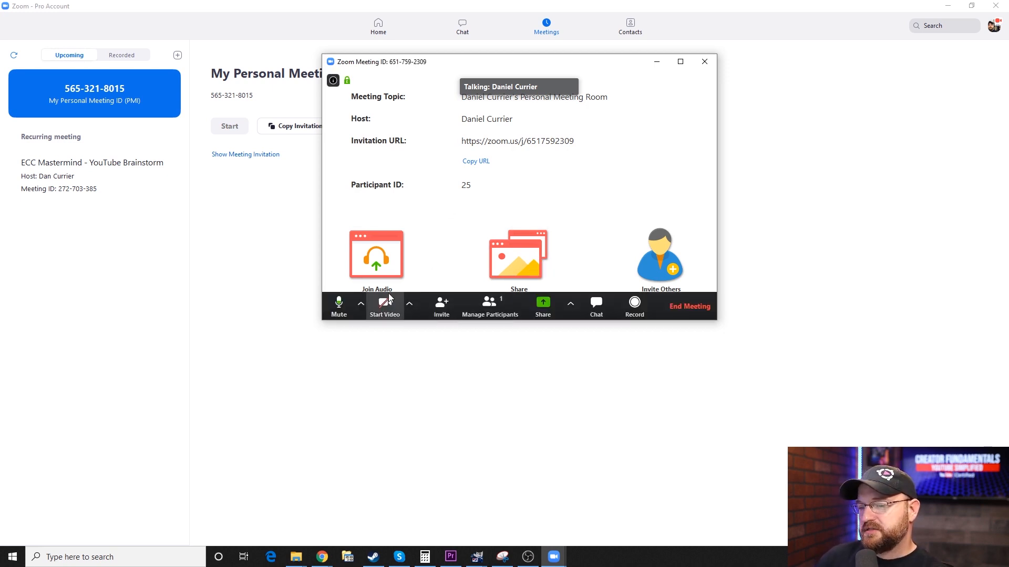
click(384, 306)
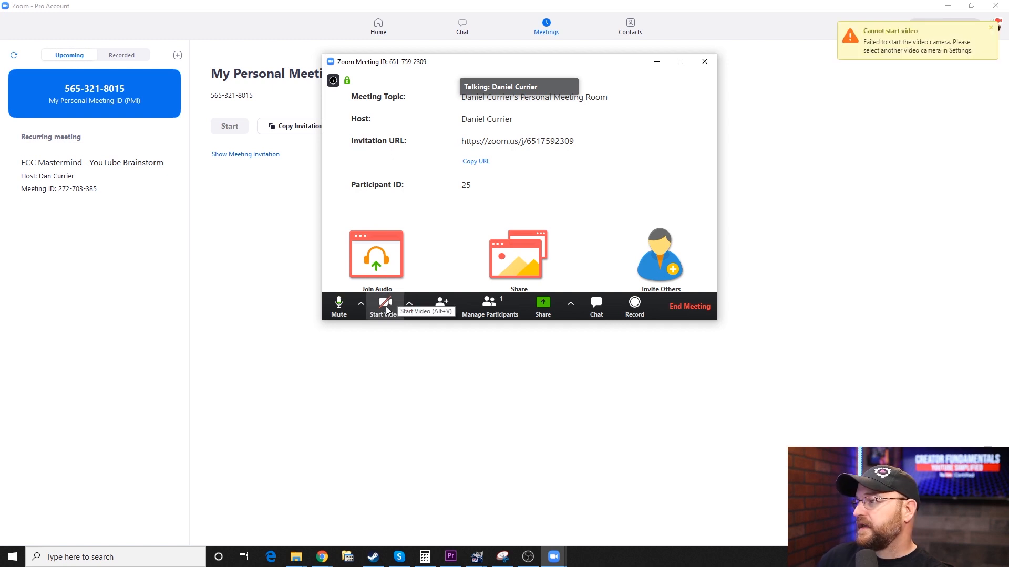
mouse_move(851, 121)
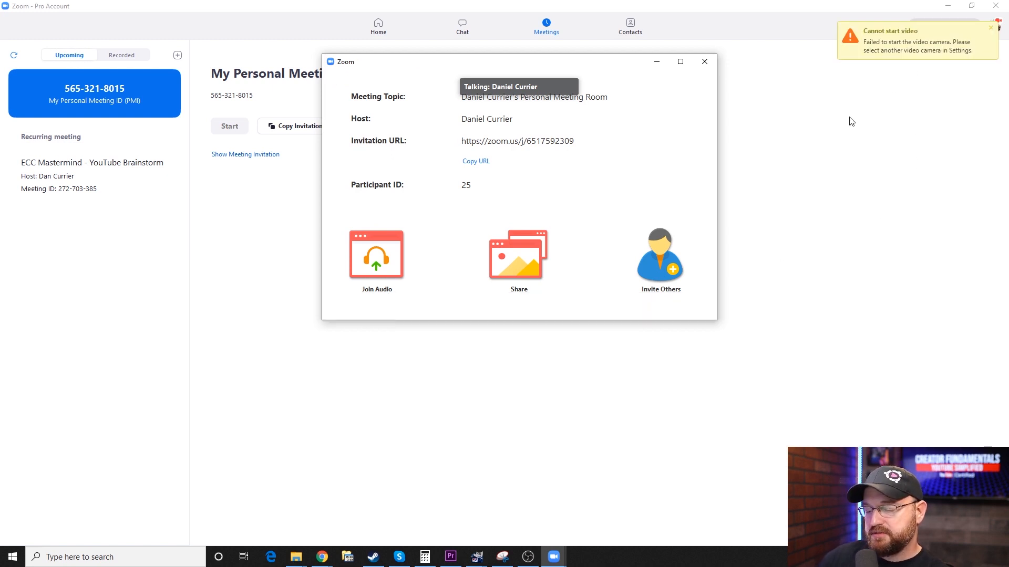
mouse_move(827, 107)
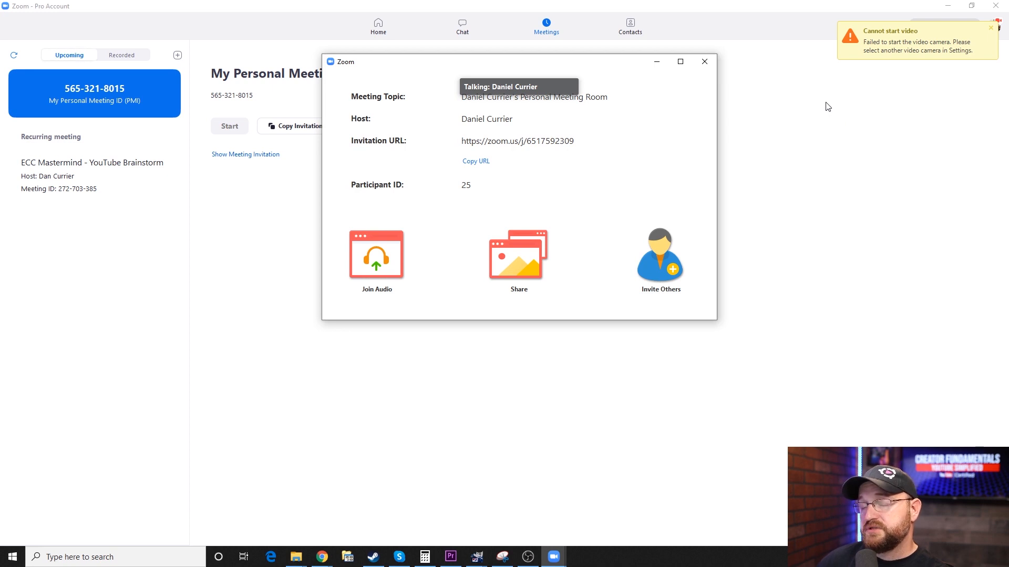
mouse_move(830, 120)
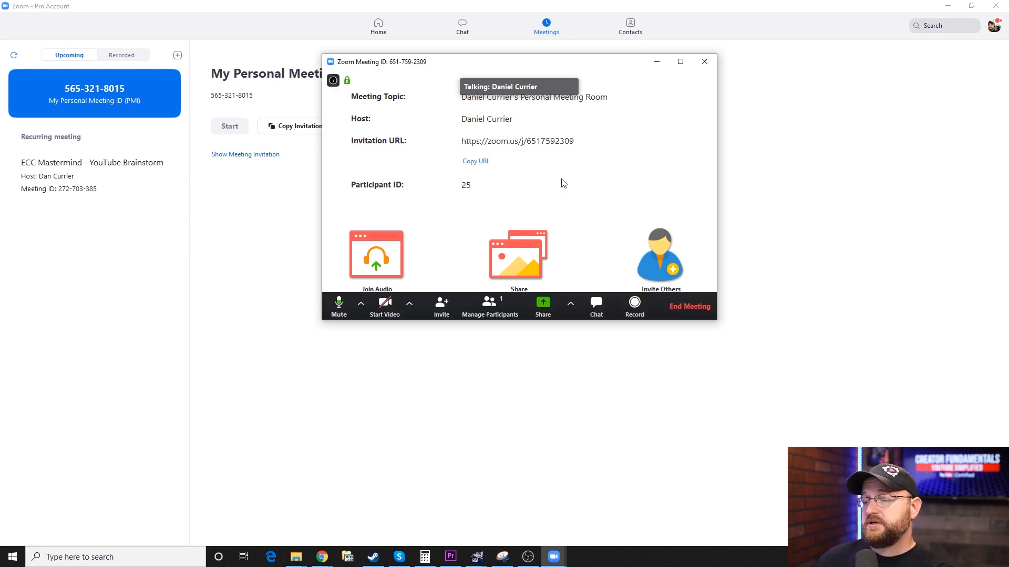
click(409, 302)
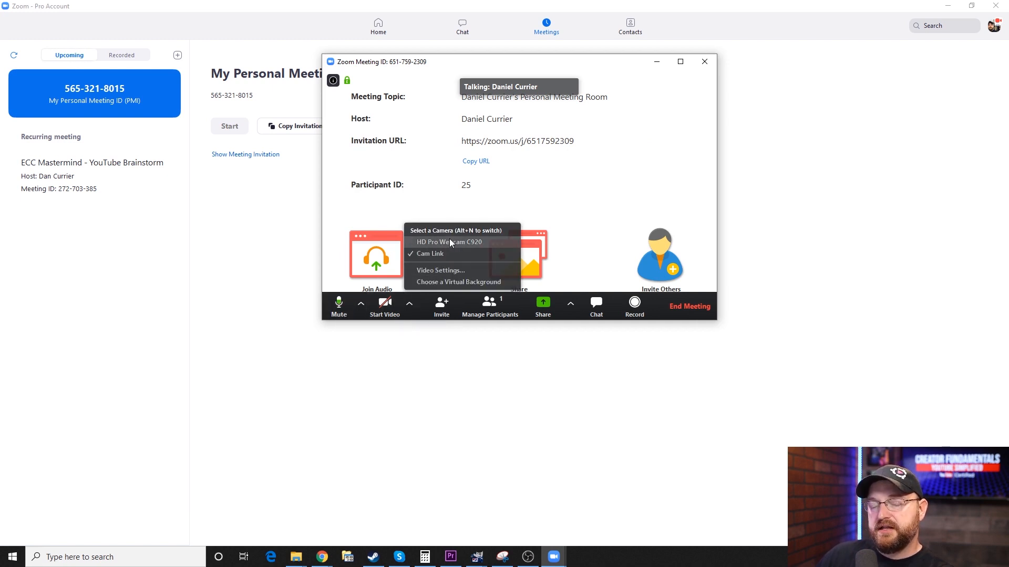
mouse_move(454, 250)
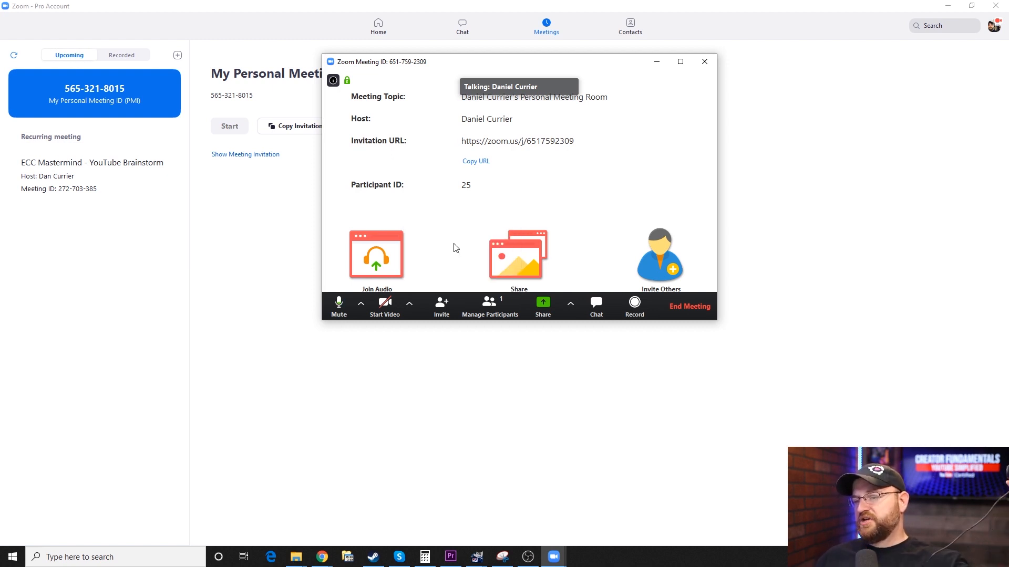
mouse_move(385, 303)
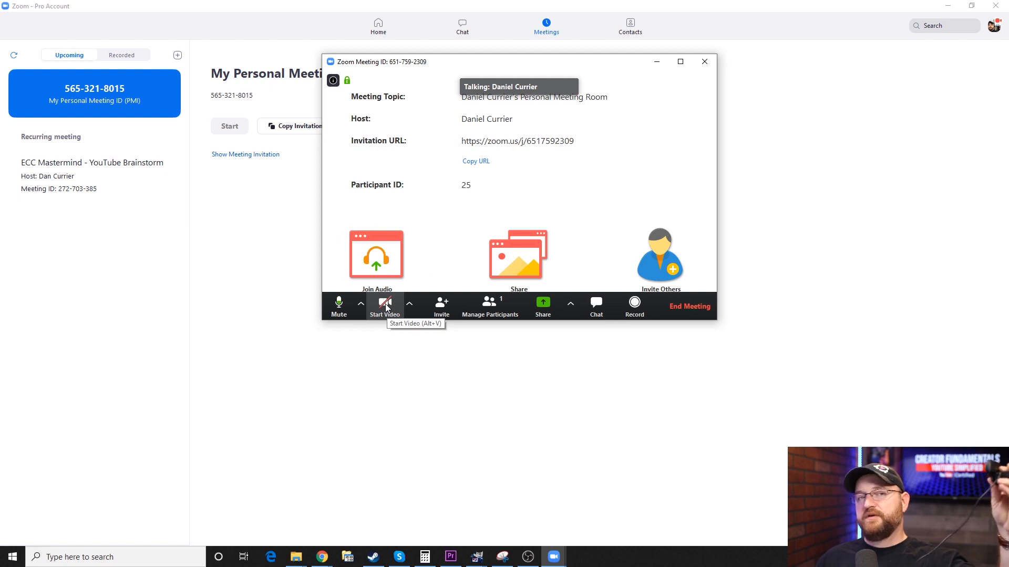
click(385, 306)
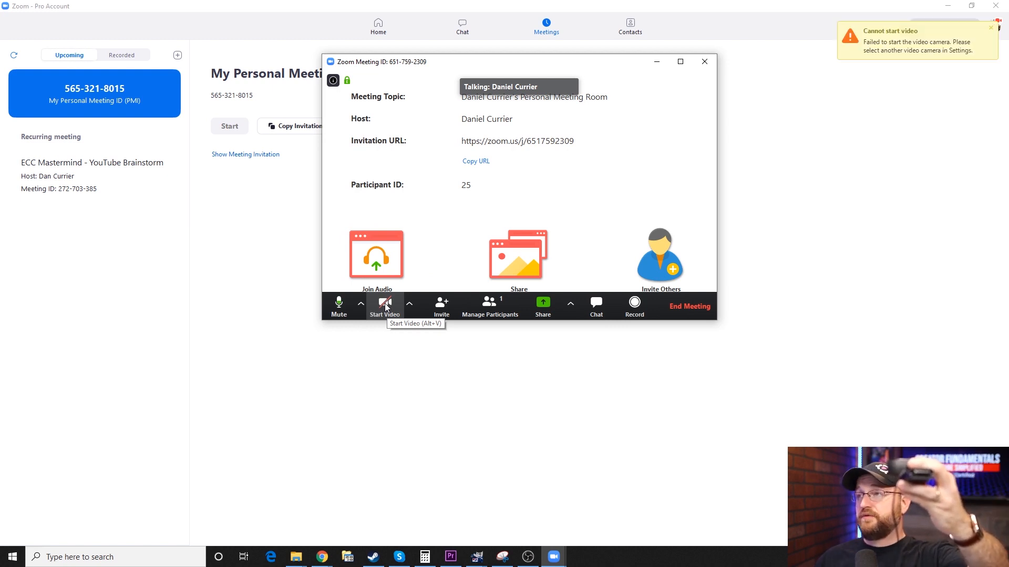
mouse_move(465, 275)
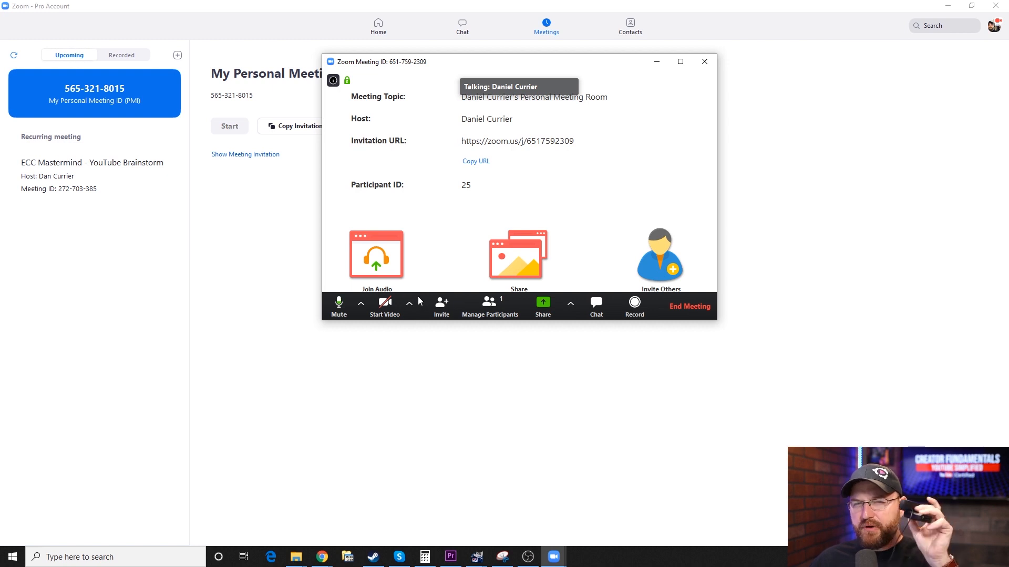
mouse_move(408, 296)
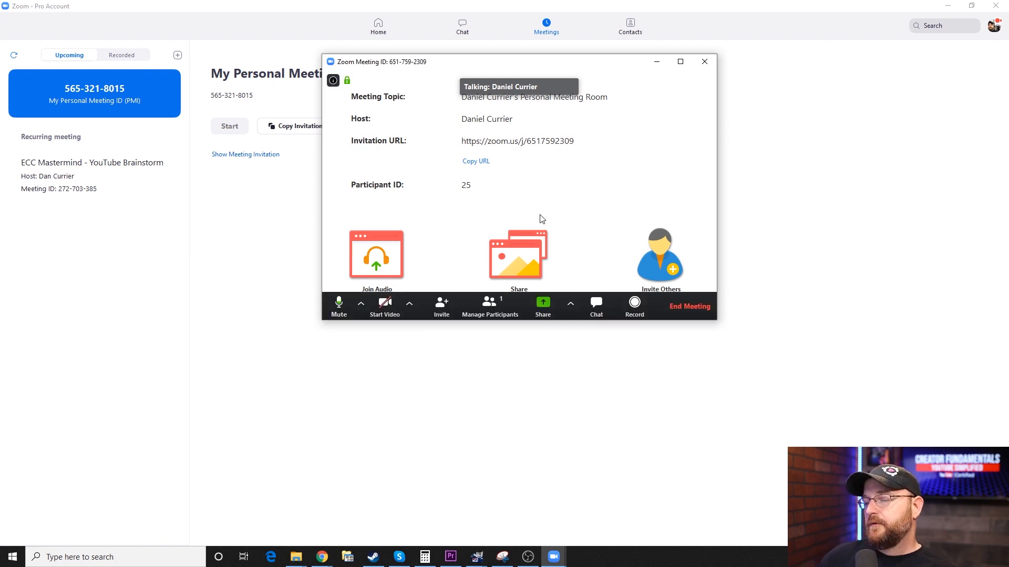
mouse_move(519, 192)
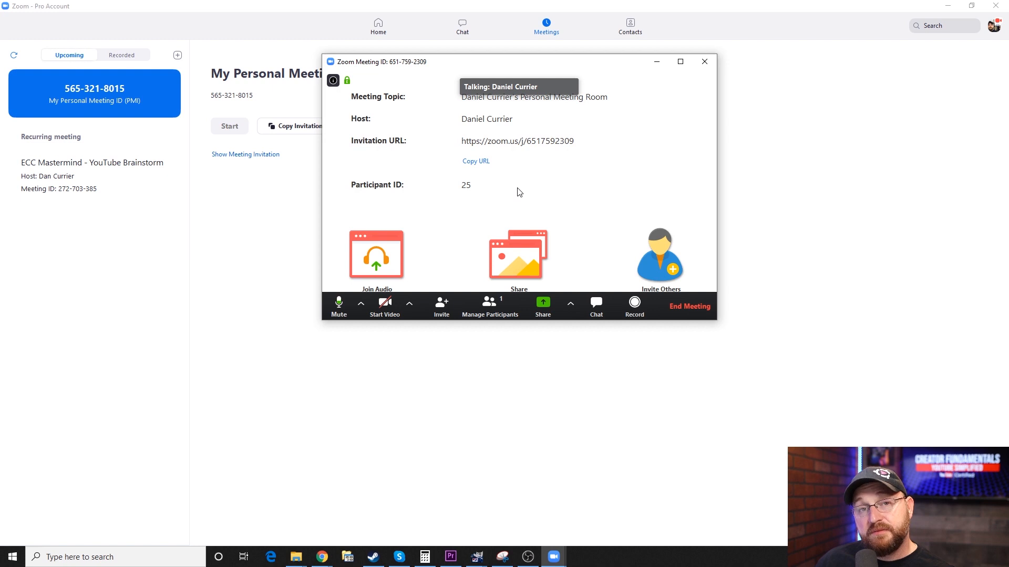
mouse_move(453, 223)
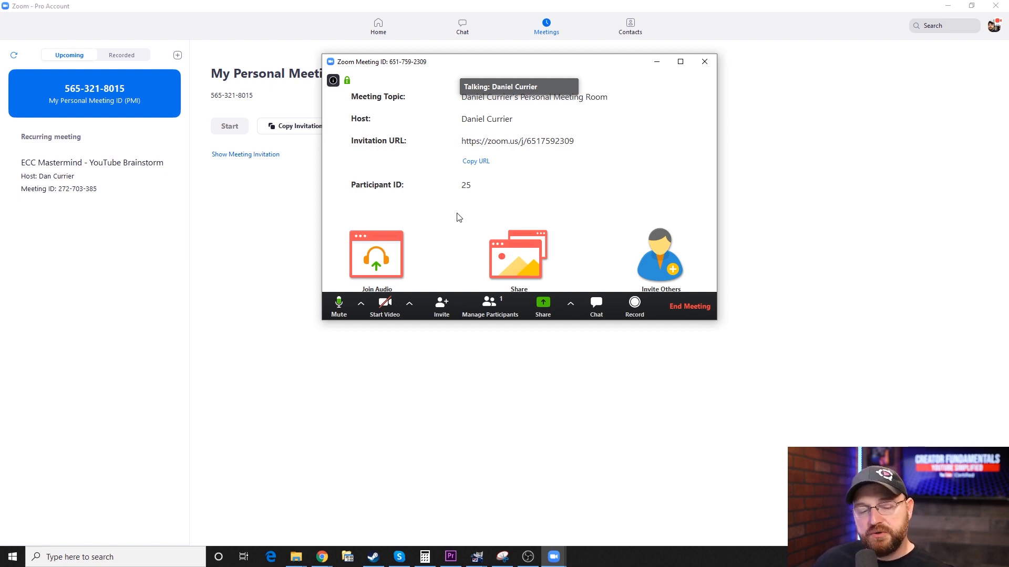
mouse_move(452, 212)
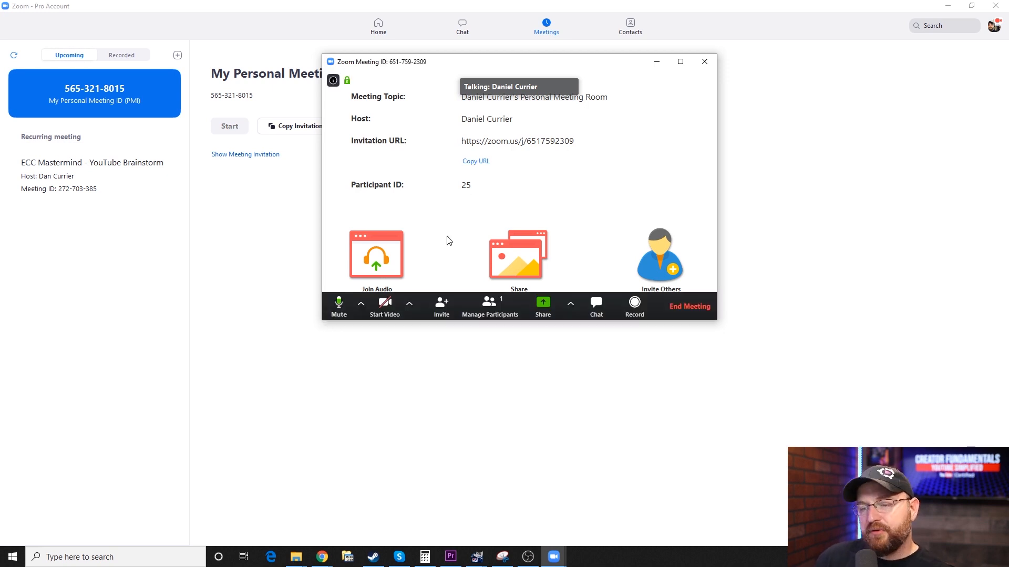
mouse_move(385, 306)
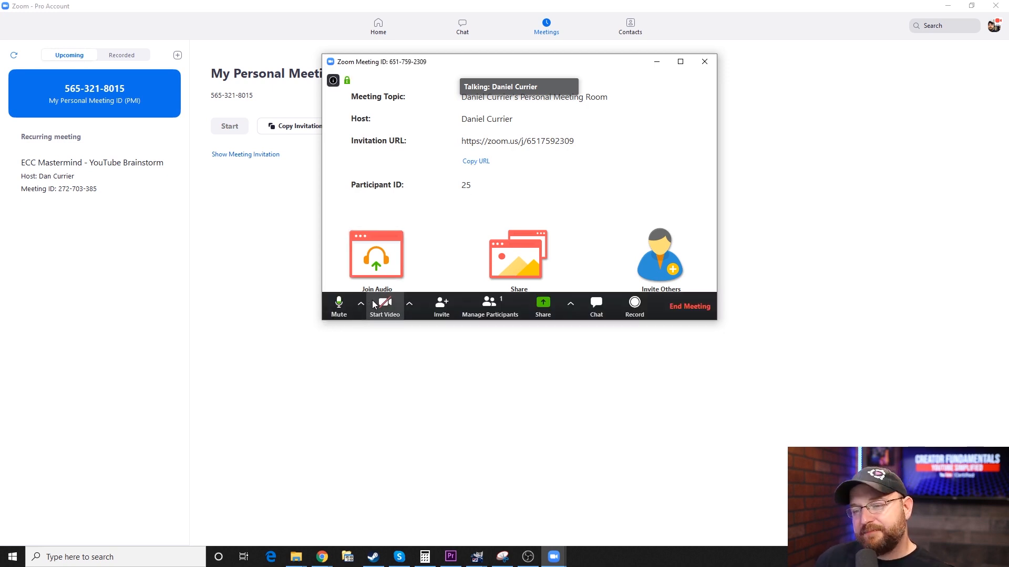
click(360, 305)
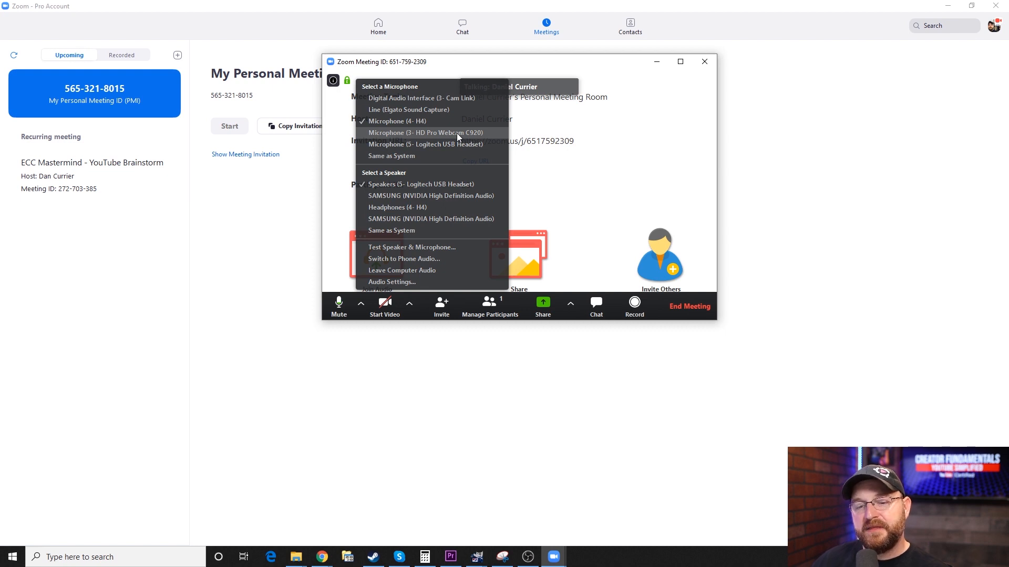
mouse_move(470, 137)
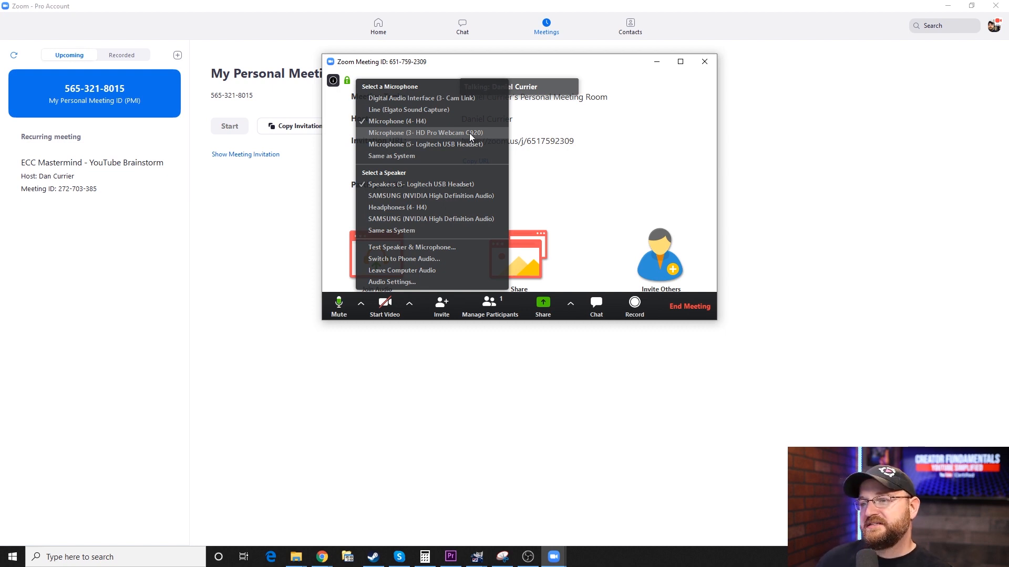
mouse_move(420, 151)
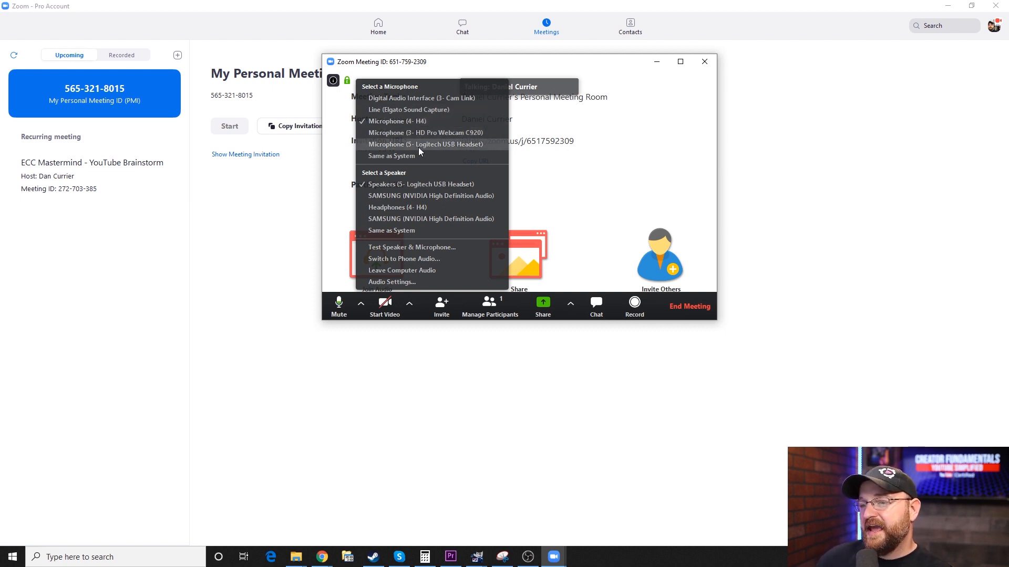
mouse_move(428, 151)
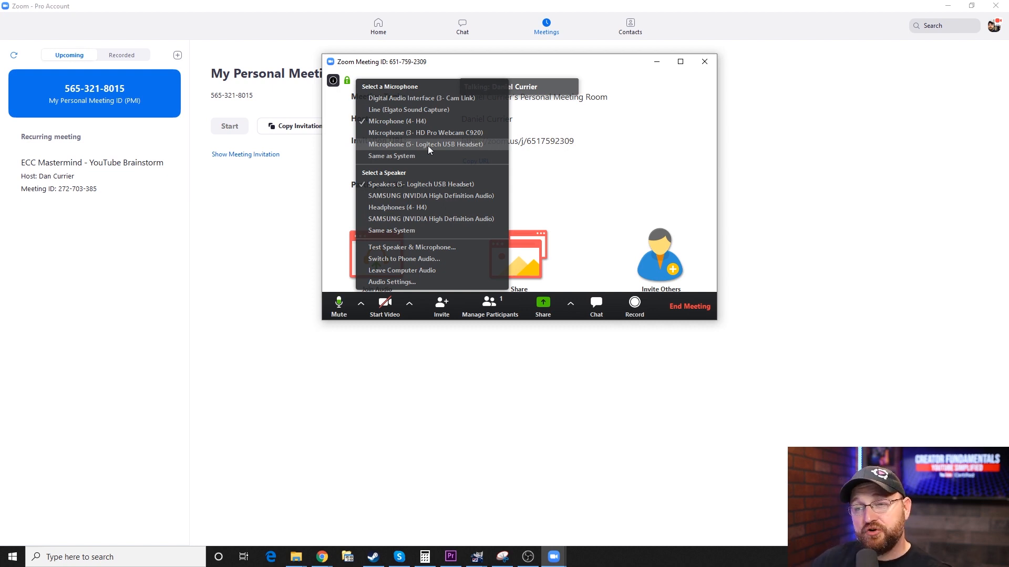
mouse_move(457, 124)
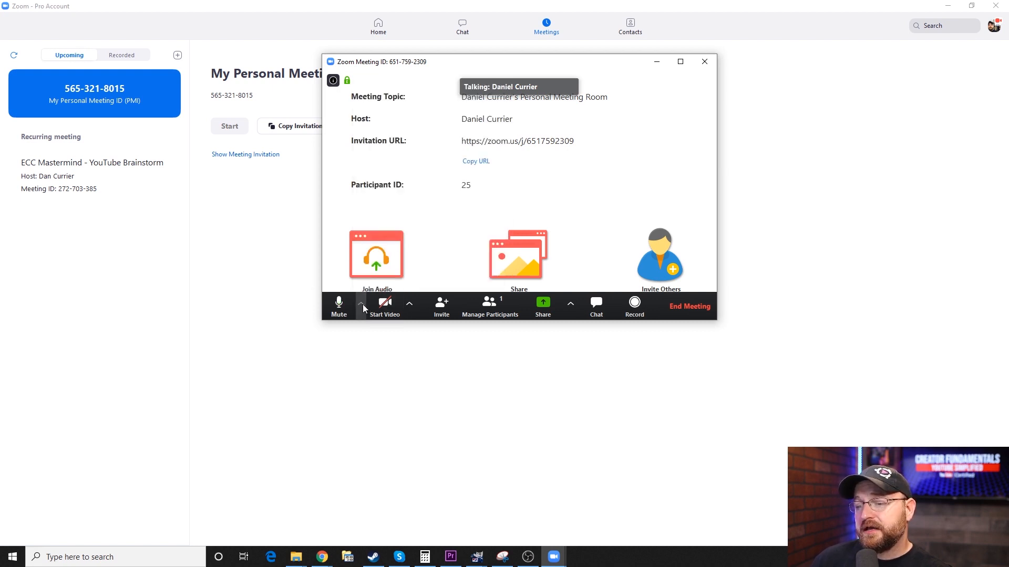
click(360, 304)
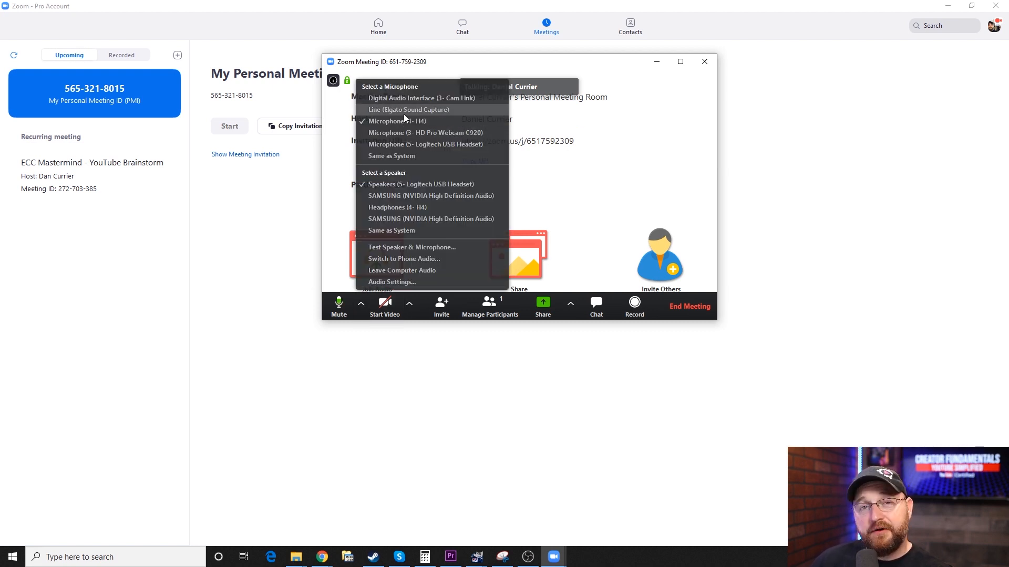
mouse_move(412, 132)
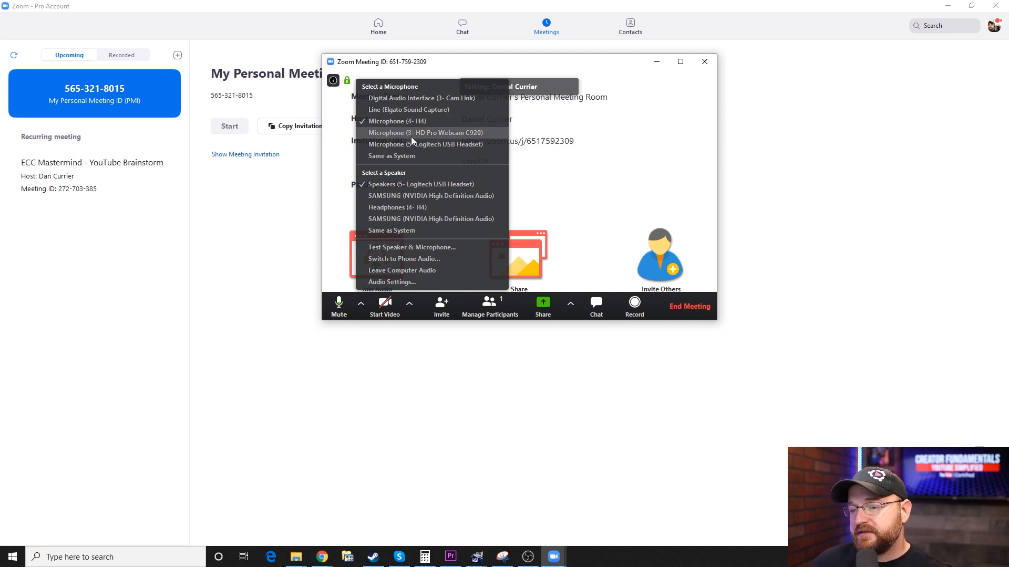
mouse_move(425, 144)
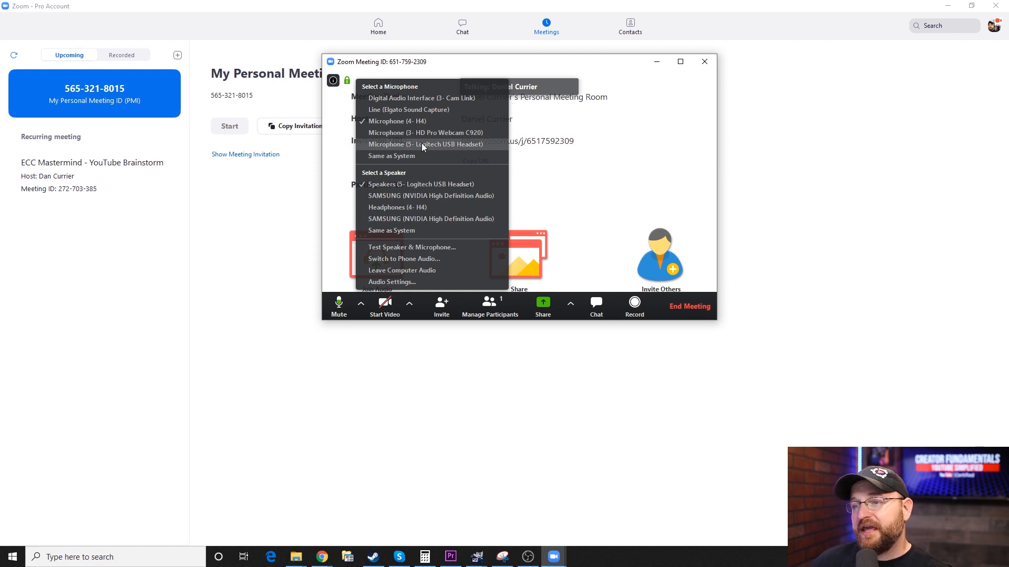
mouse_move(518, 274)
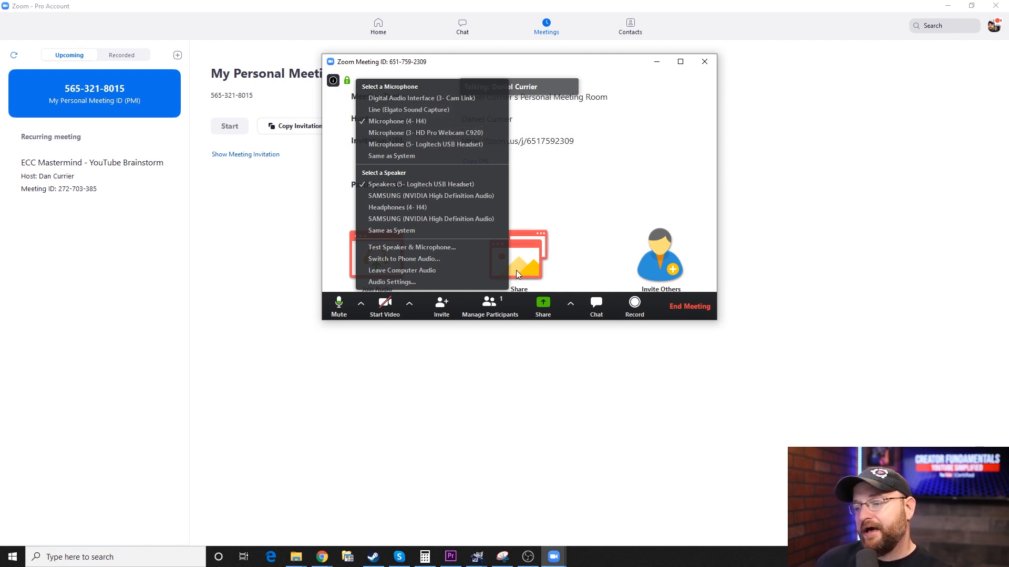
mouse_move(690, 306)
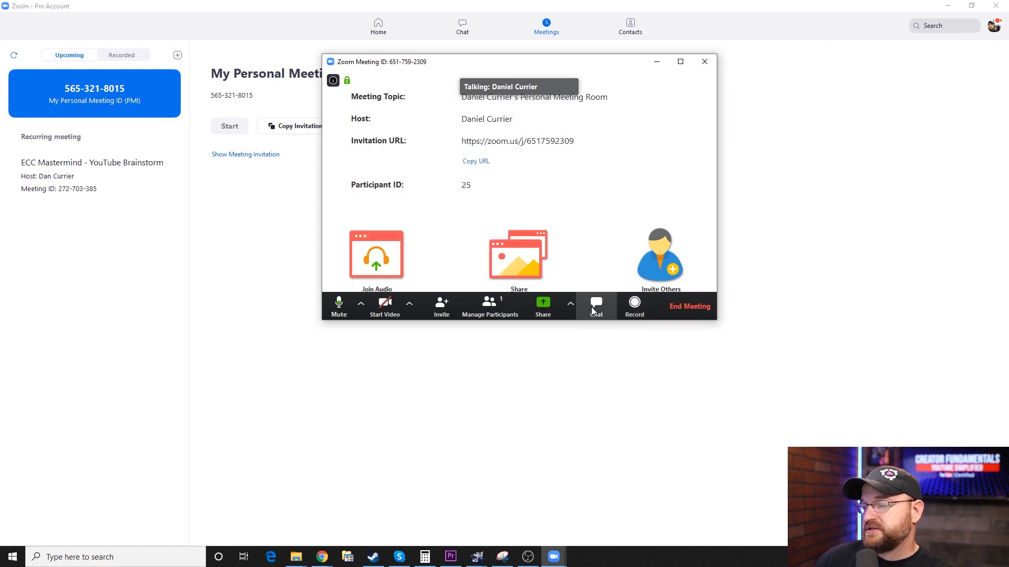
click(594, 306)
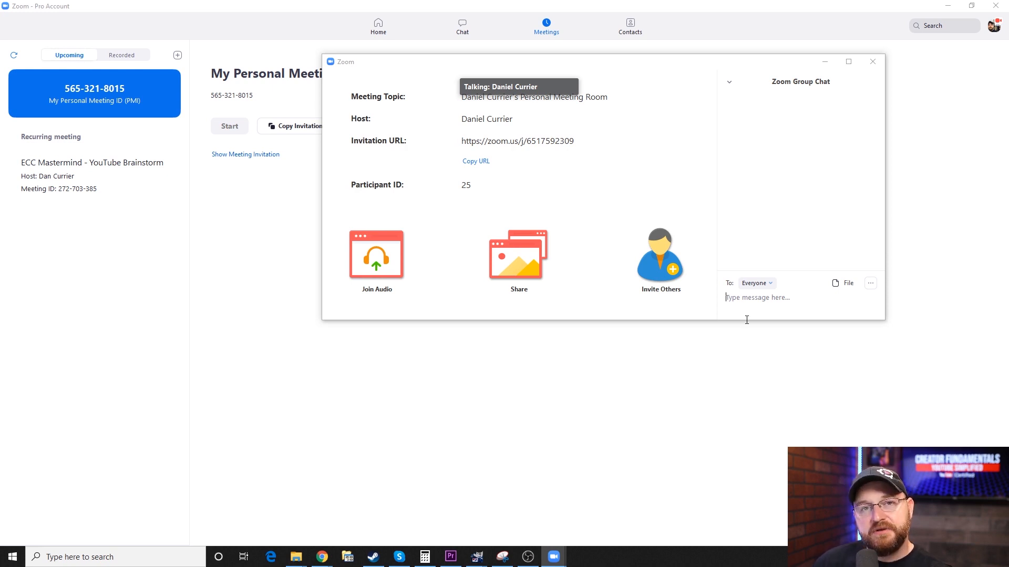
mouse_move(775, 242)
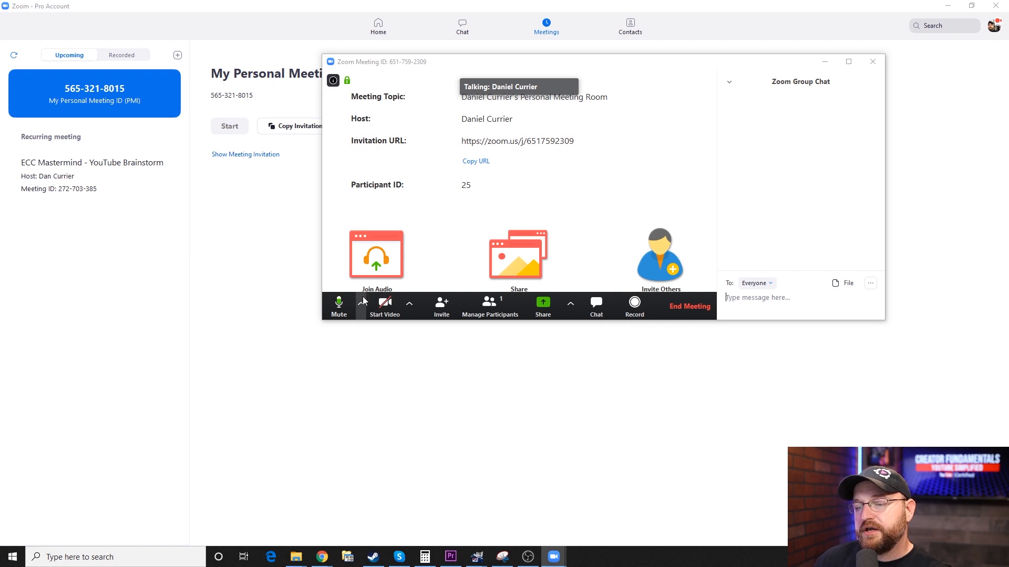
click(360, 302)
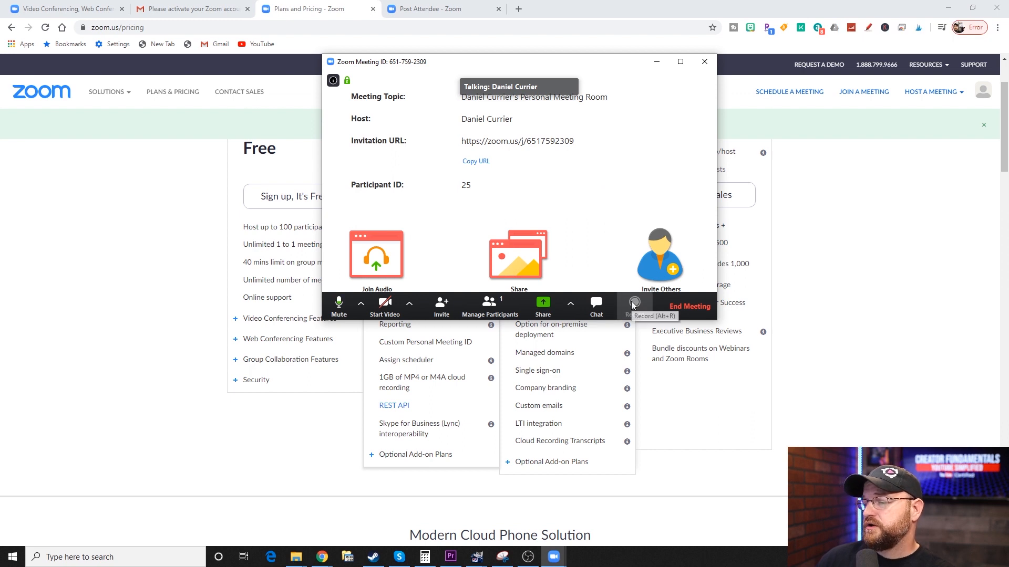
click(633, 302)
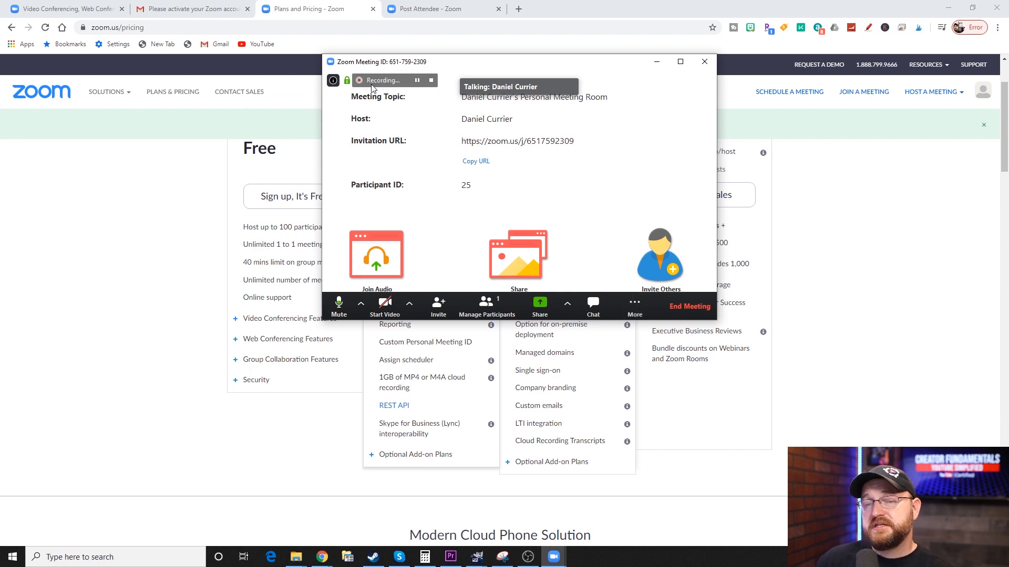
mouse_move(417, 79)
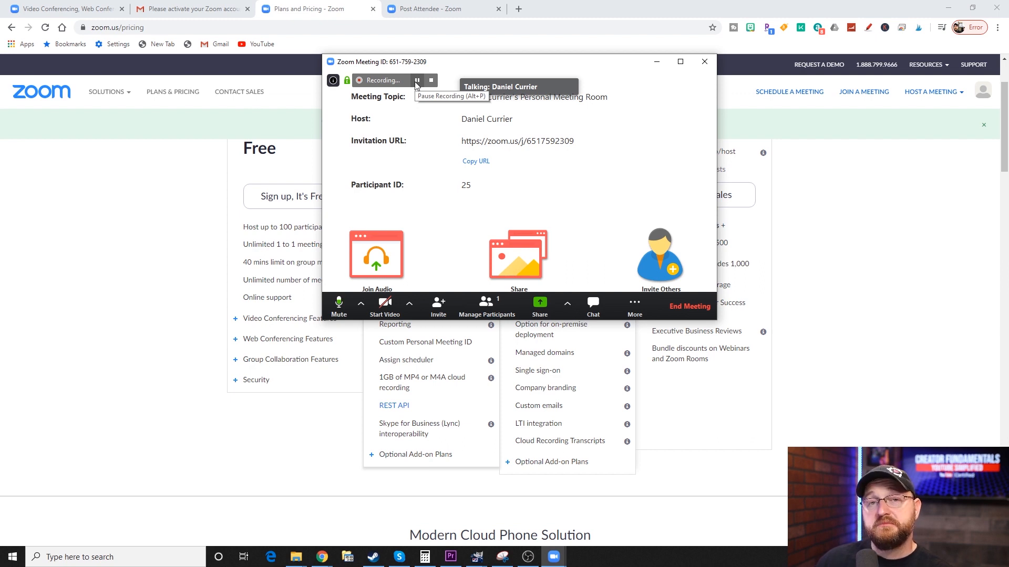
click(417, 80)
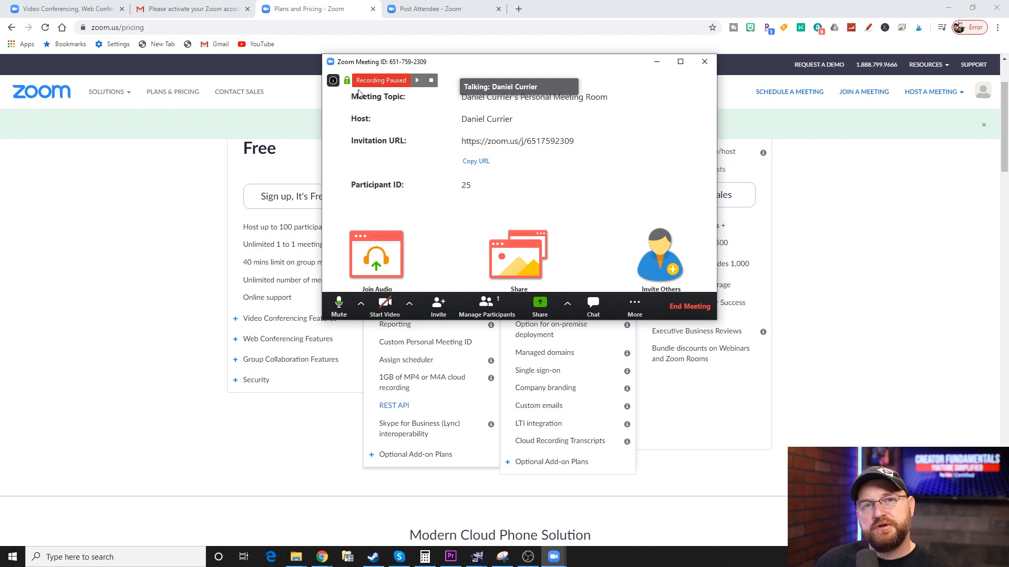
mouse_move(410, 88)
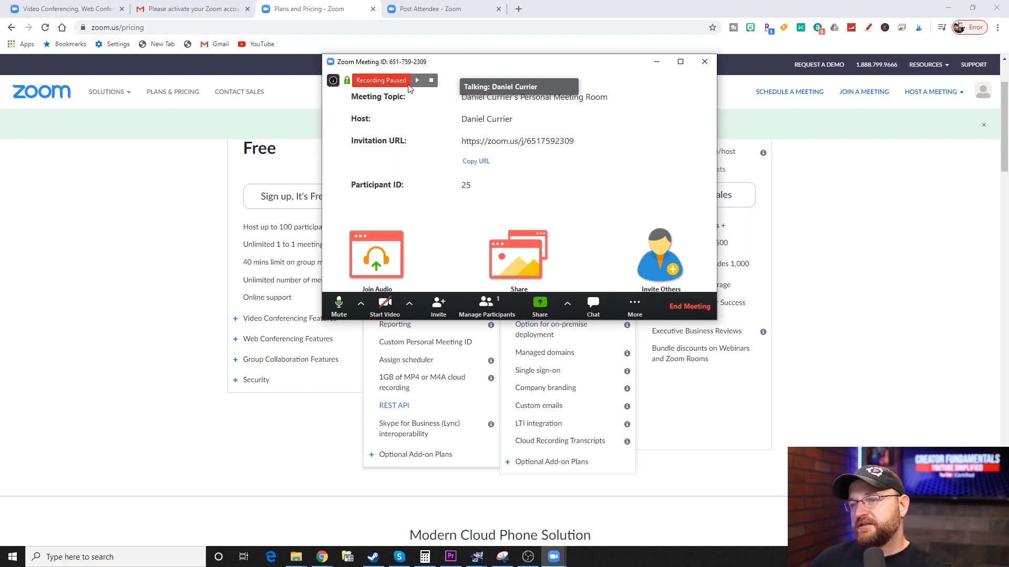
click(417, 80)
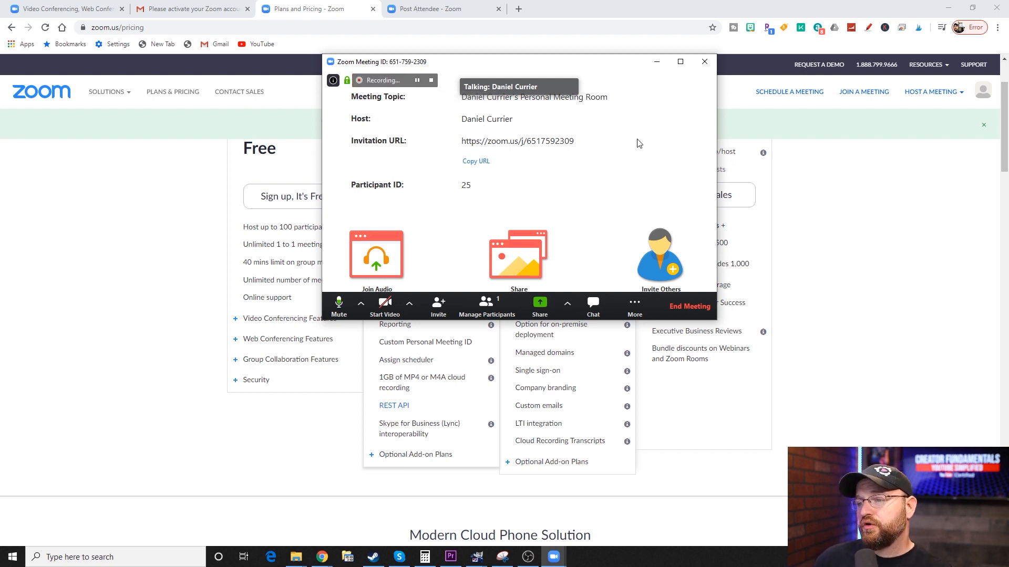
mouse_move(644, 246)
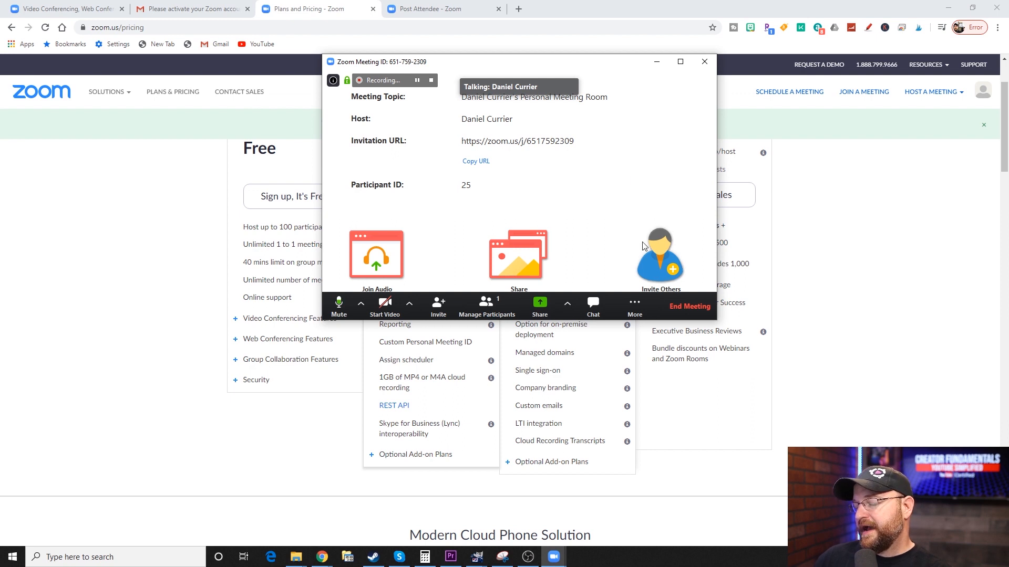
mouse_move(591, 214)
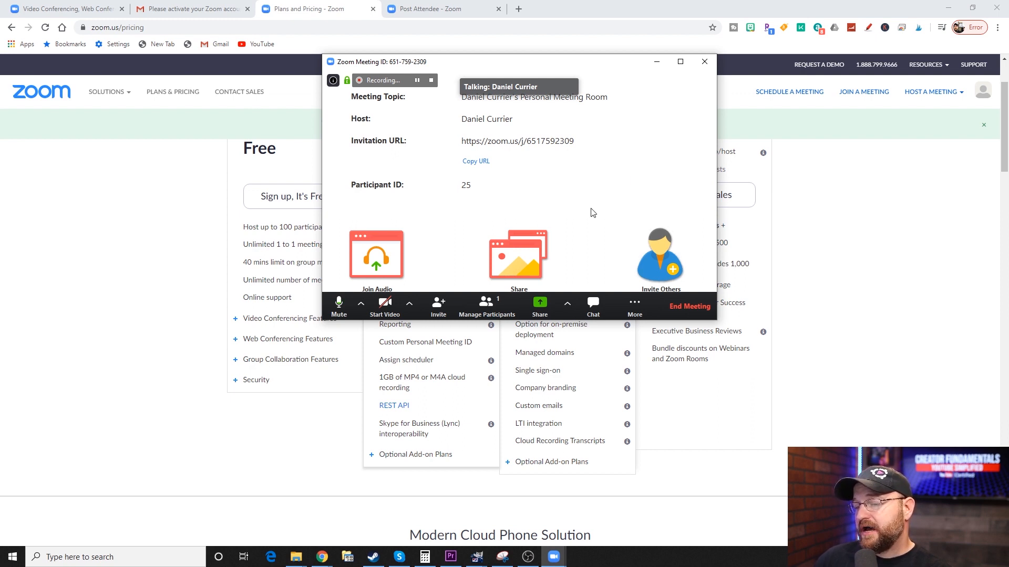
mouse_move(501, 270)
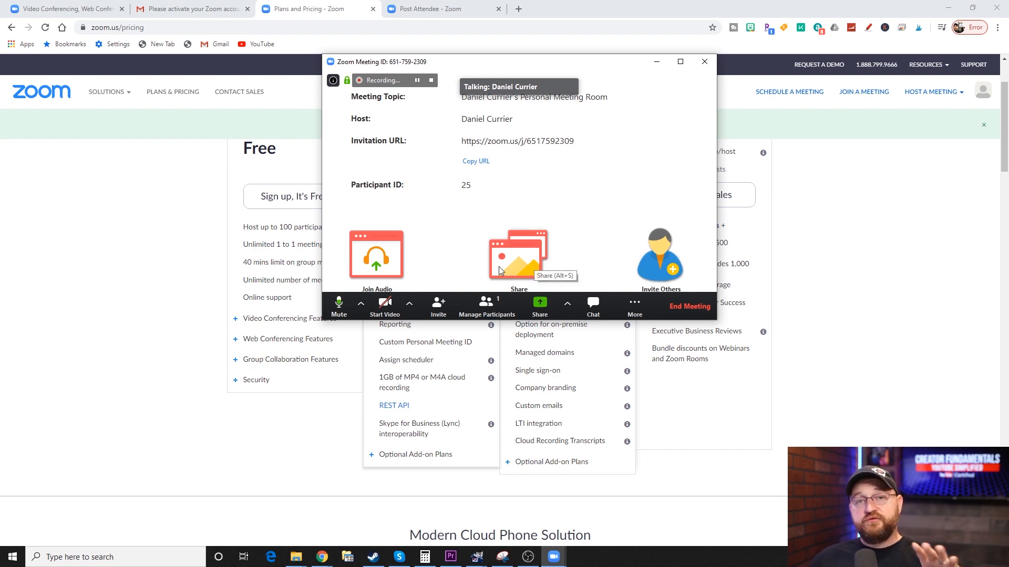
mouse_move(487, 144)
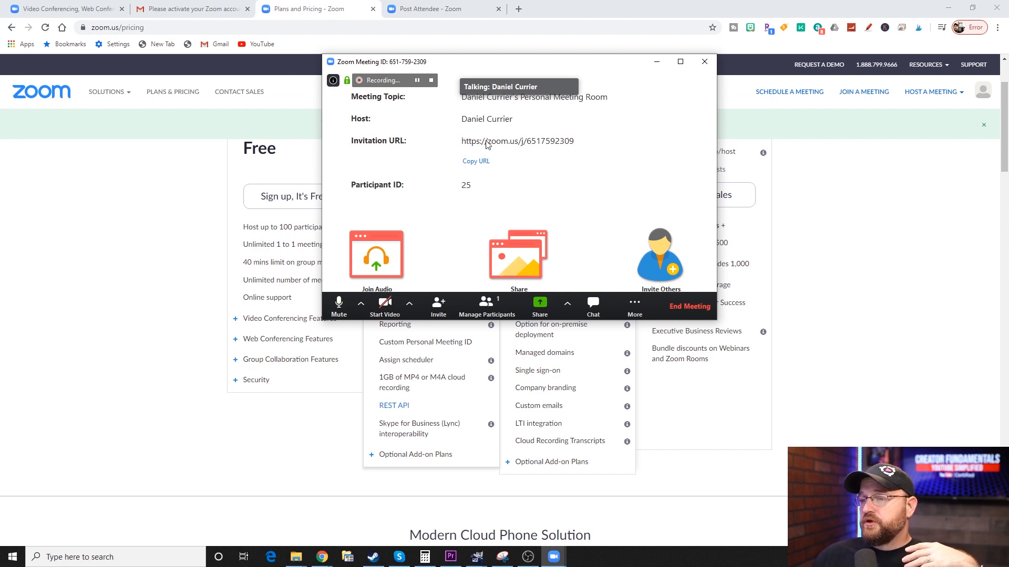
mouse_move(438, 302)
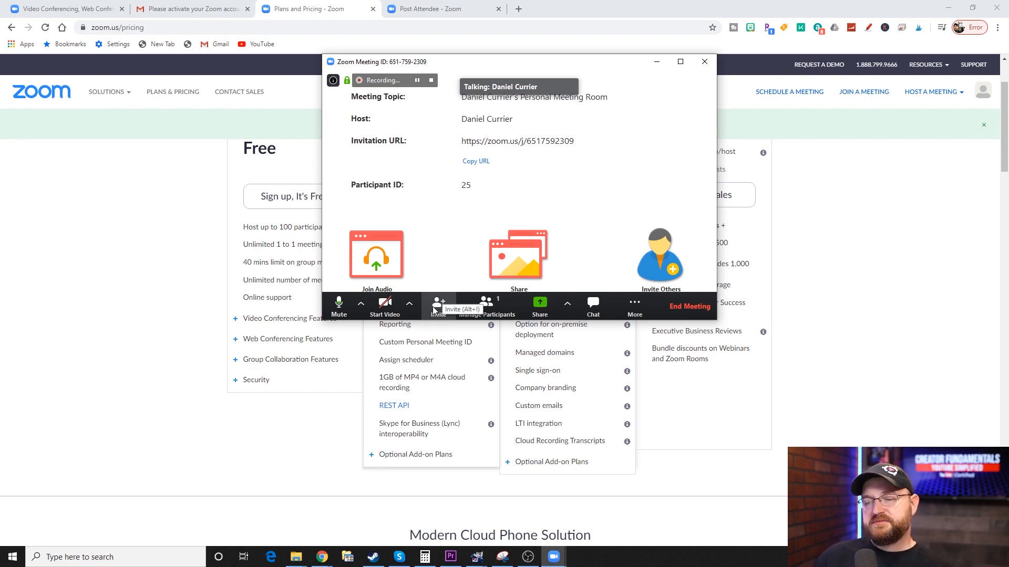
Step: Review the Email and Contacts invite options and copy the meeting's invitation URL
click(438, 307)
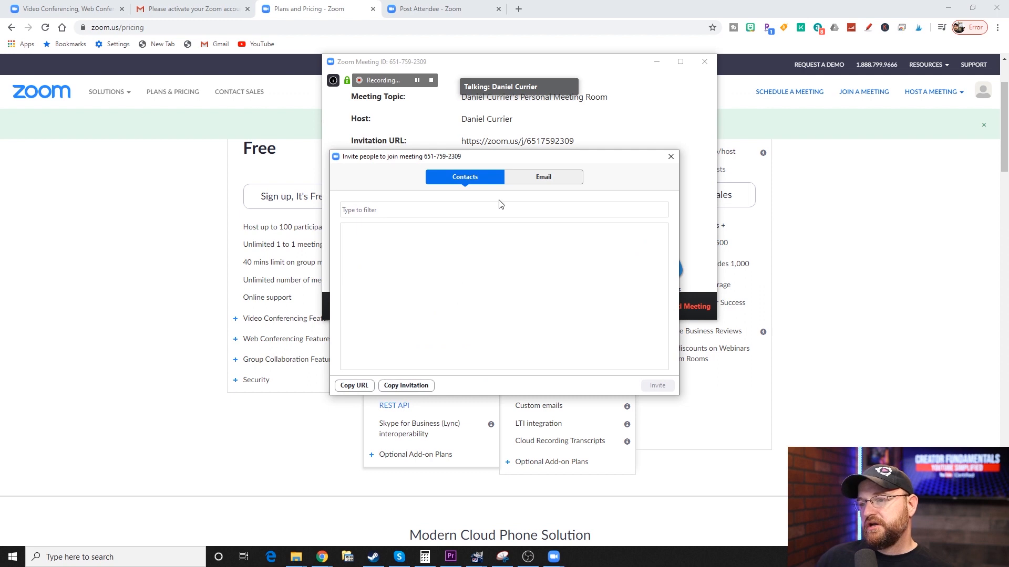
click(543, 176)
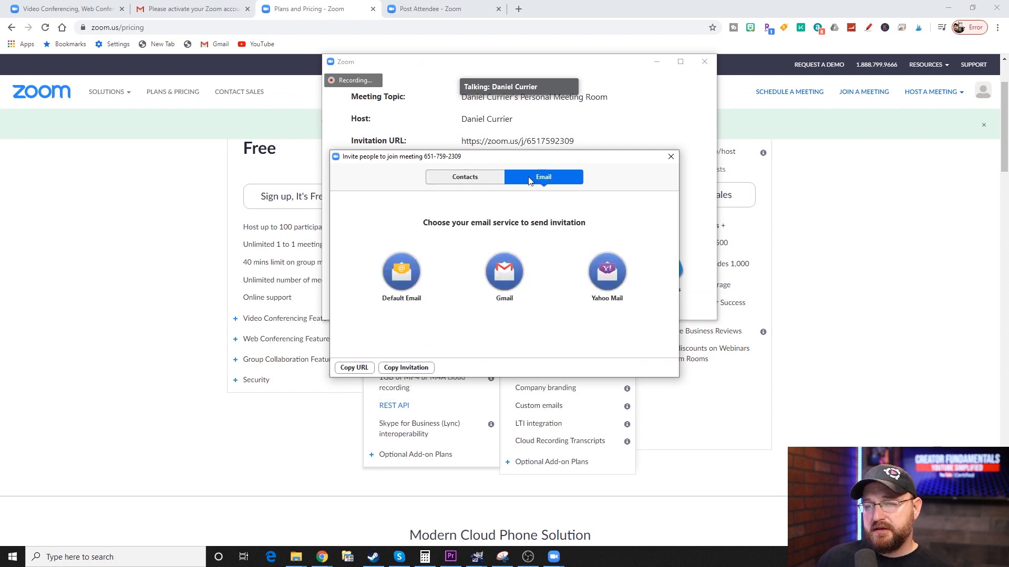
mouse_move(459, 199)
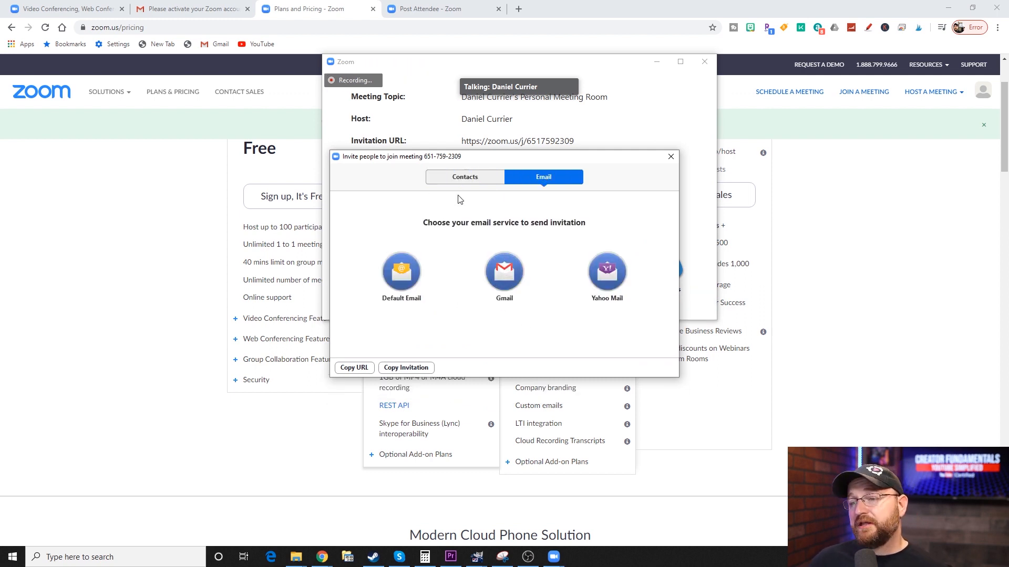
click(463, 177)
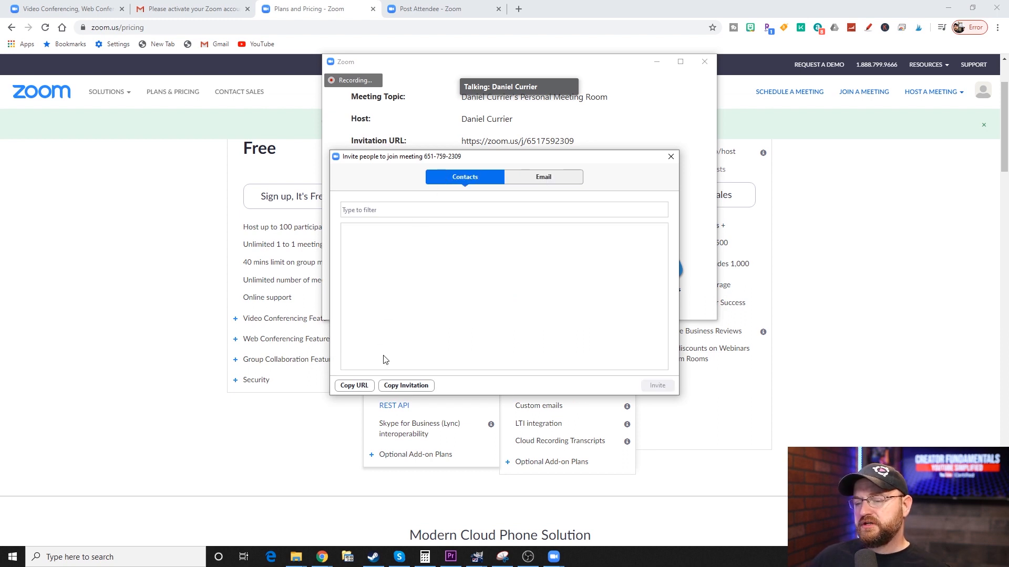
click(353, 386)
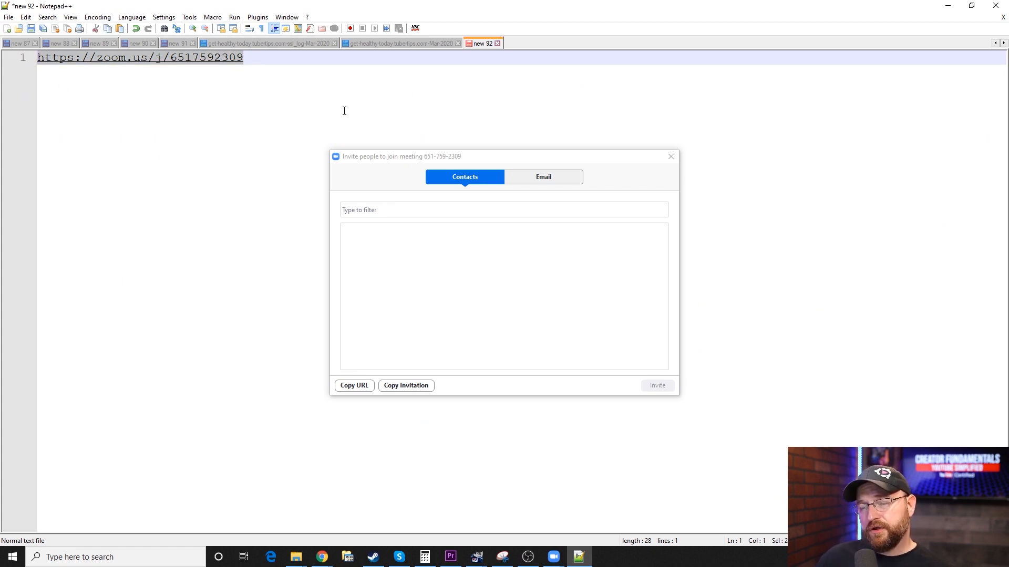
mouse_move(379, 96)
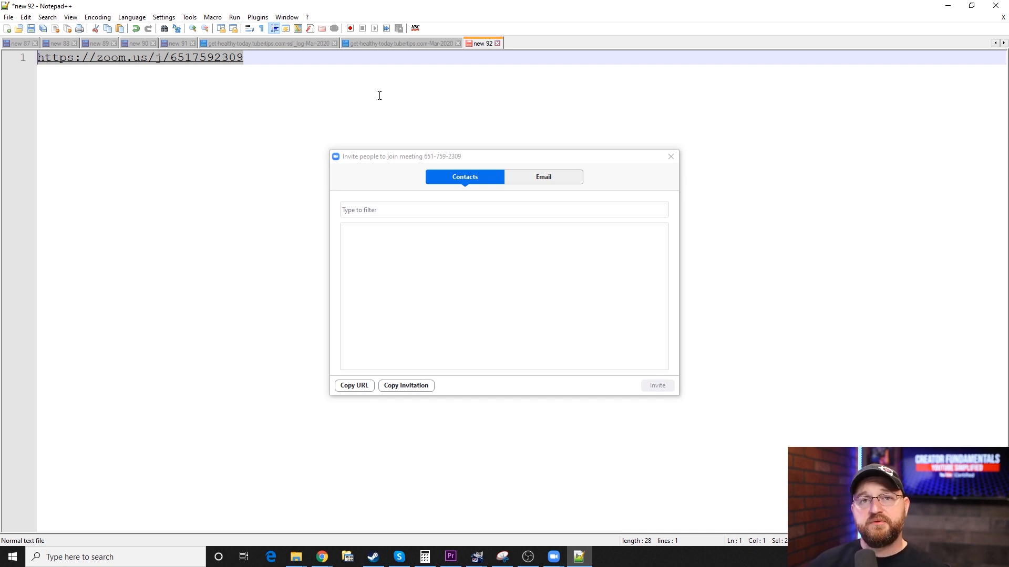
mouse_move(435, 266)
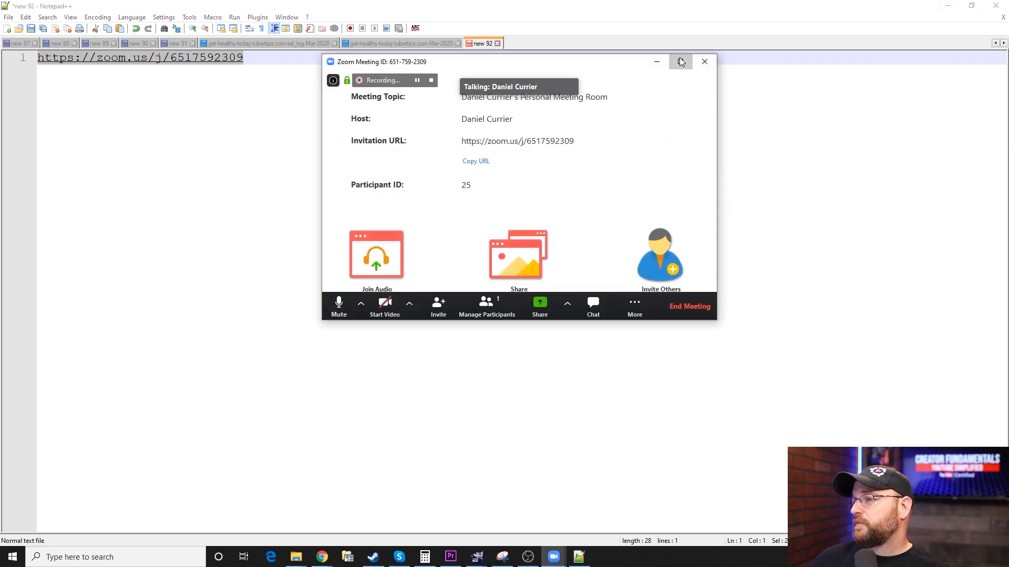
Step: Maximize the Zoom meeting window so it fills the screen
click(679, 61)
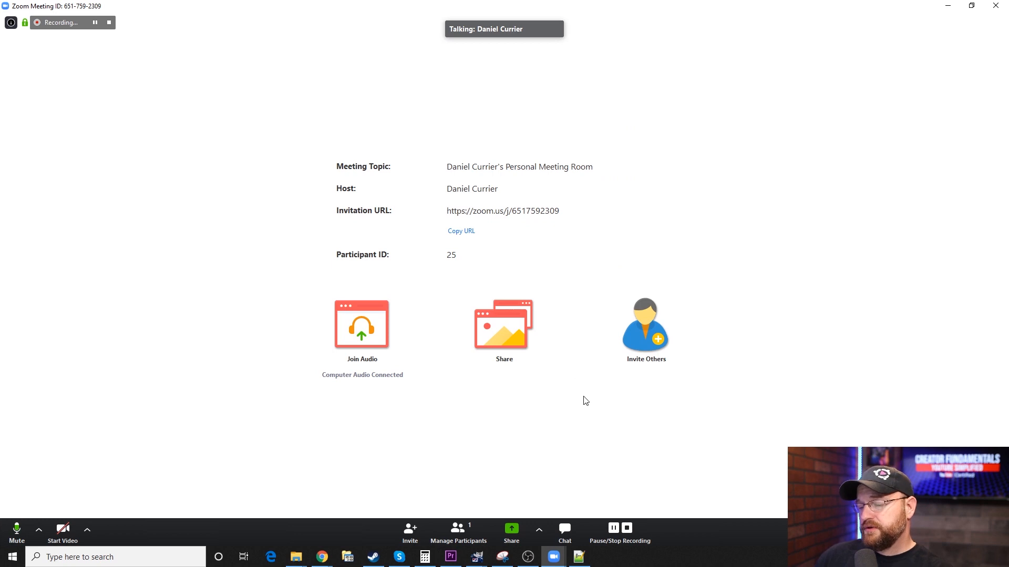
Step: Bring up the Share Screen picker listing screens, whiteboard and open windows
click(511, 530)
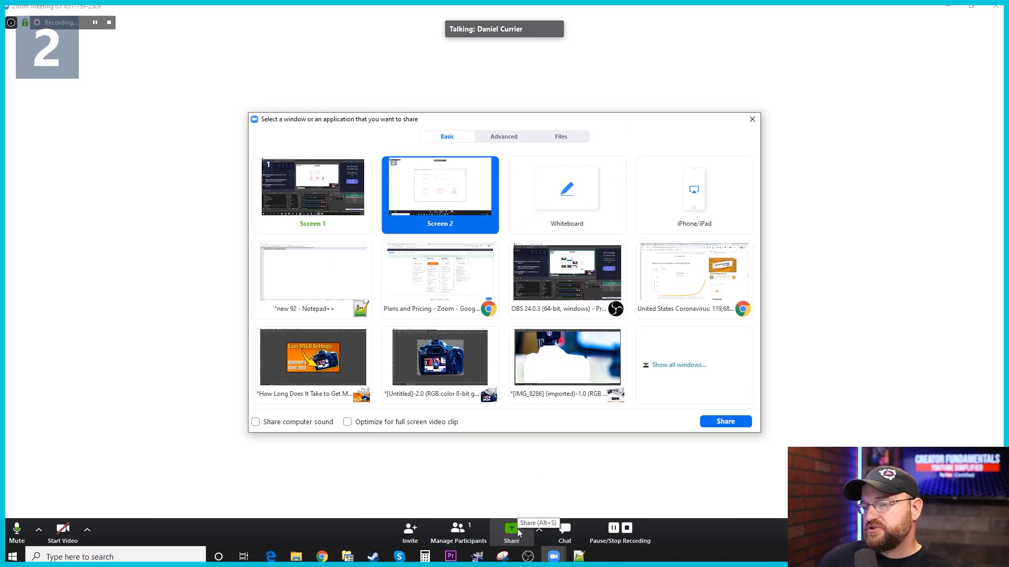
mouse_move(617, 154)
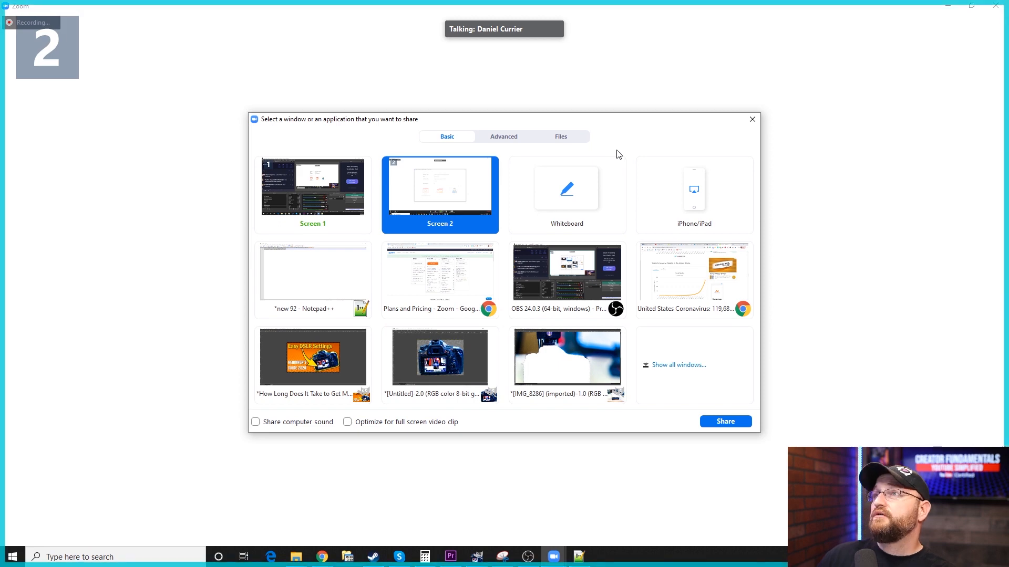
mouse_move(635, 164)
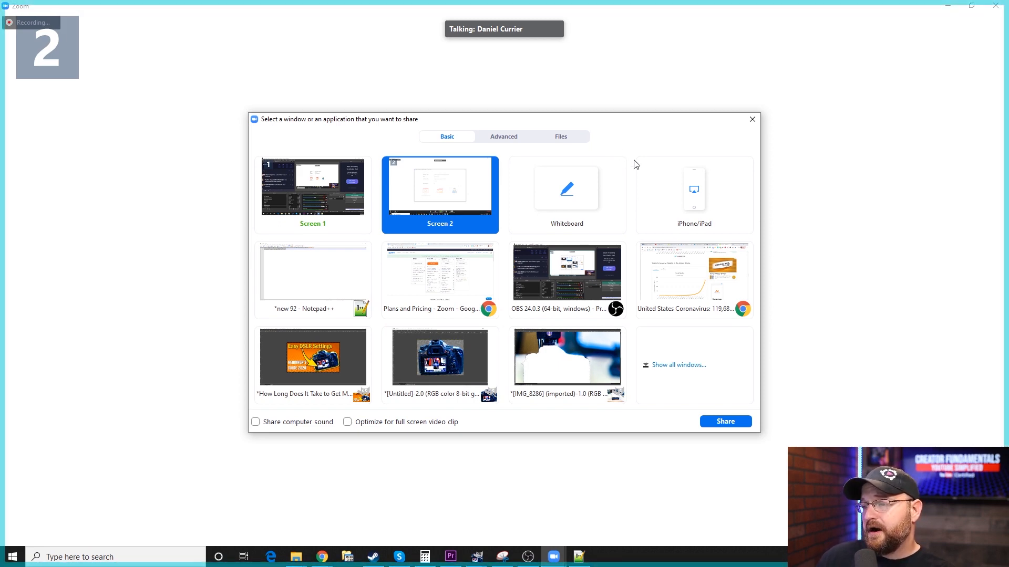
mouse_move(635, 208)
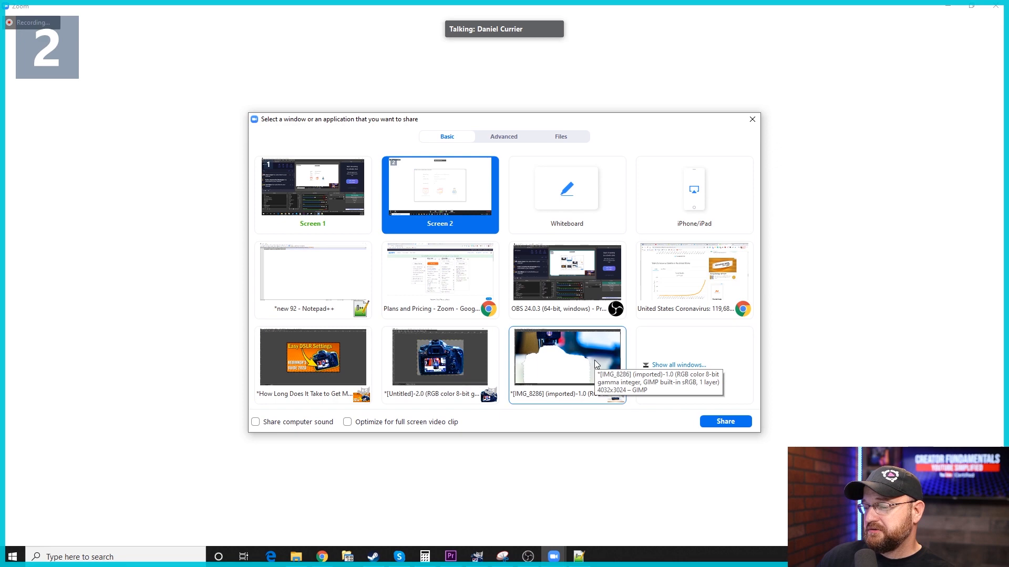
mouse_move(412, 294)
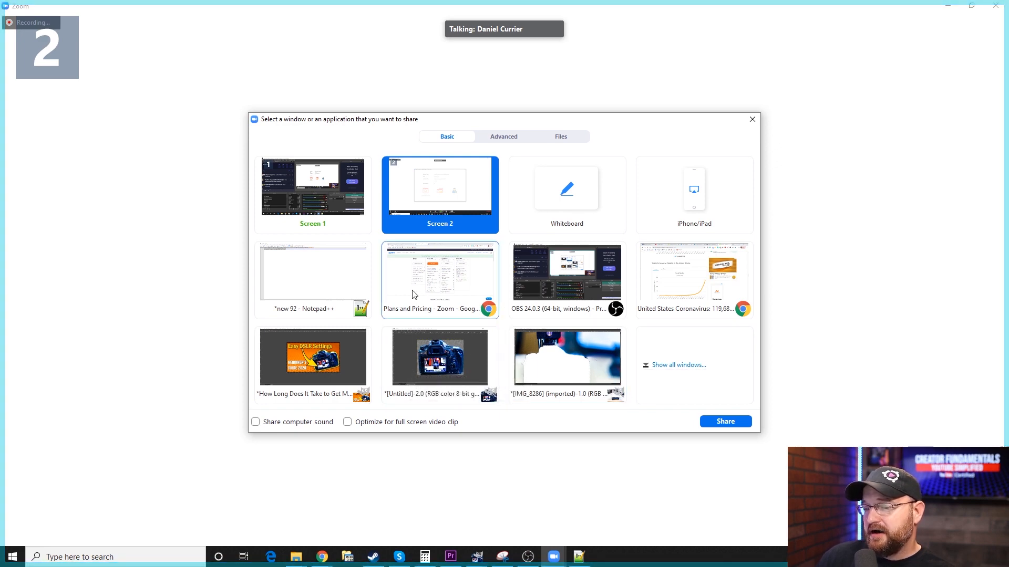
mouse_move(354, 185)
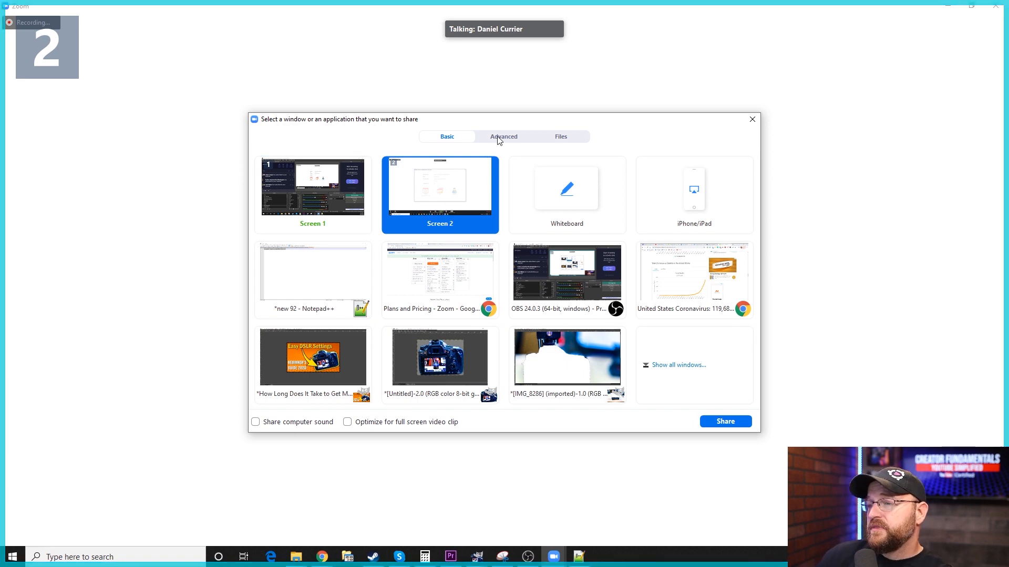
Step: Browse the Advanced sharing options, then the Files choices for Dropbox, OneDrive, Google Drive and Box
click(503, 136)
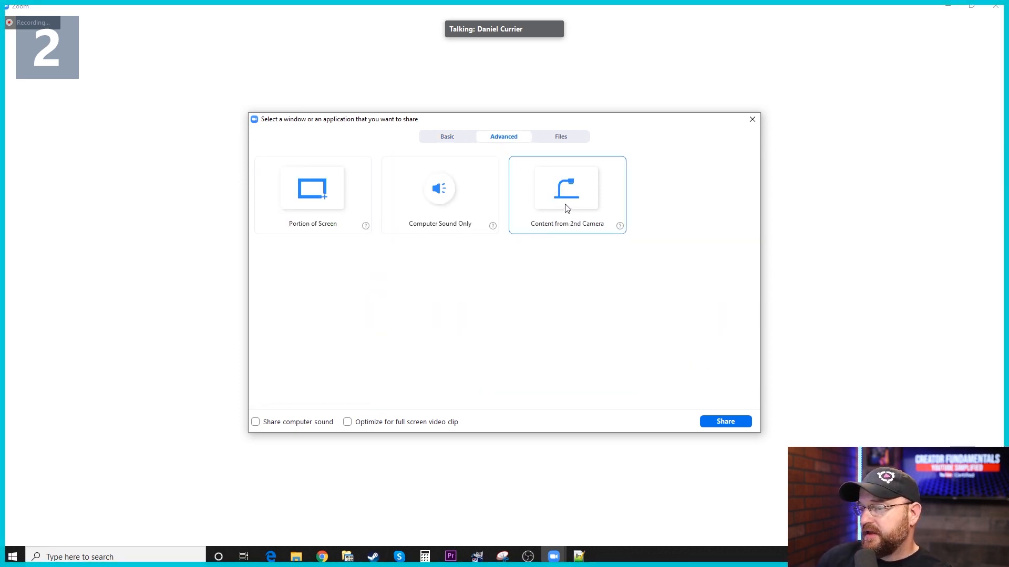
mouse_move(564, 229)
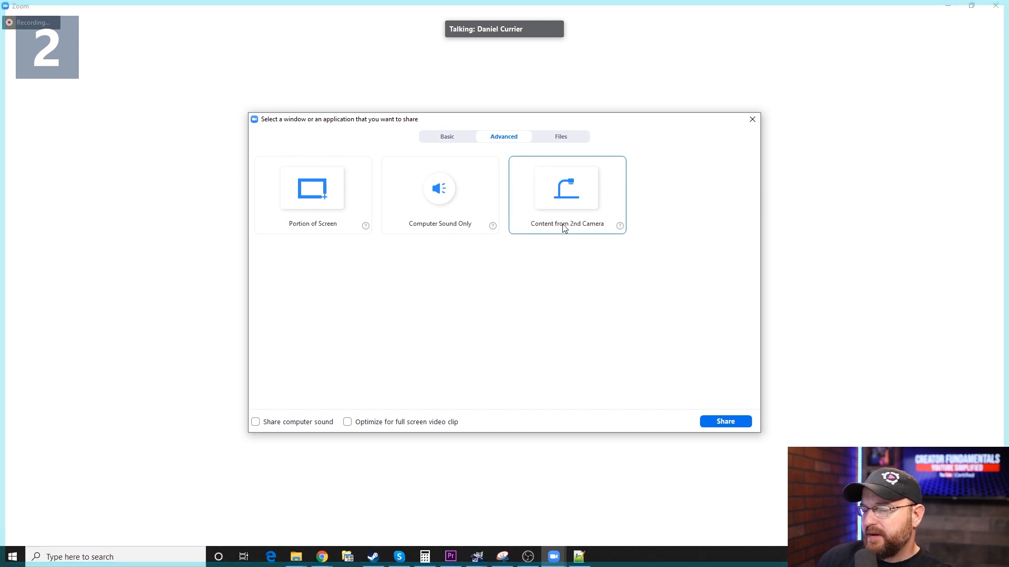
mouse_move(566, 230)
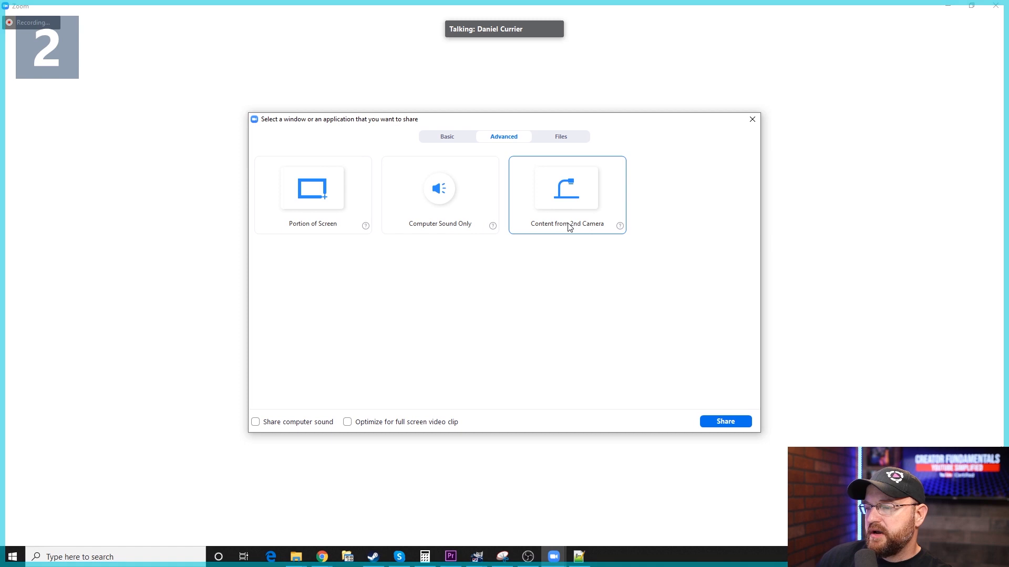
mouse_move(523, 274)
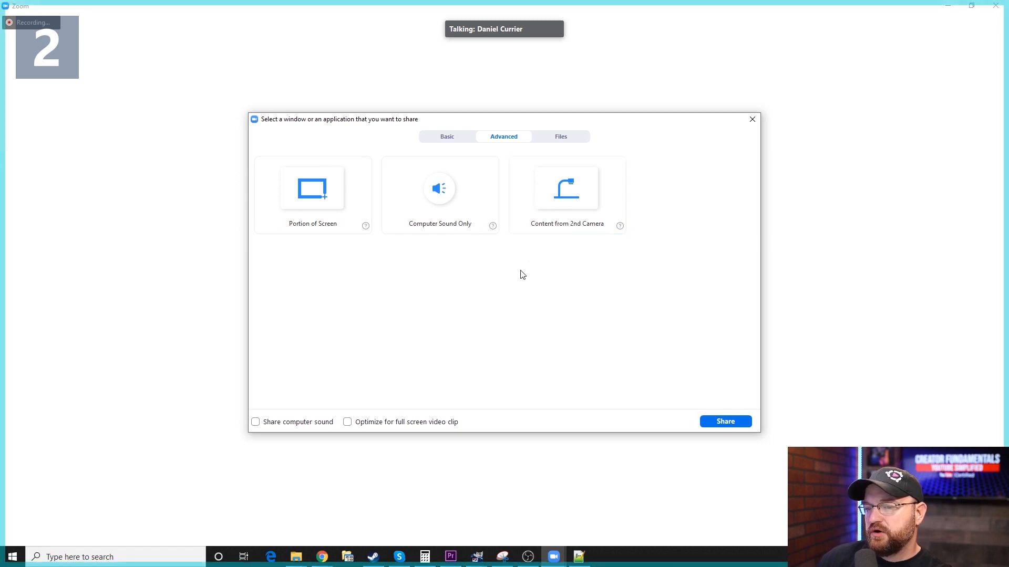
click(312, 194)
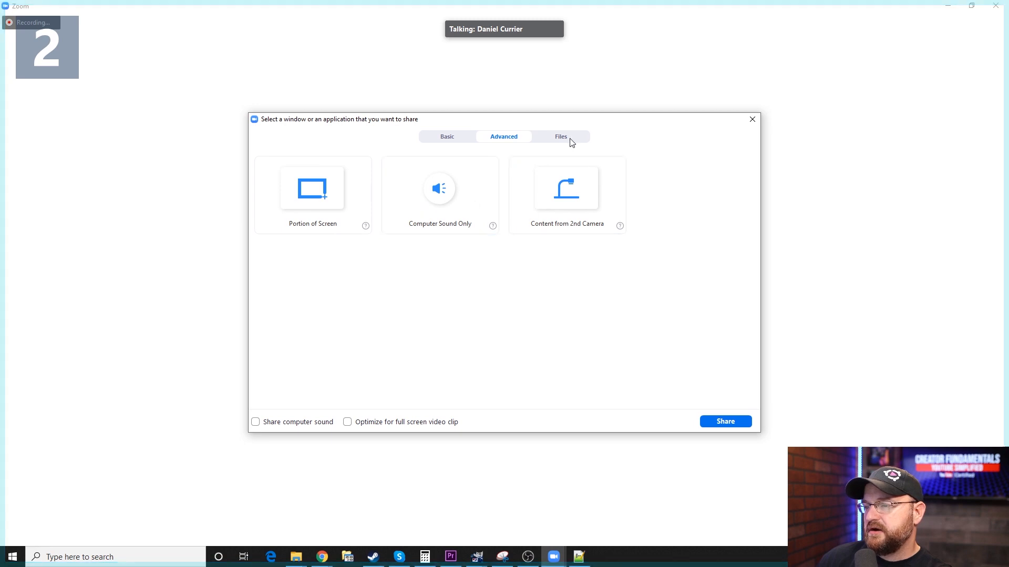
click(560, 136)
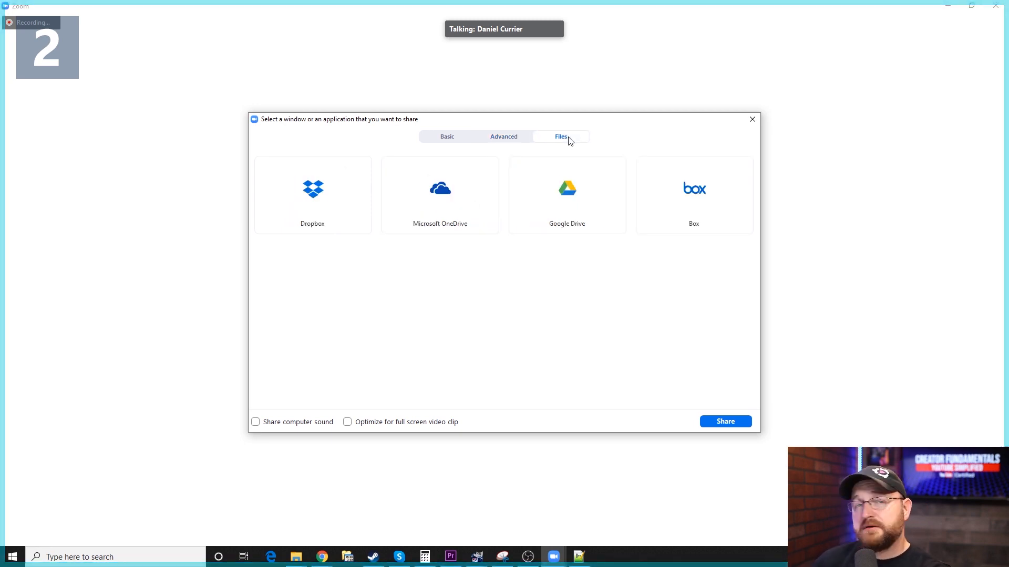
mouse_move(386, 211)
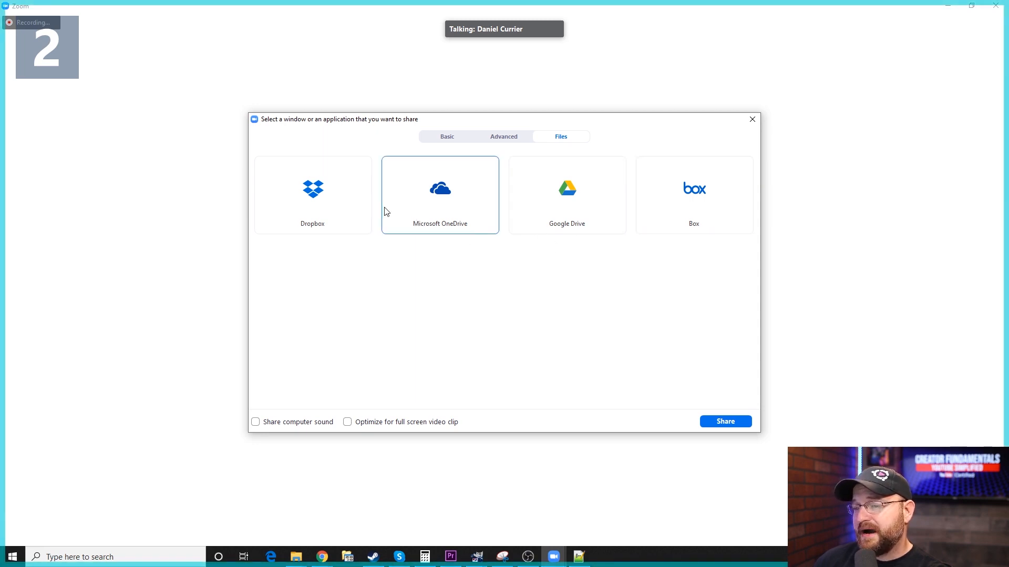
mouse_move(397, 328)
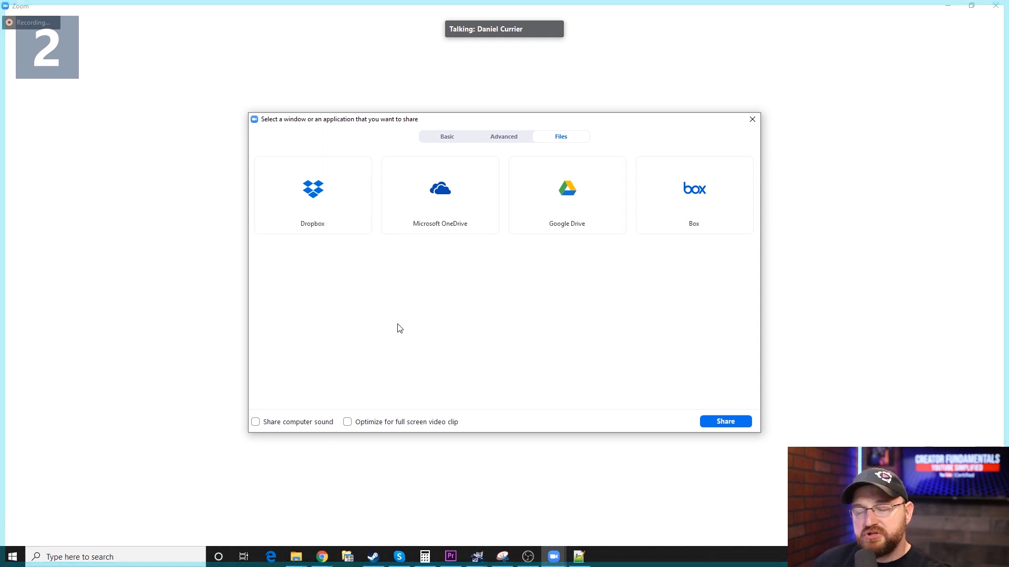
mouse_move(454, 150)
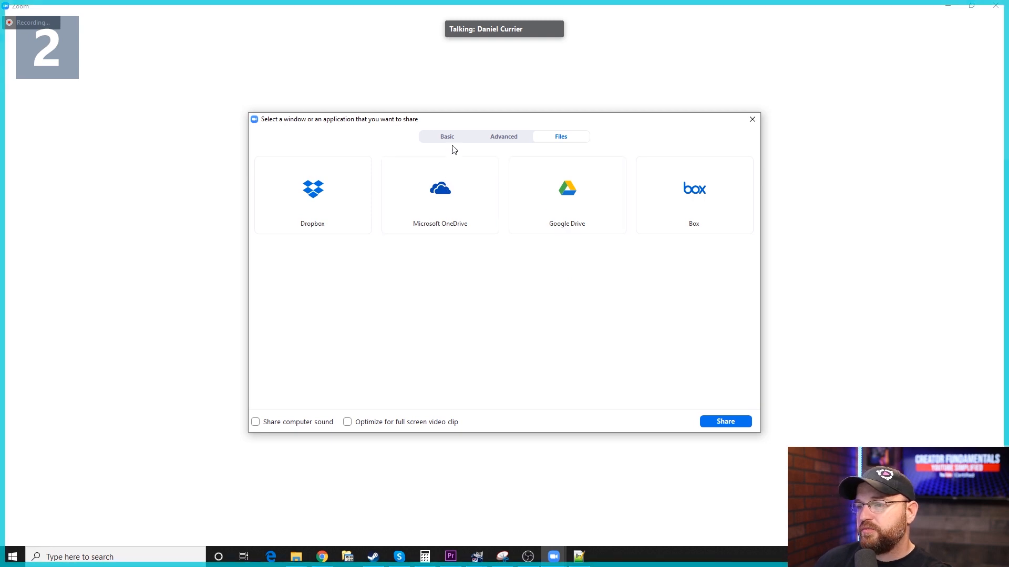
Step: Share a whiteboard from the Basic sharing choices
click(446, 137)
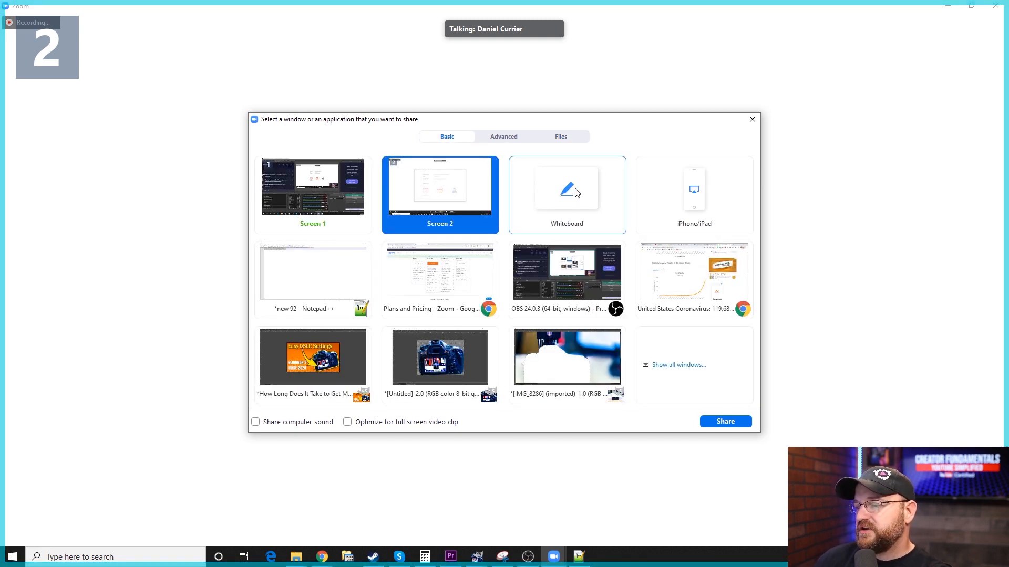
click(566, 194)
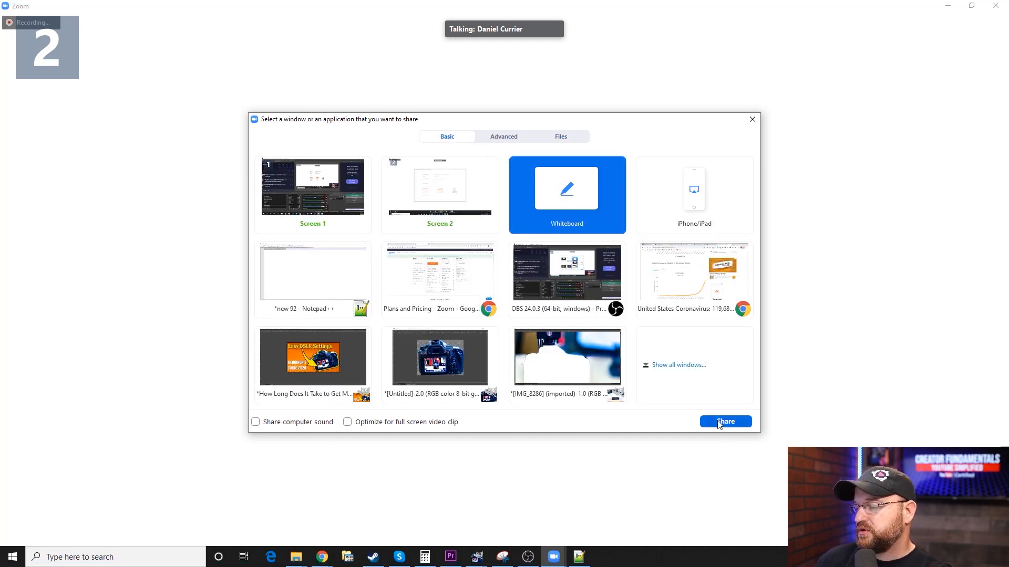
click(725, 422)
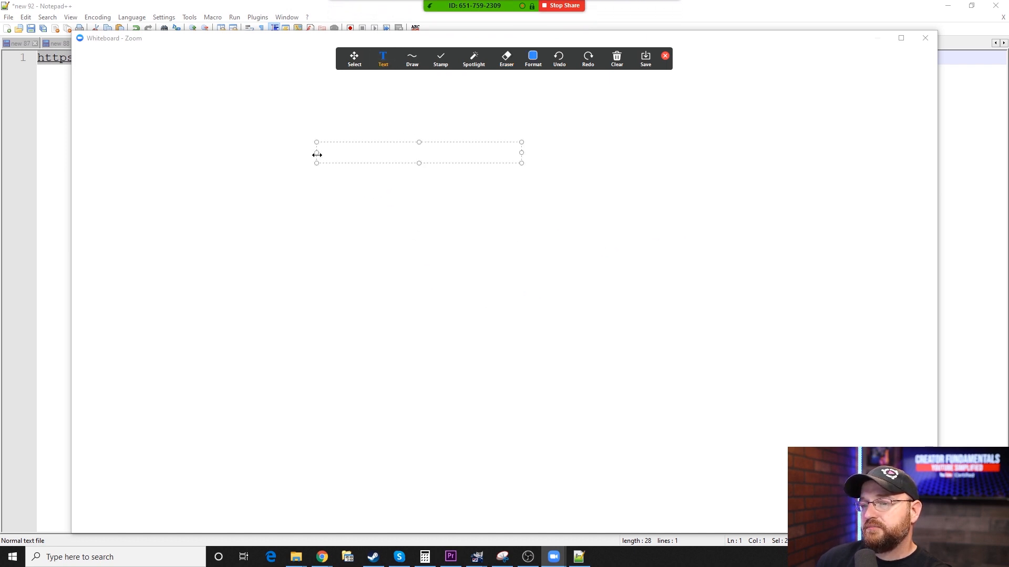
Step: Sketch a text note, a box arrowing into a diamond, and two branching arrows
click(412, 57)
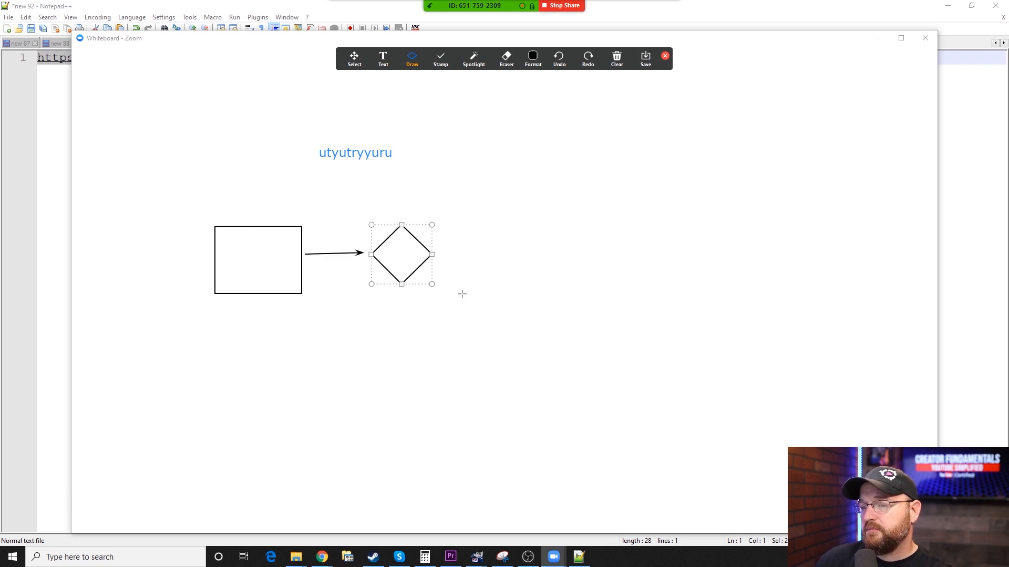
click(412, 59)
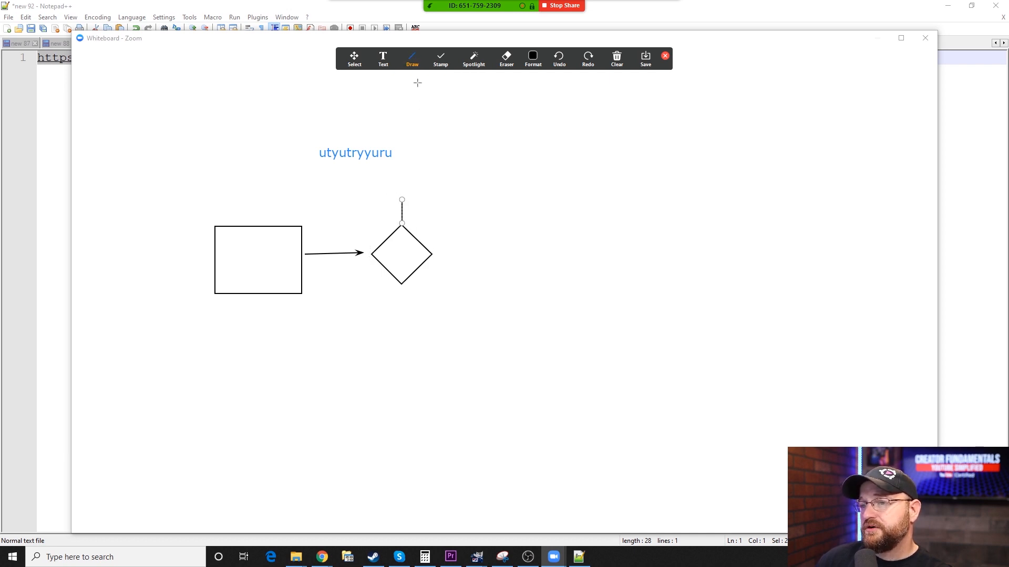
mouse_move(402, 287)
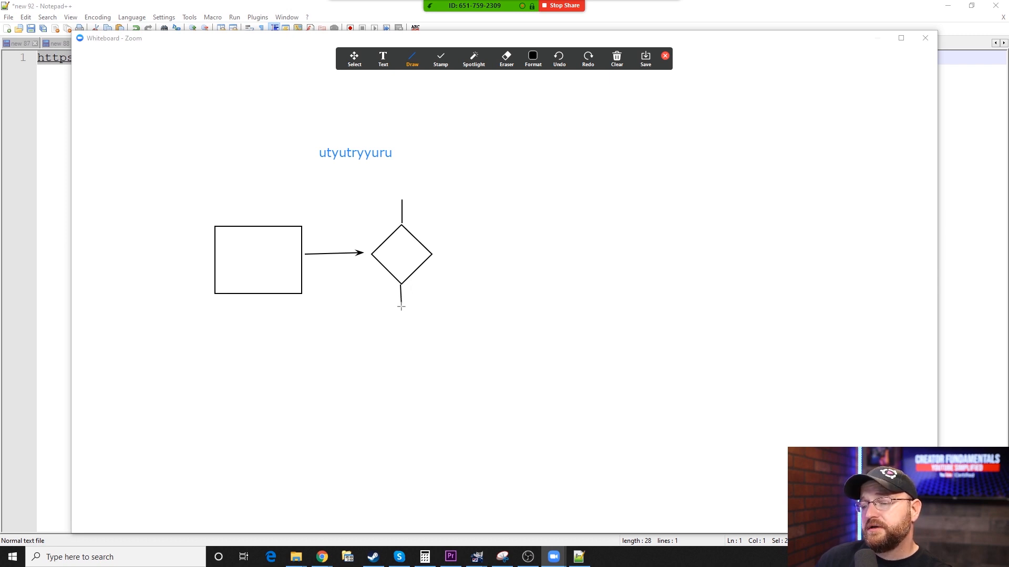
click(412, 59)
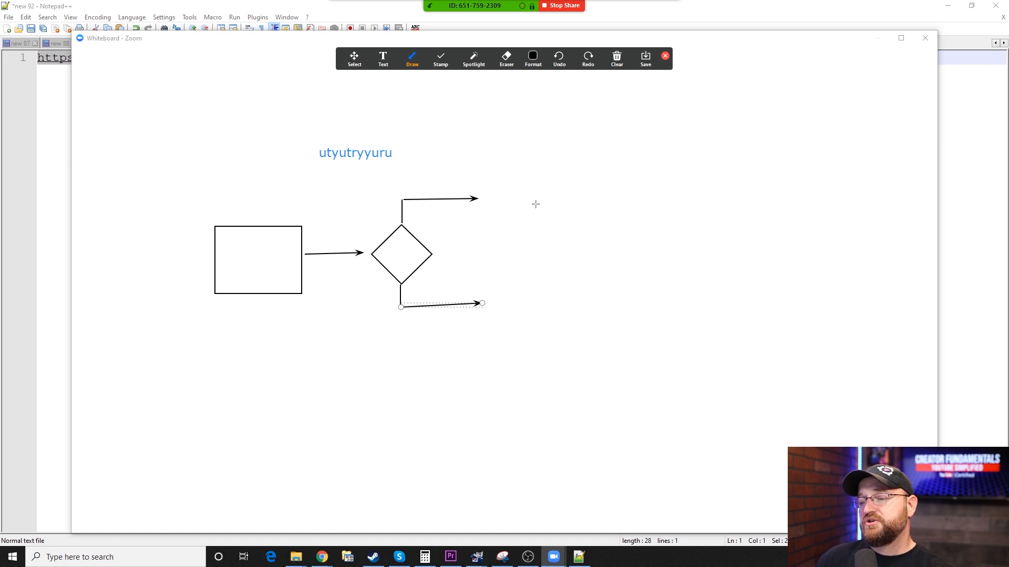
mouse_move(478, 110)
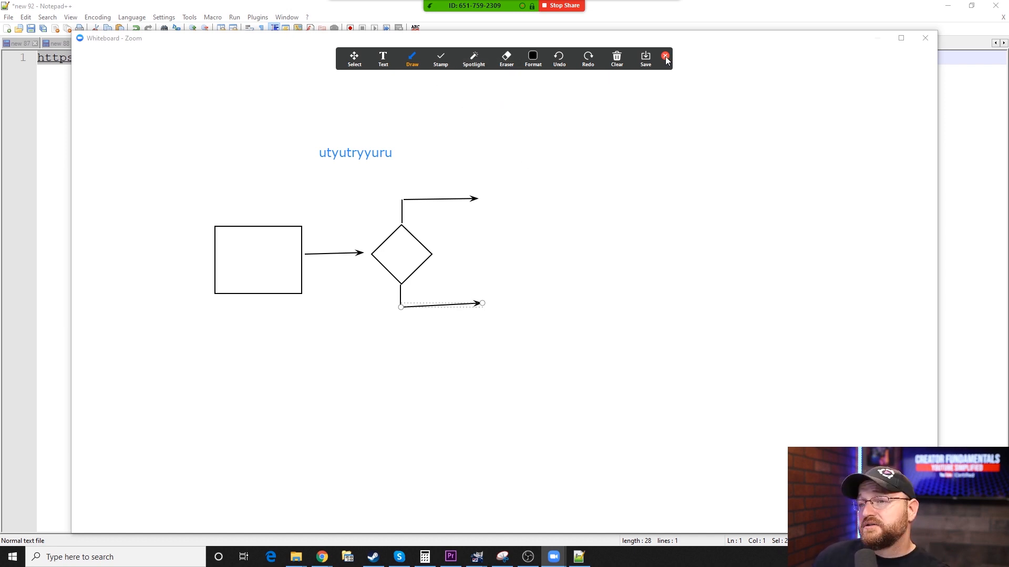
Step: Stop the whiteboard share and turn on camera video in the meeting
click(665, 56)
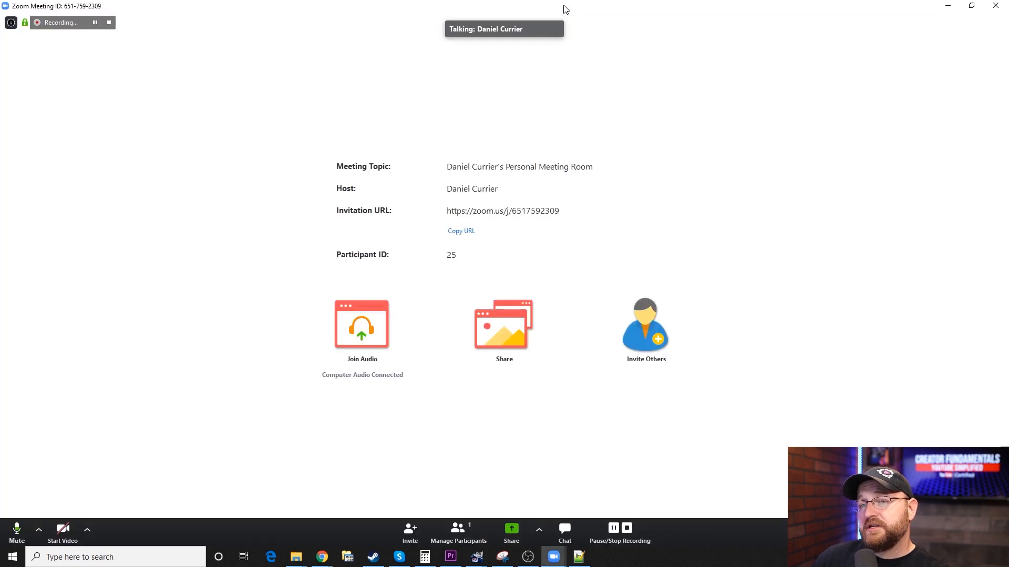
mouse_move(560, 143)
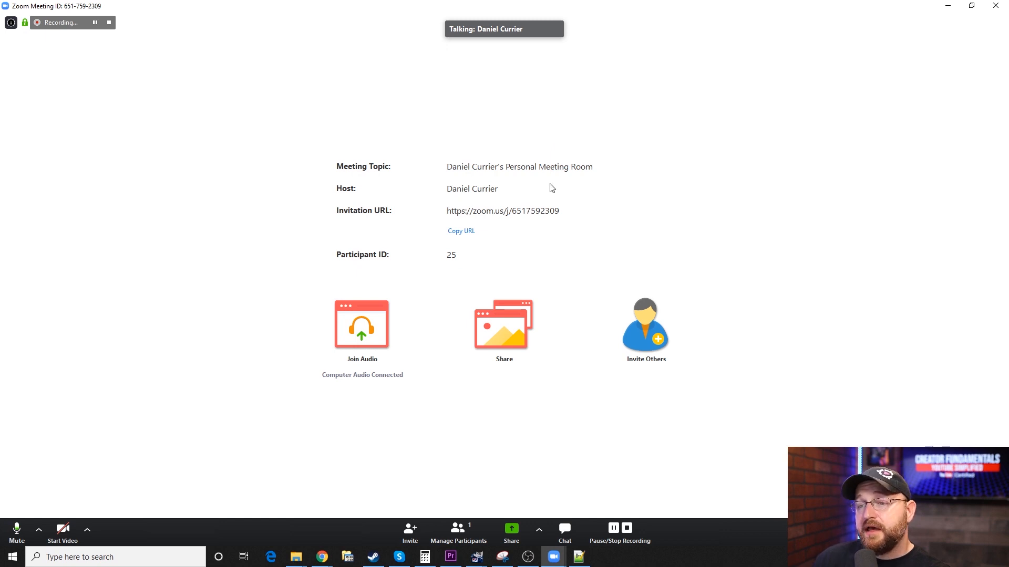
mouse_move(544, 193)
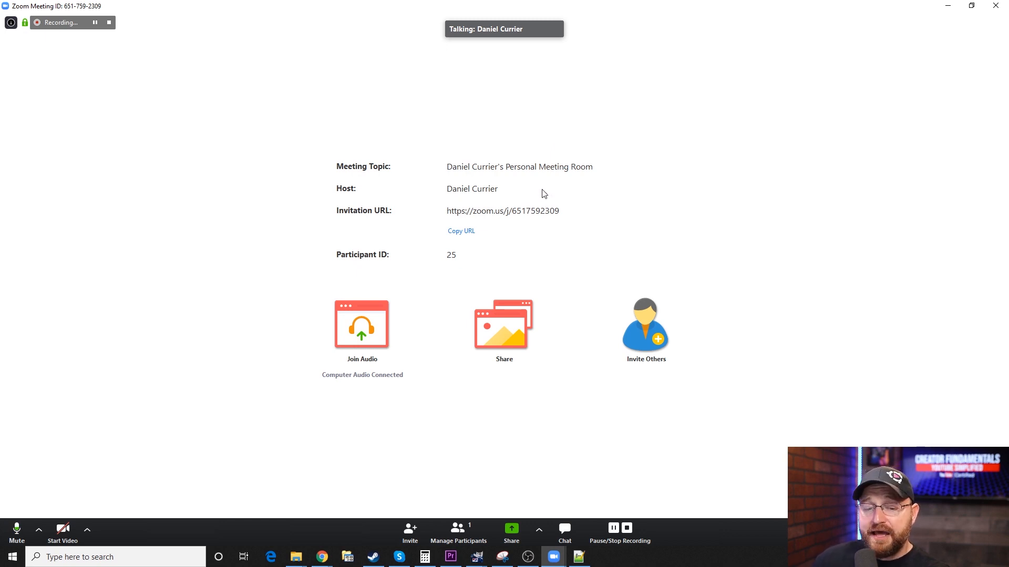
mouse_move(547, 196)
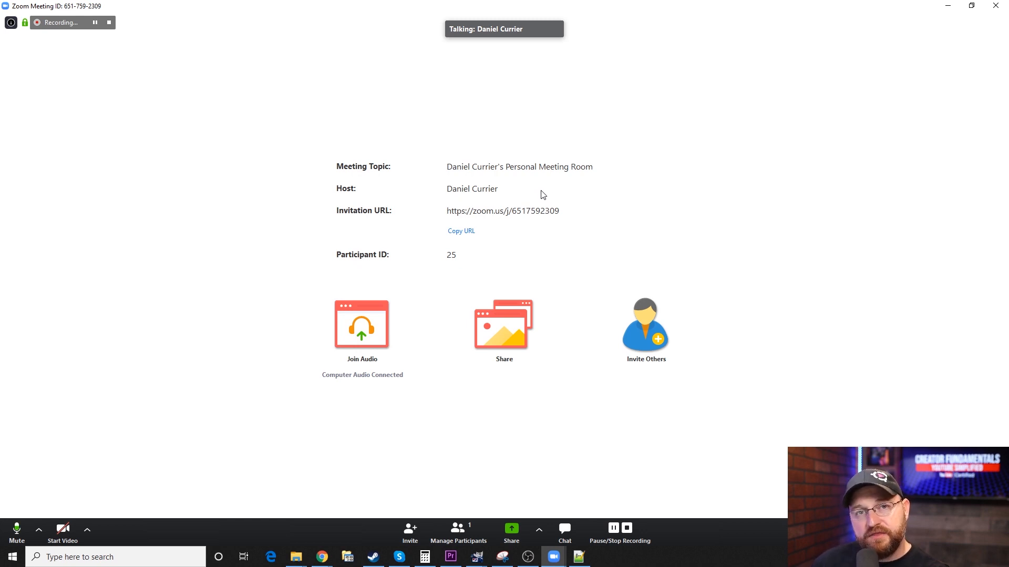
mouse_move(604, 180)
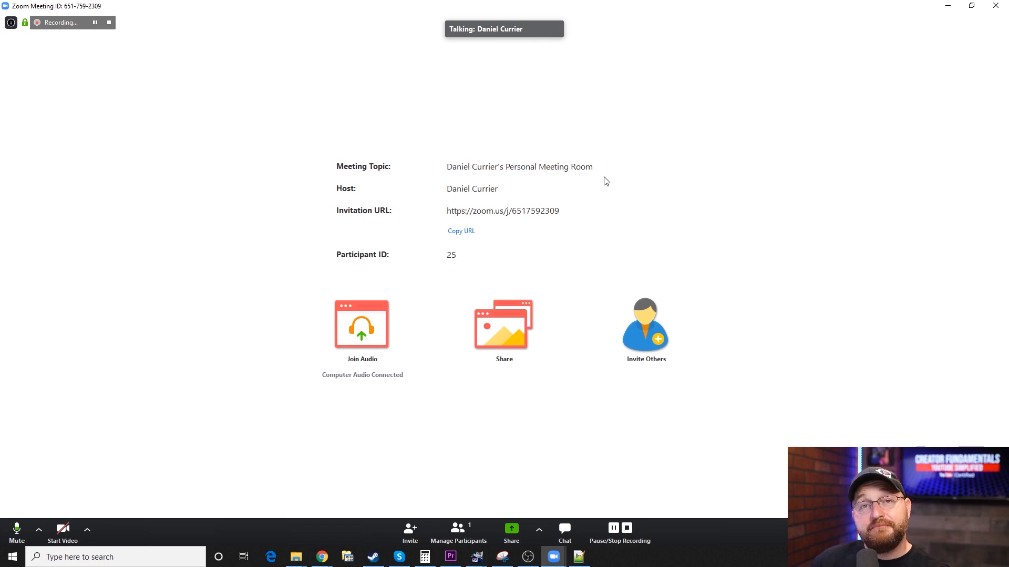
click(62, 533)
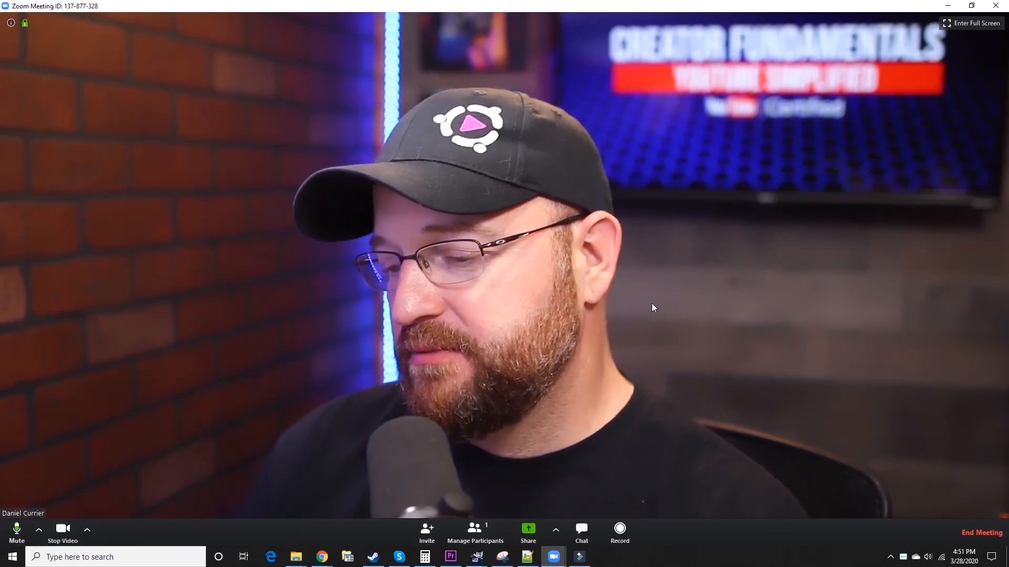
Step: Look through the share choices and advanced options before reaching the camera options
click(528, 531)
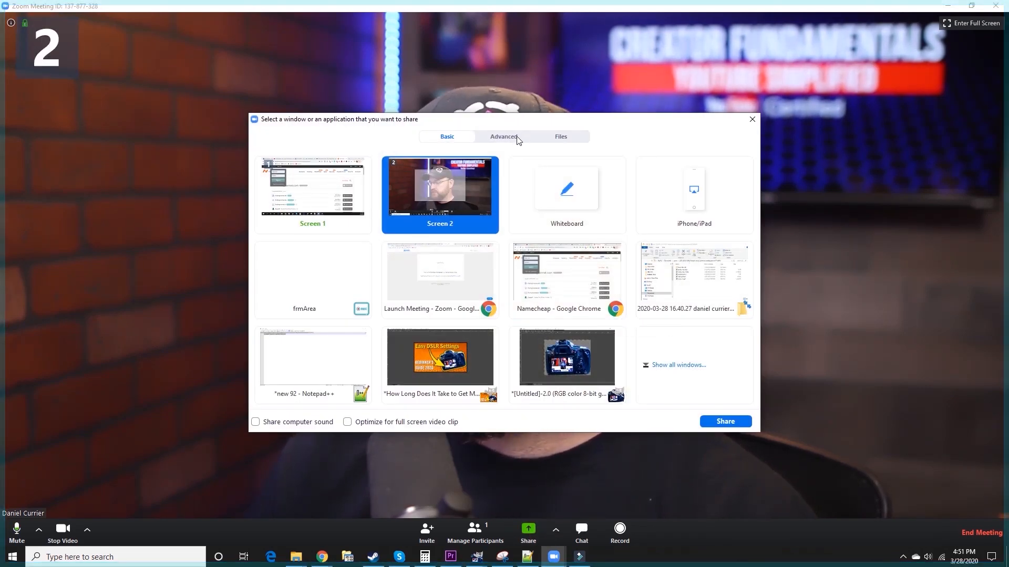
click(87, 531)
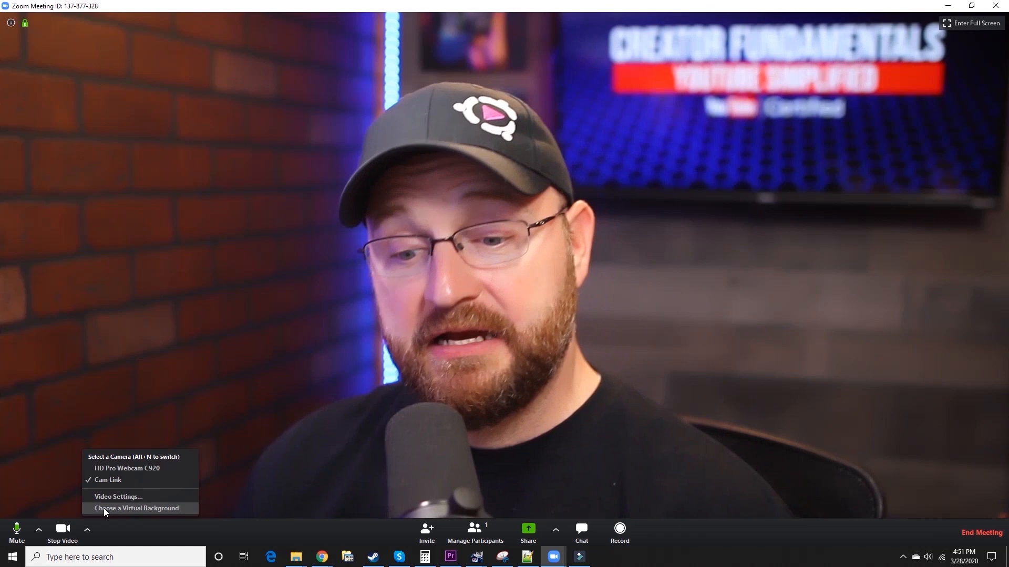
Step: Apply the Golden Gate Bridge virtual background, briefly trying the brick wall in between
click(135, 509)
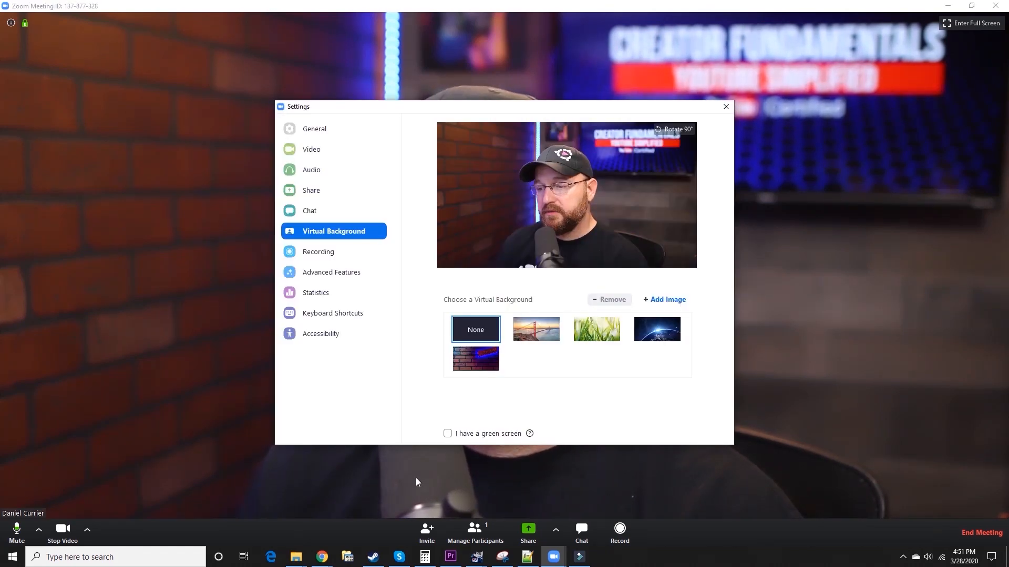
click(535, 329)
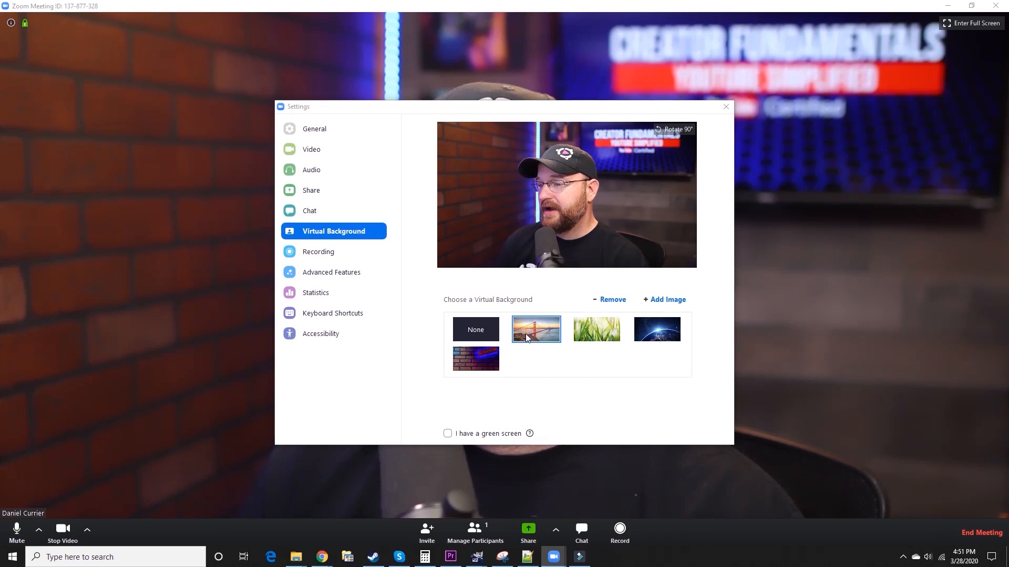
click(535, 329)
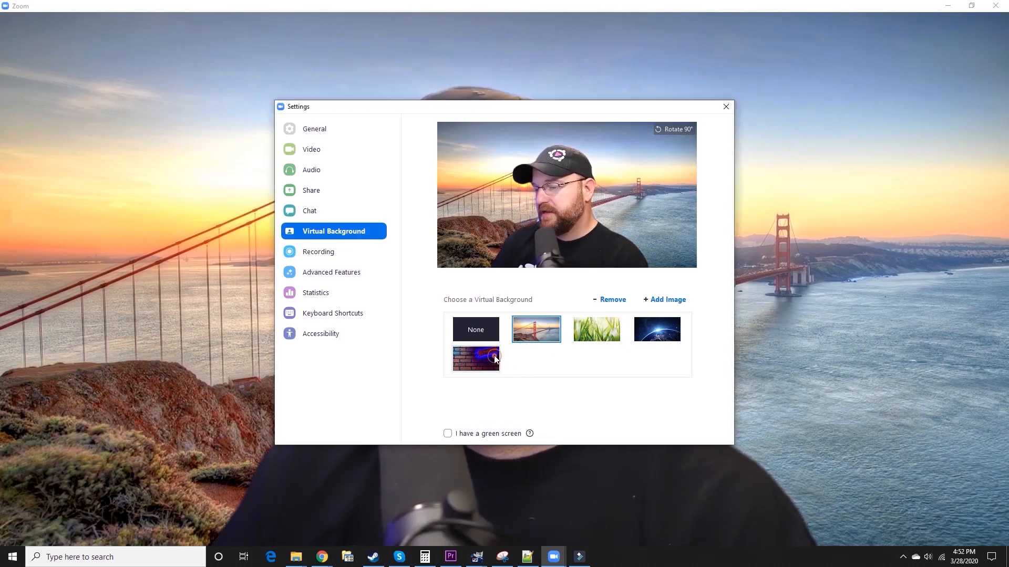
click(475, 359)
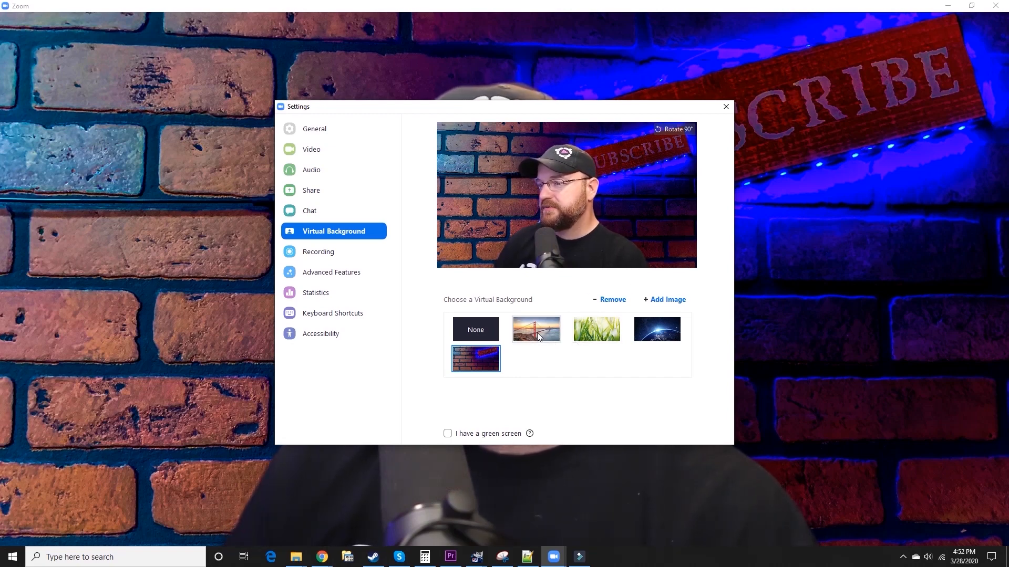
click(535, 329)
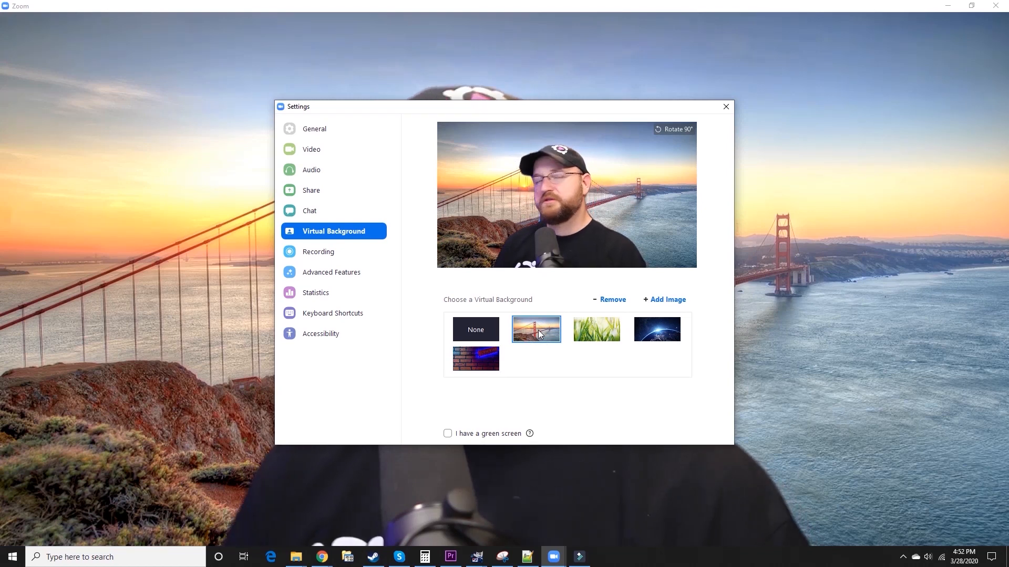
mouse_move(549, 322)
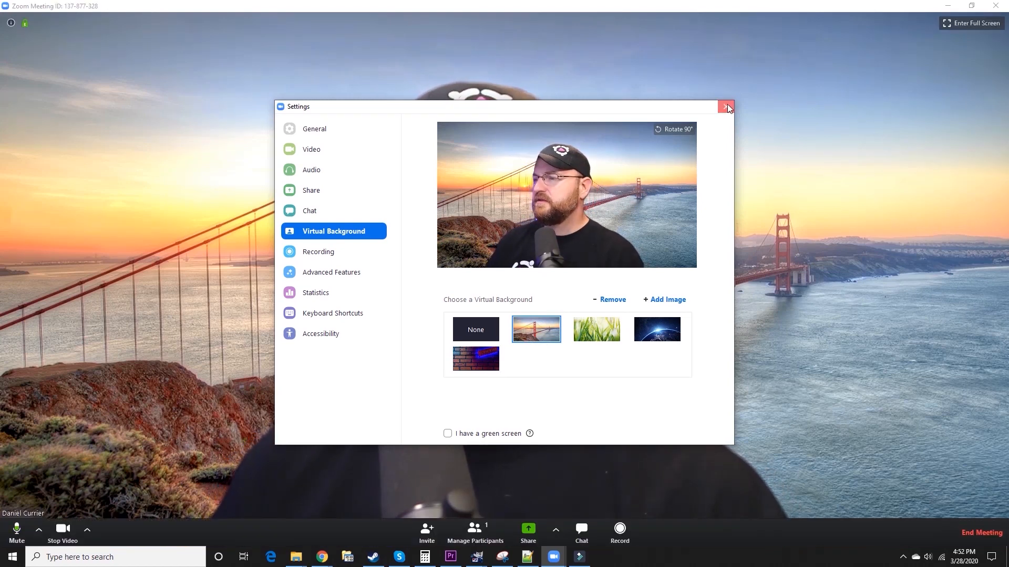
Step: Close Settings so the meeting video shows the bridge background
click(727, 106)
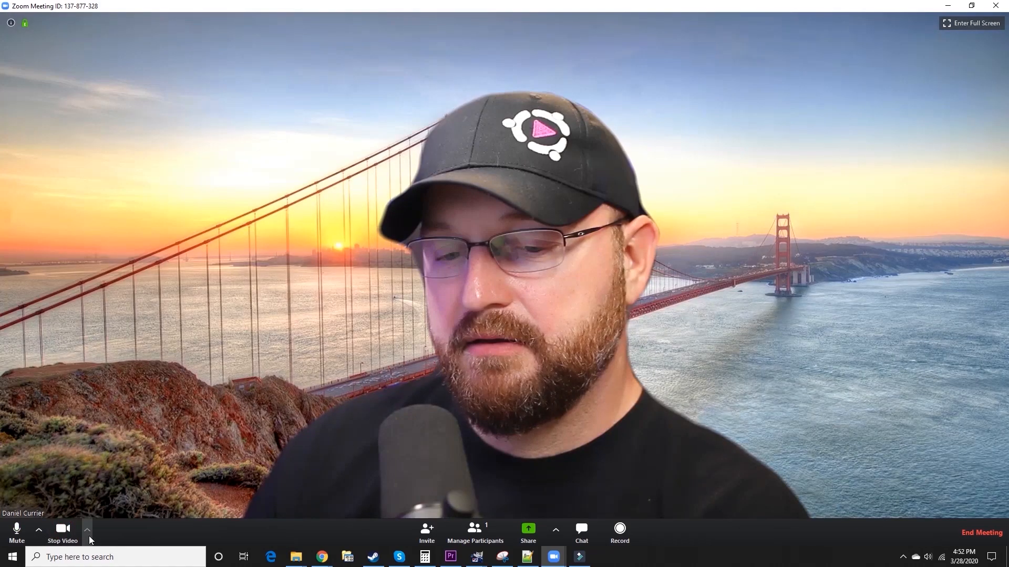
Step: Reach the virtual background settings from the Stop Video arrow menu
click(87, 529)
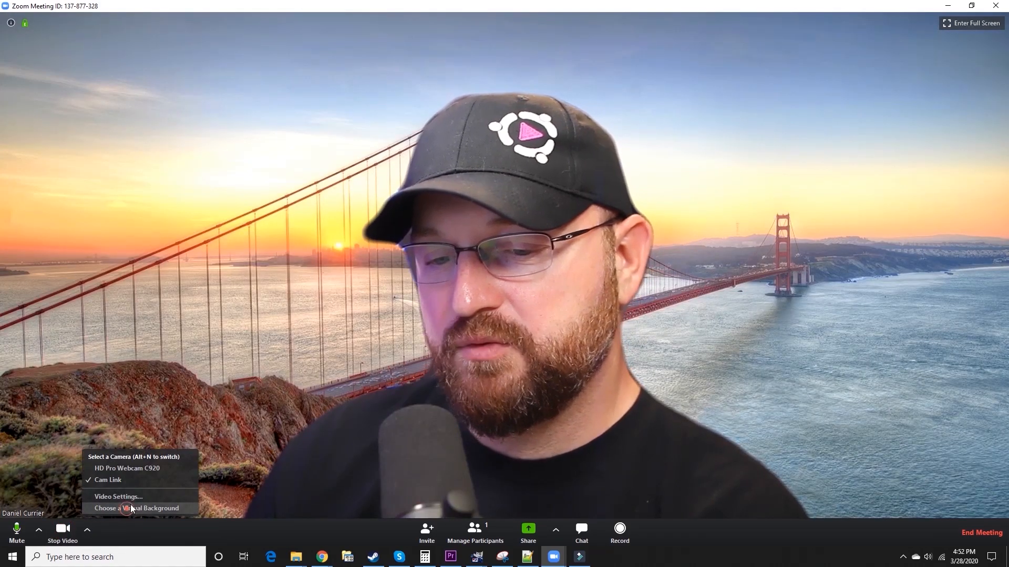
click(137, 509)
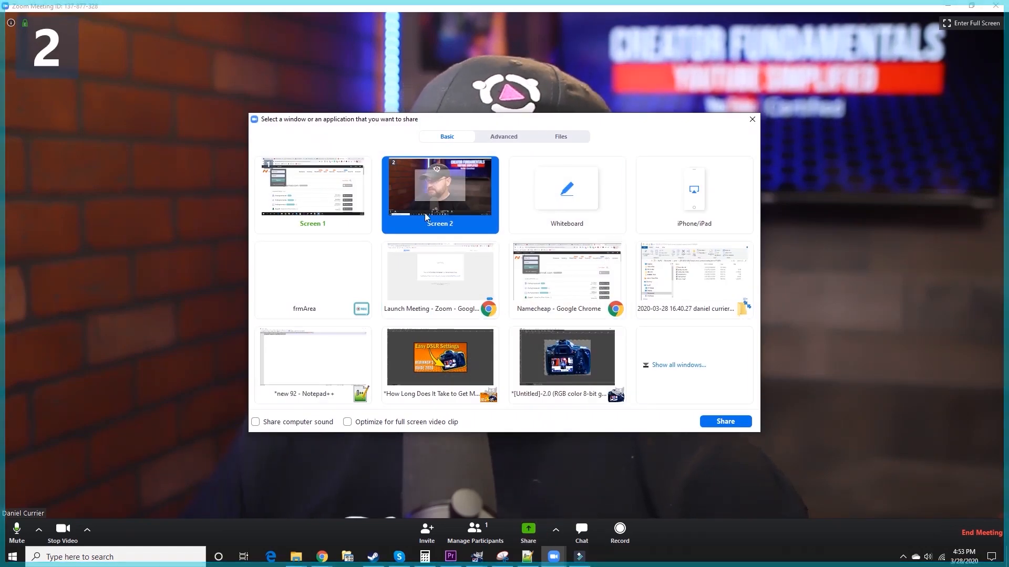
Step: Choose Content from 2nd Camera in the share picker's Advanced options
click(503, 137)
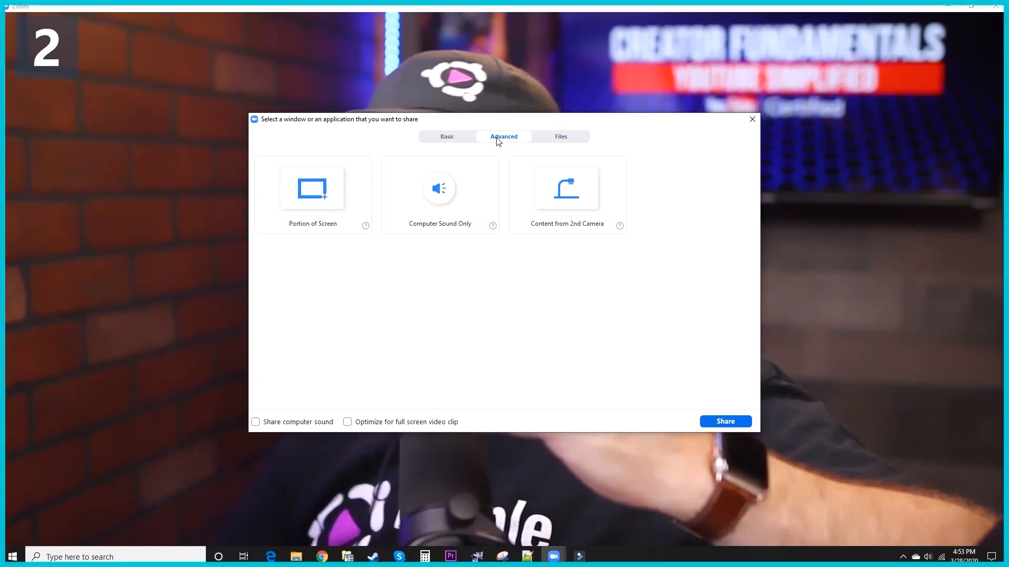
click(567, 188)
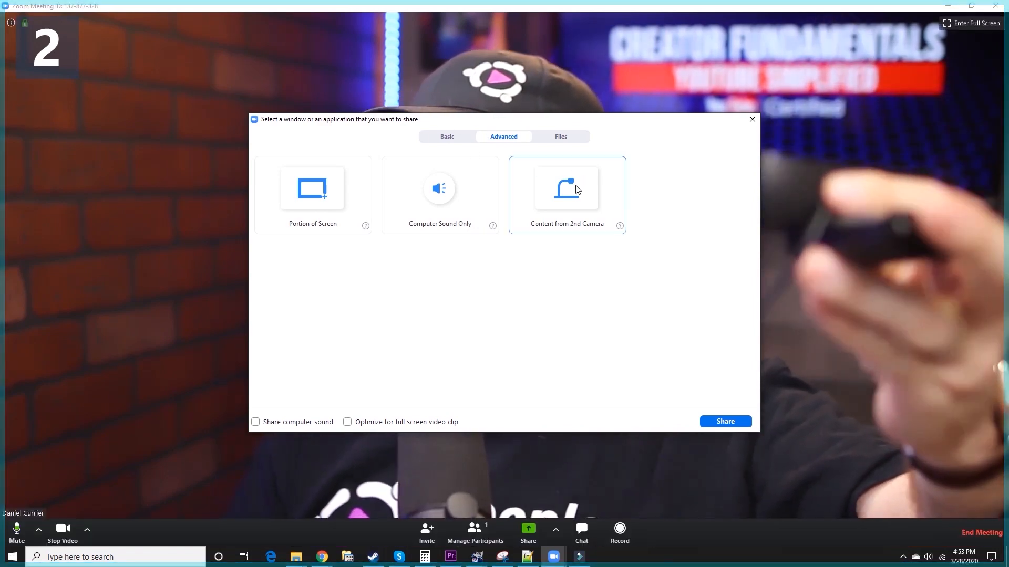
click(566, 194)
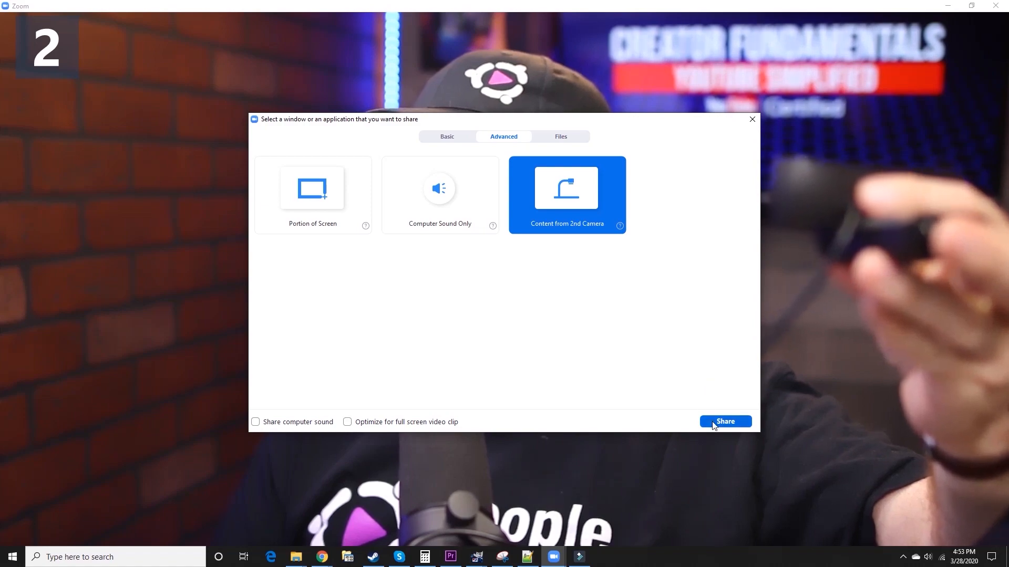
click(724, 422)
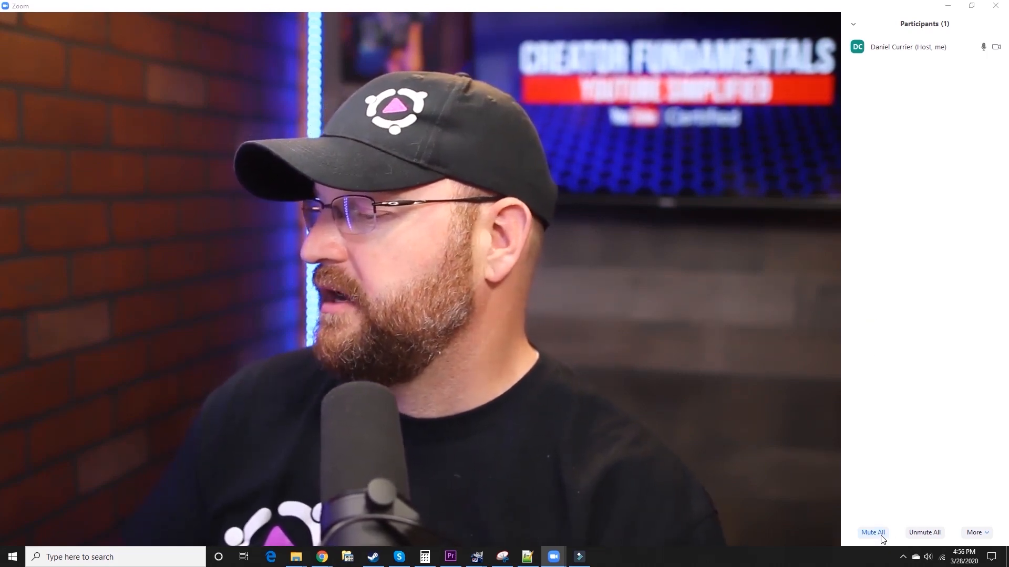
mouse_move(961, 30)
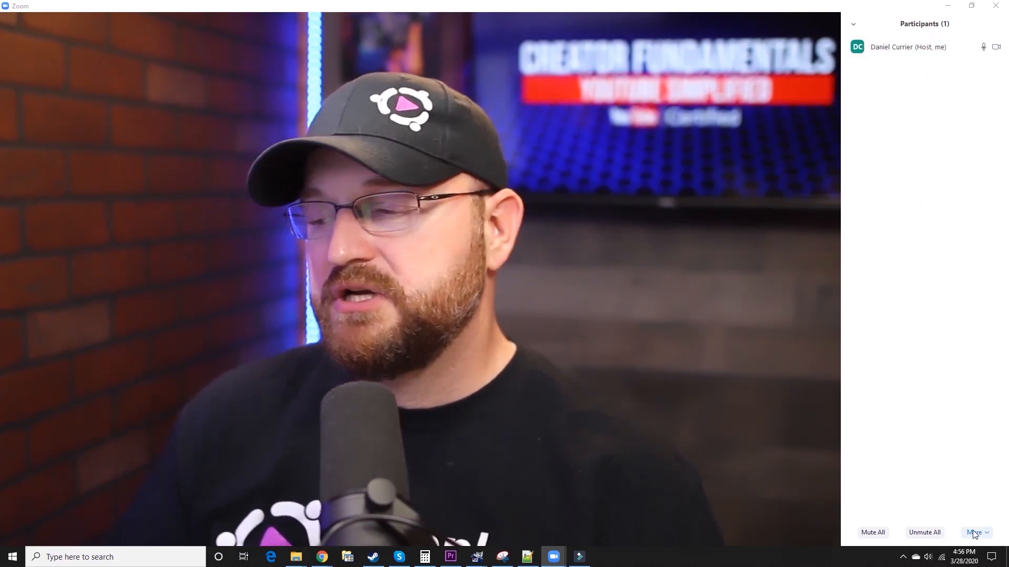
Step: Show the host's More options in the Participants panel, such as mute on entry and lock meeting
click(973, 531)
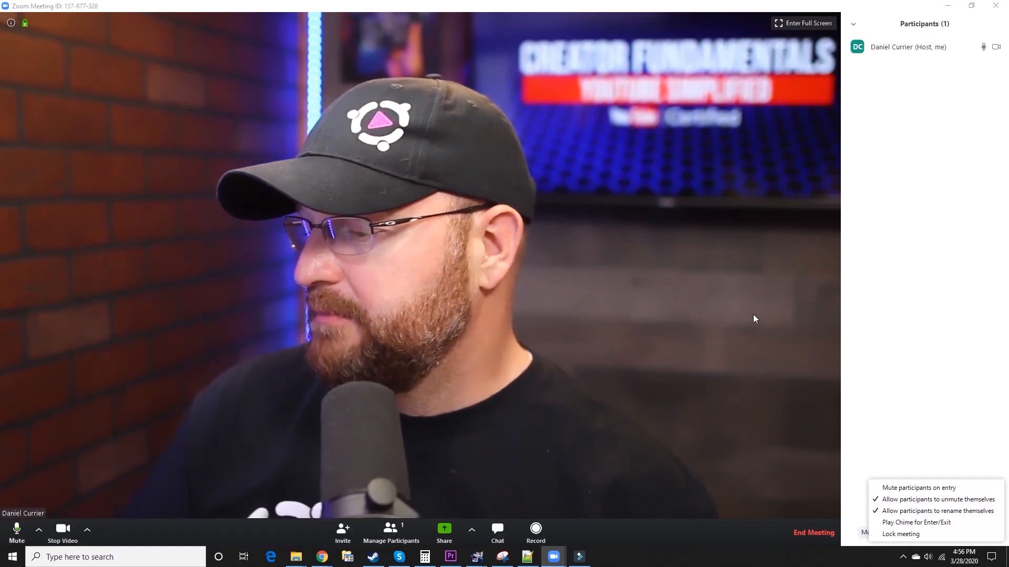
mouse_move(741, 315)
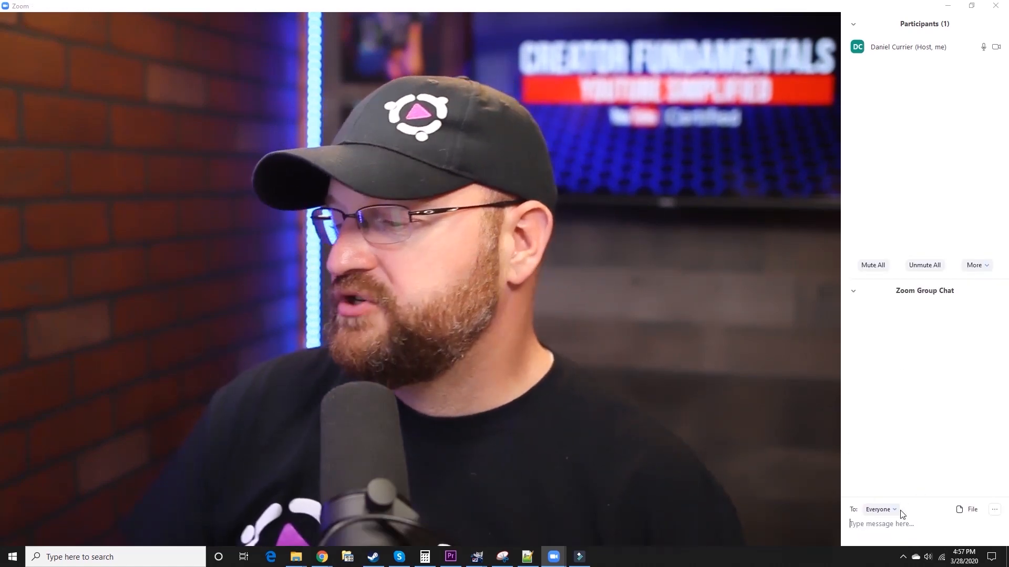
Step: Show the chat panel's Save chat and Allow attendees to chat with options
click(972, 508)
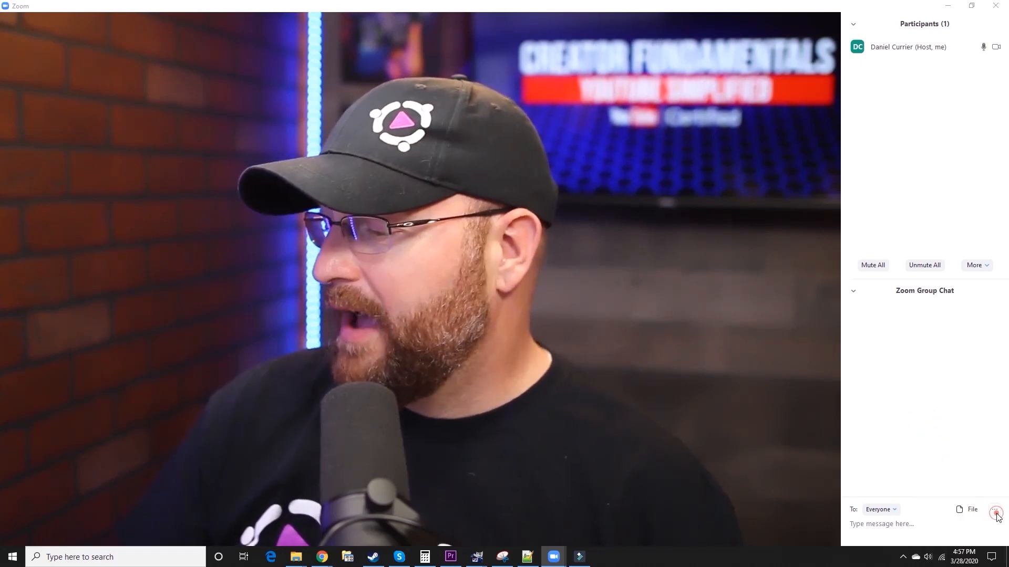
click(996, 513)
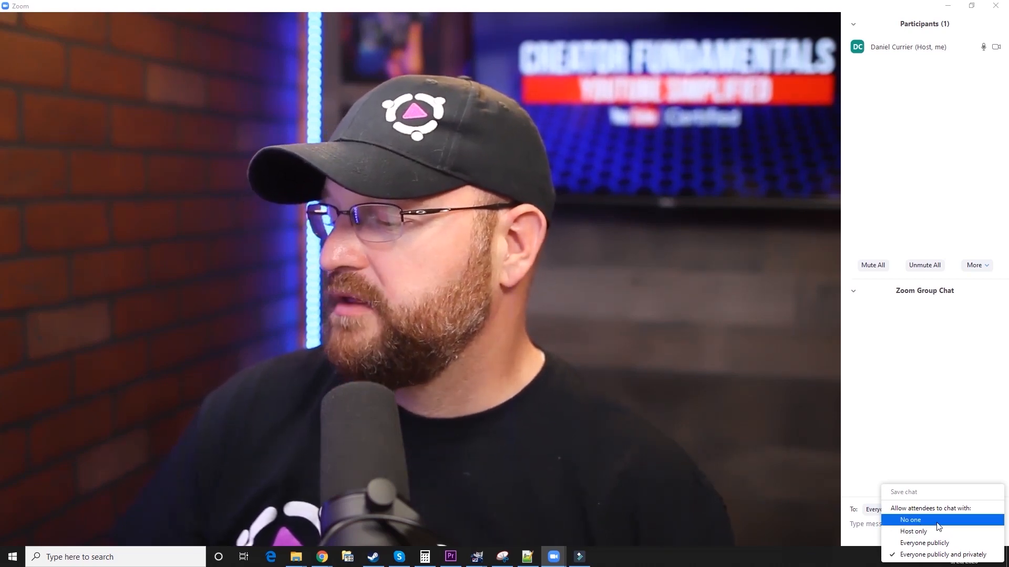
mouse_move(924, 543)
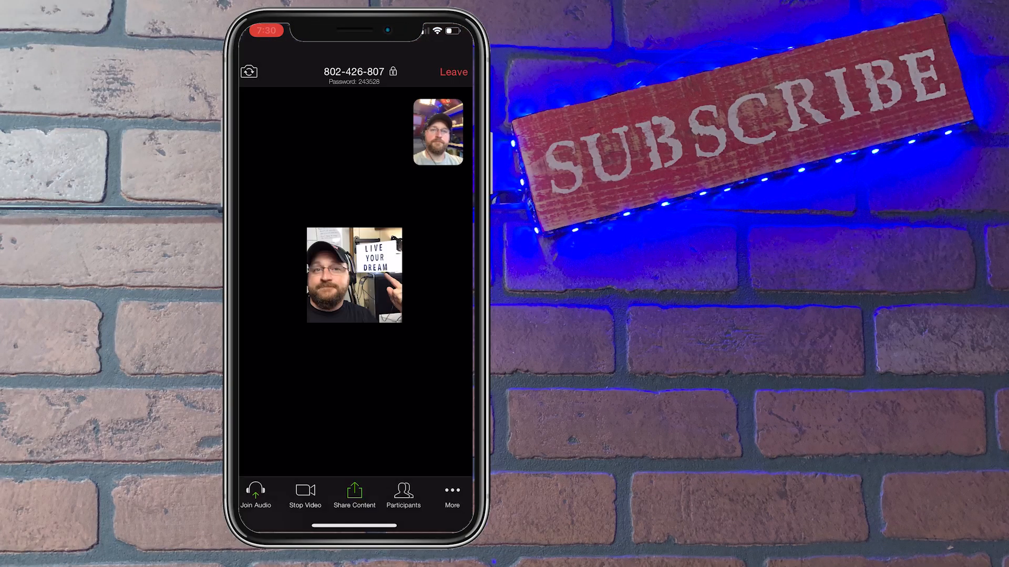
Step: Reveal the mobile meeting controls and bring up the More options sheet
click(254, 495)
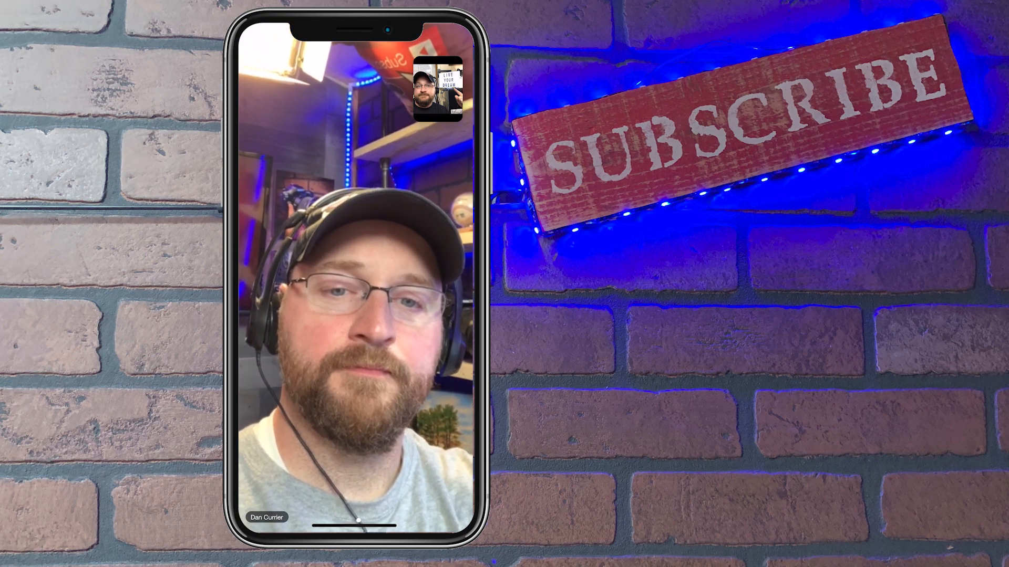
click(354, 276)
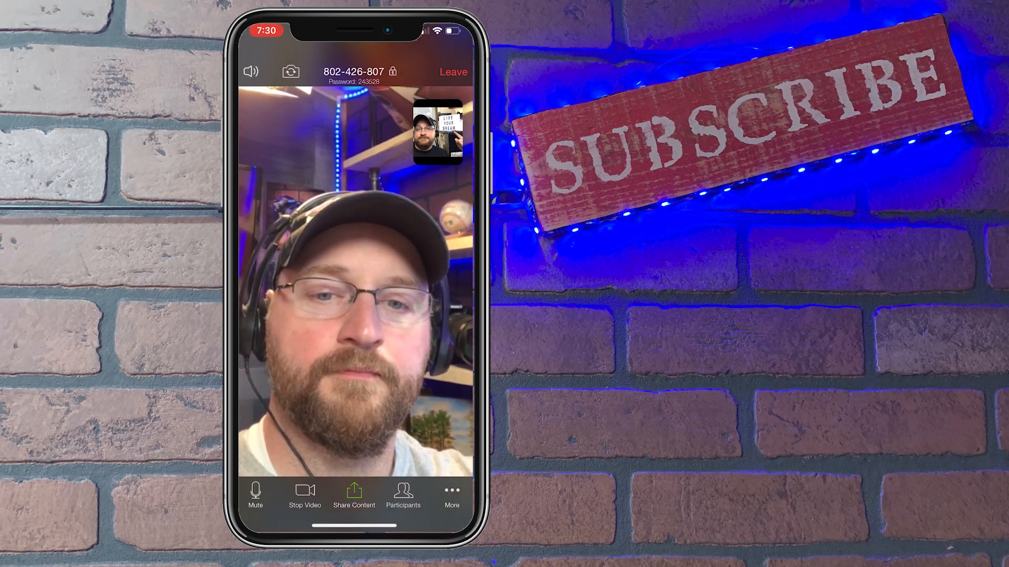
click(402, 491)
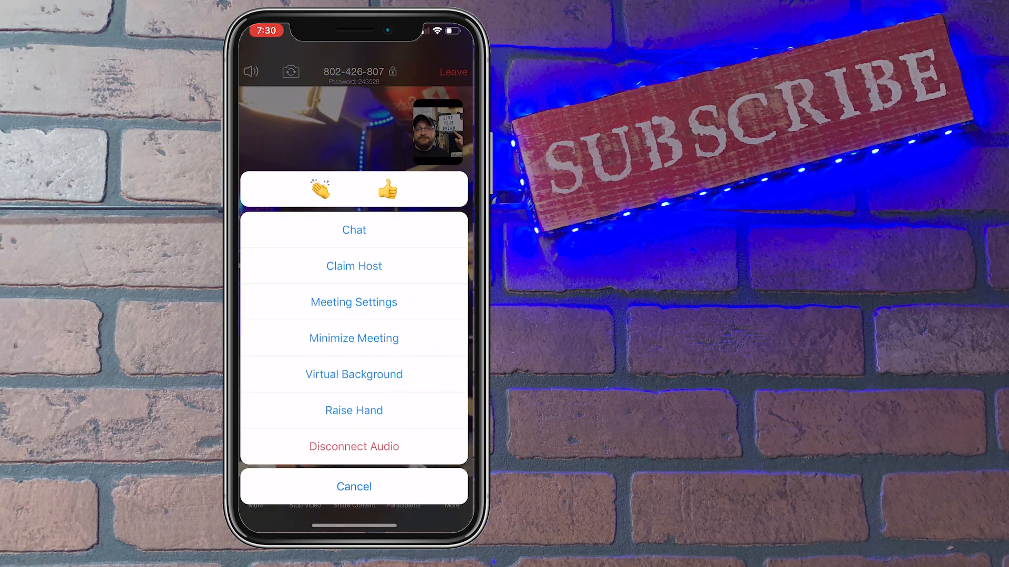
Step: Preview the bridge and greenery virtual backgrounds, then return to the meeting with none applied
click(353, 374)
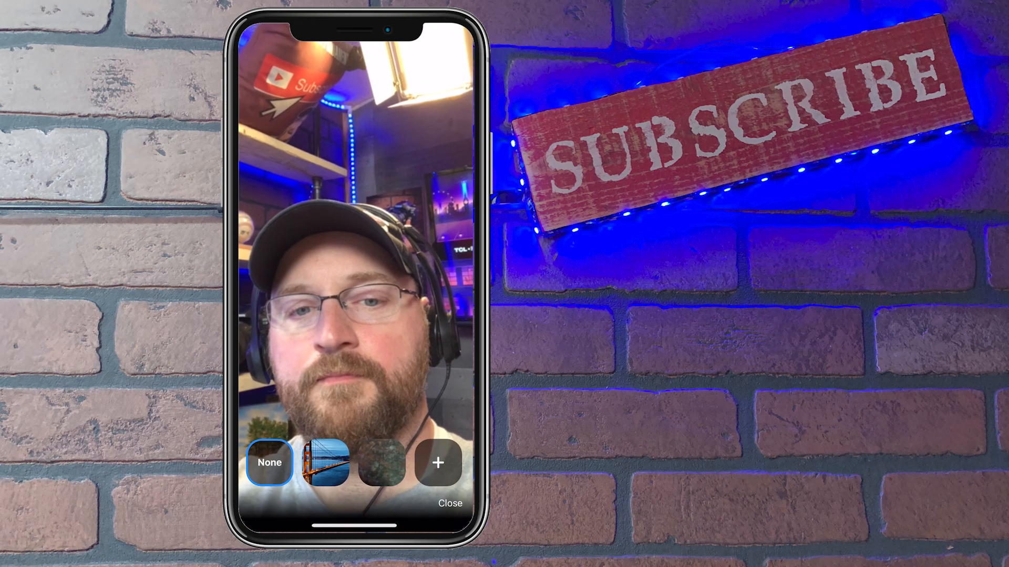
click(326, 462)
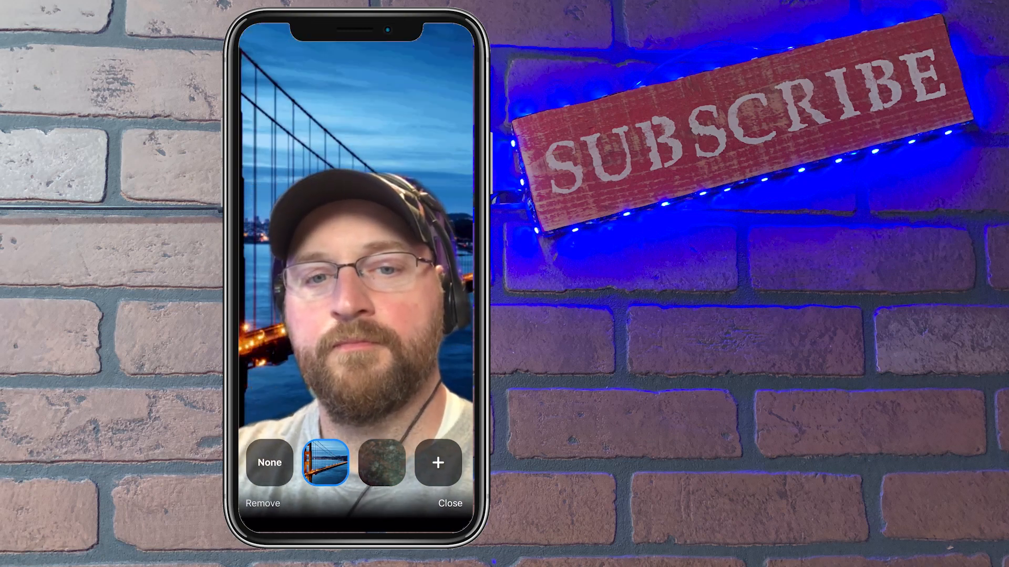
click(382, 462)
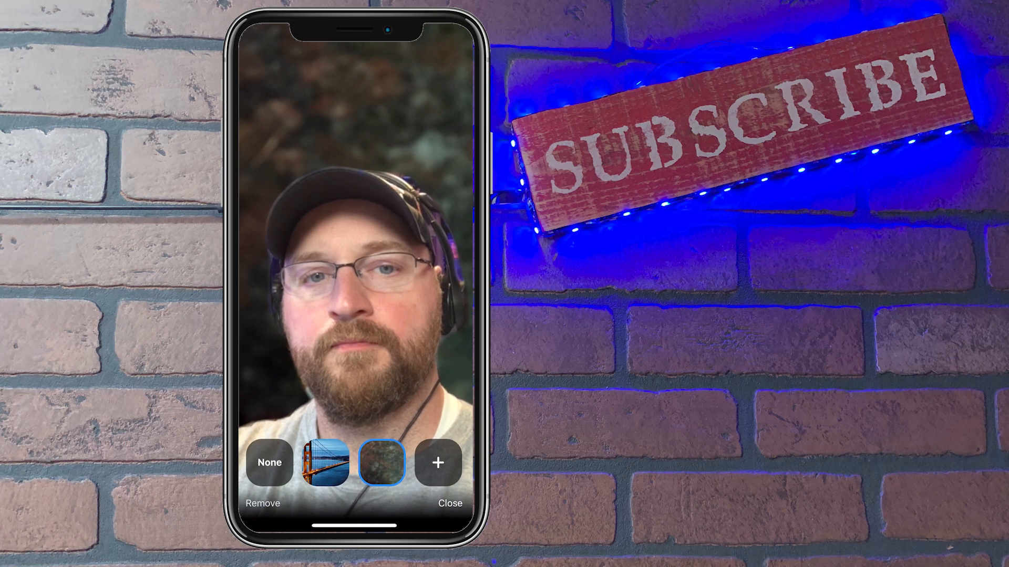
click(268, 462)
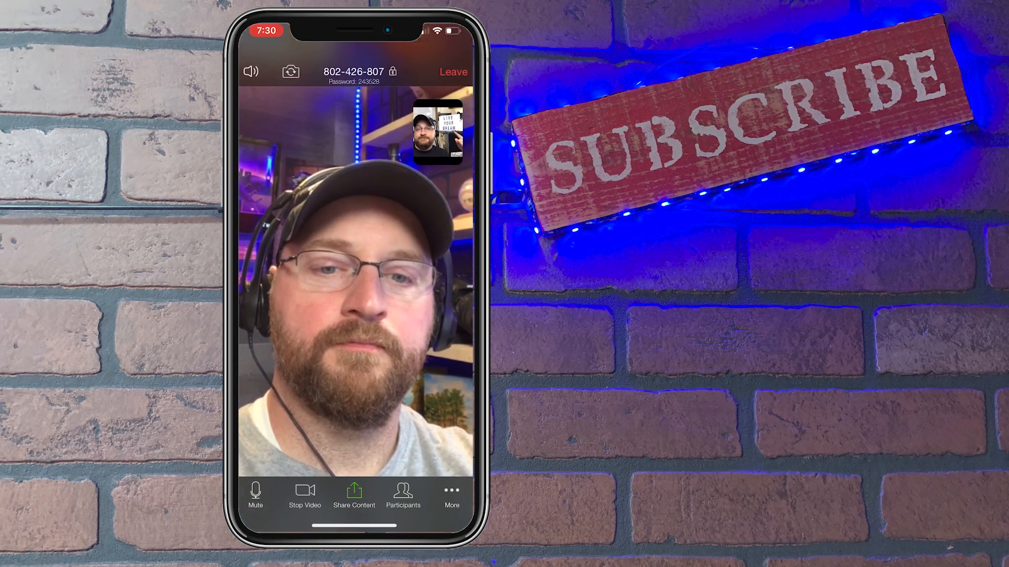
Step: Send the message 'chat' to everyone from the mobile meeting chat
click(451, 495)
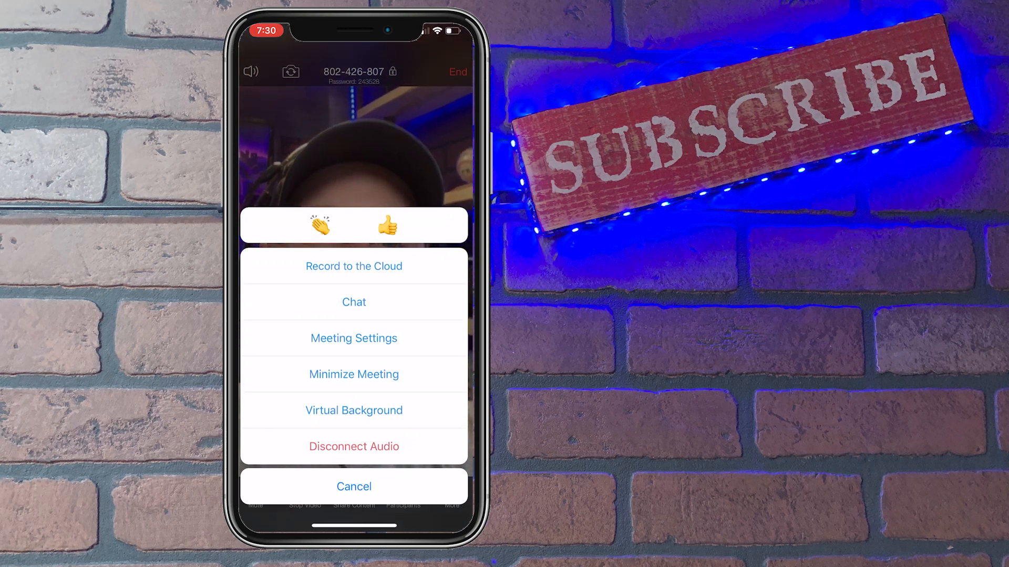
click(353, 487)
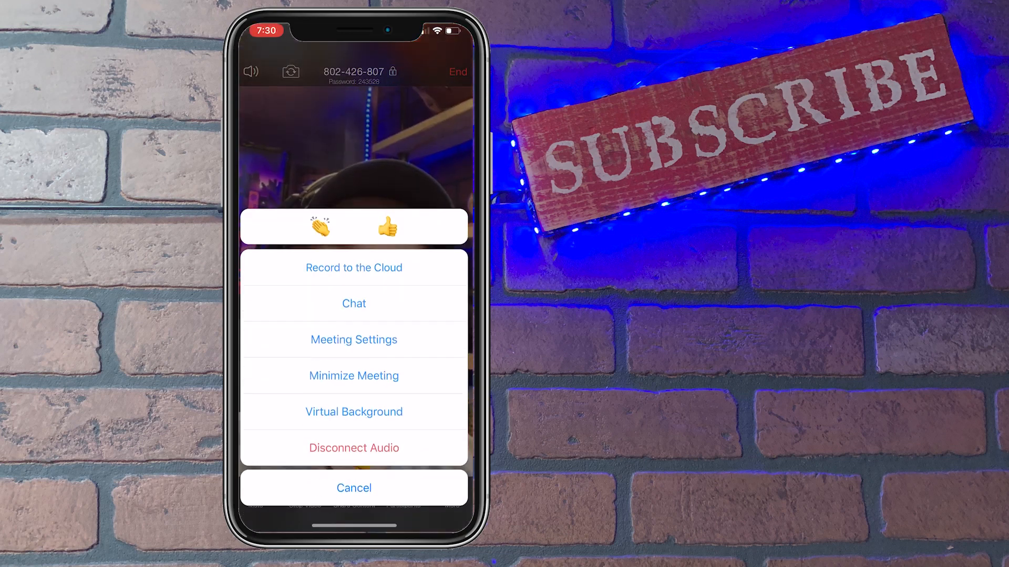
click(353, 304)
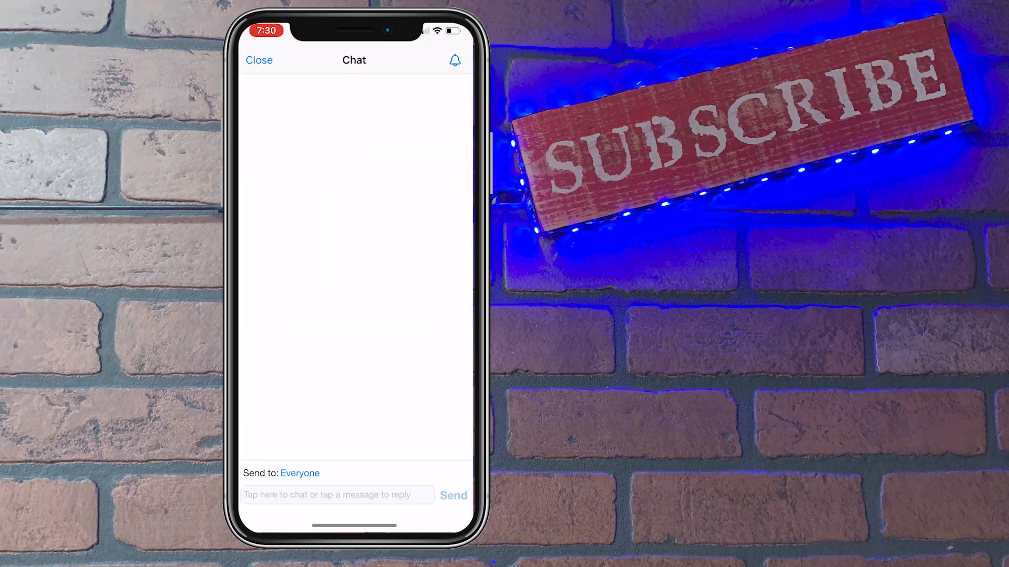
click(334, 495)
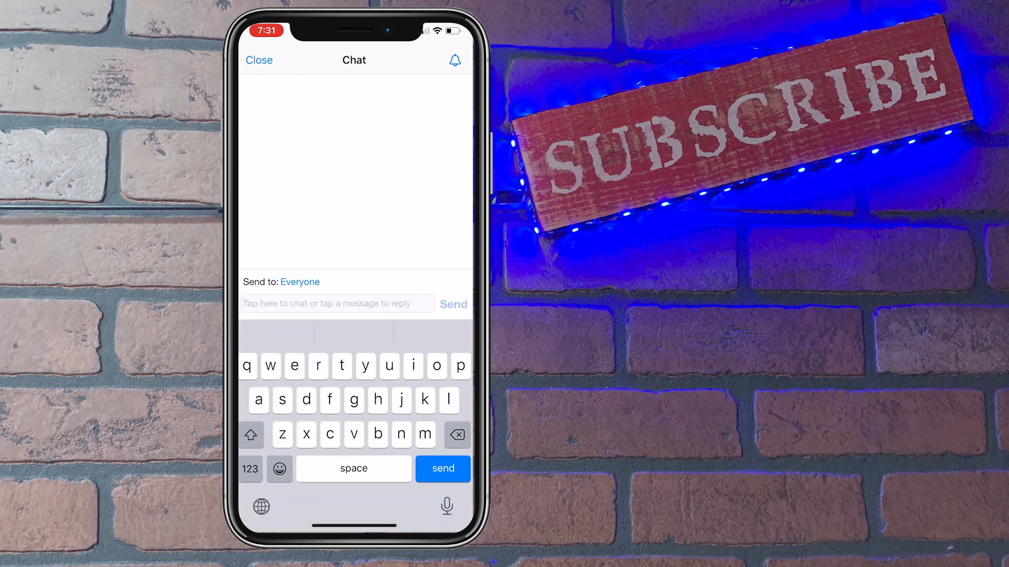
click(442, 469)
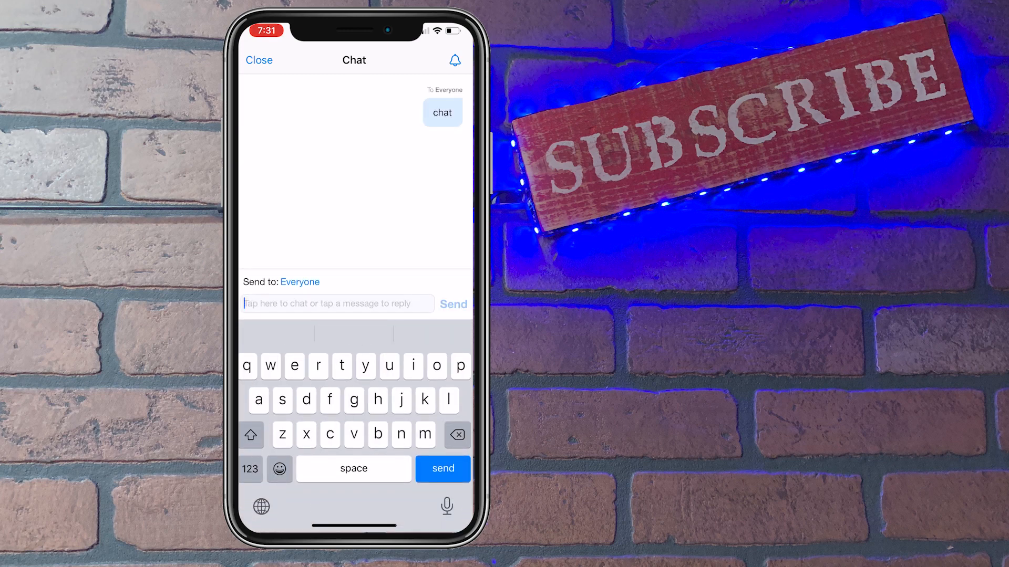